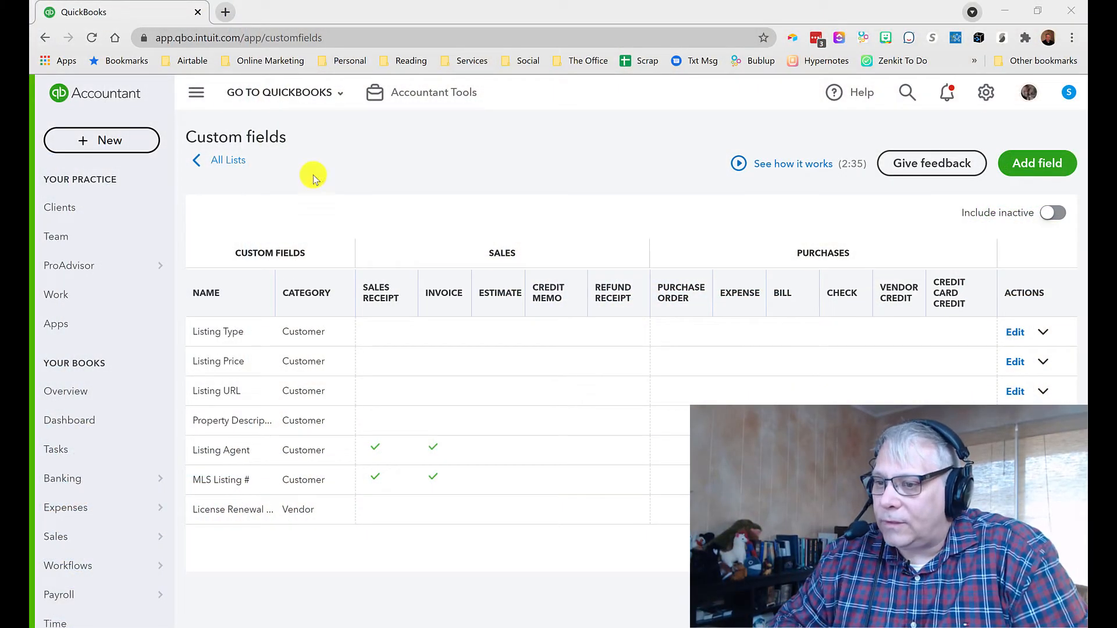
mouse_move(357, 150)
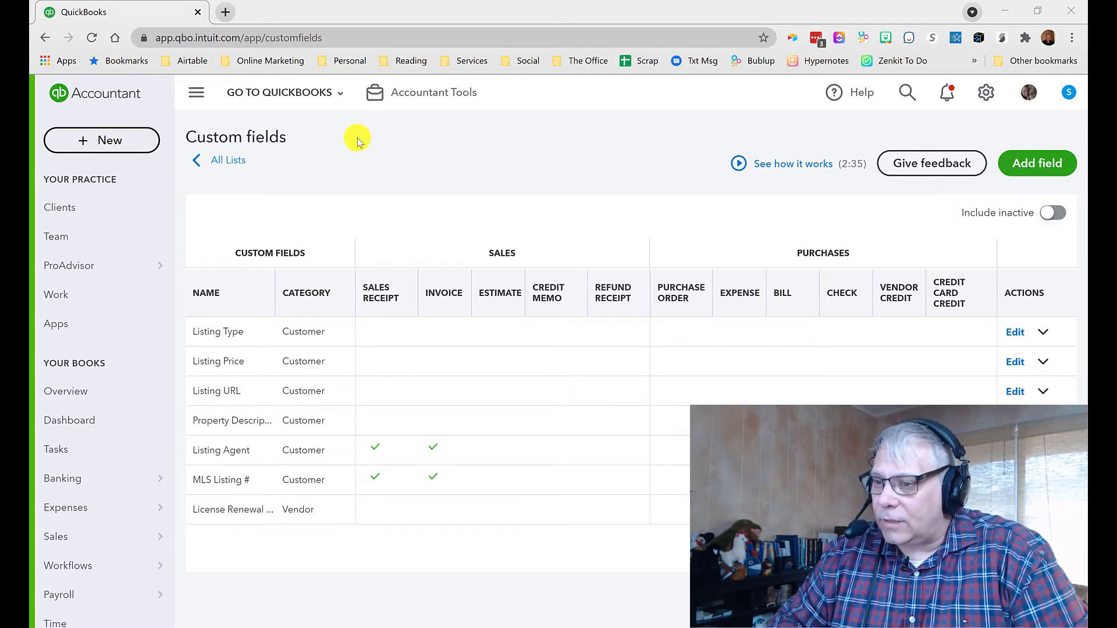
mouse_move(362, 144)
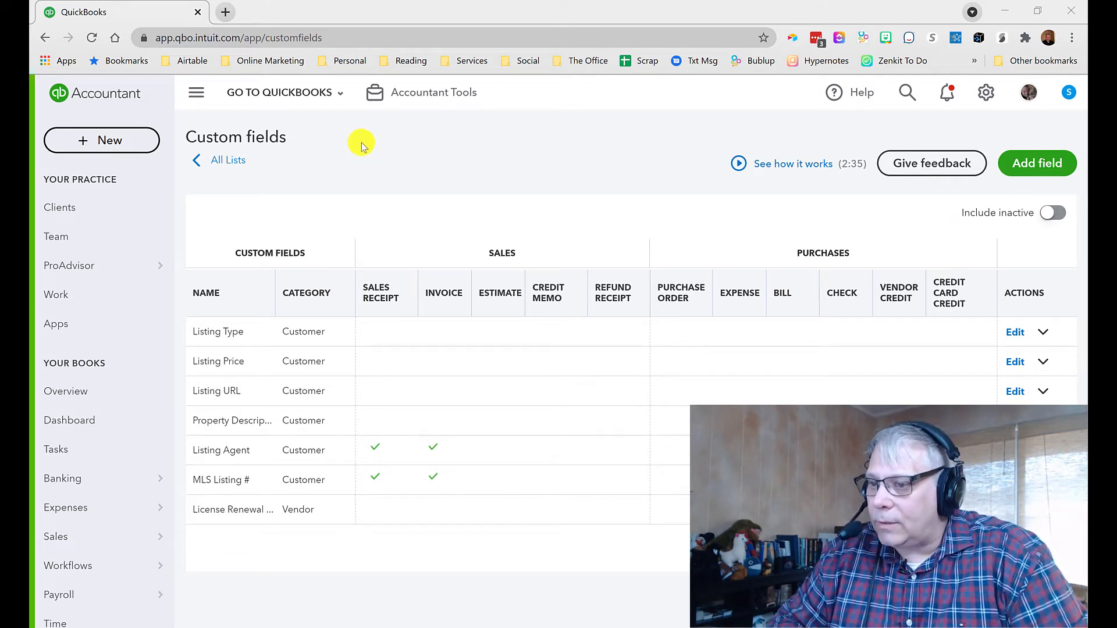
From the gear menu's Custom fields list, try a new field's data types and Customer/Transaction/Vendor categories, then discard it
click(986, 93)
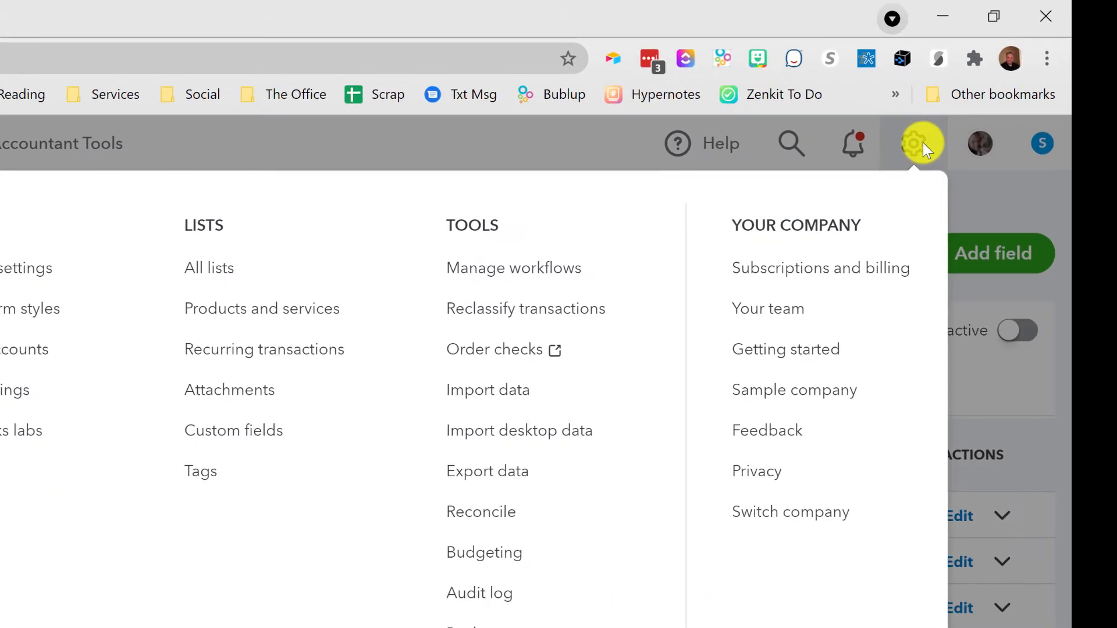
mouse_move(233, 430)
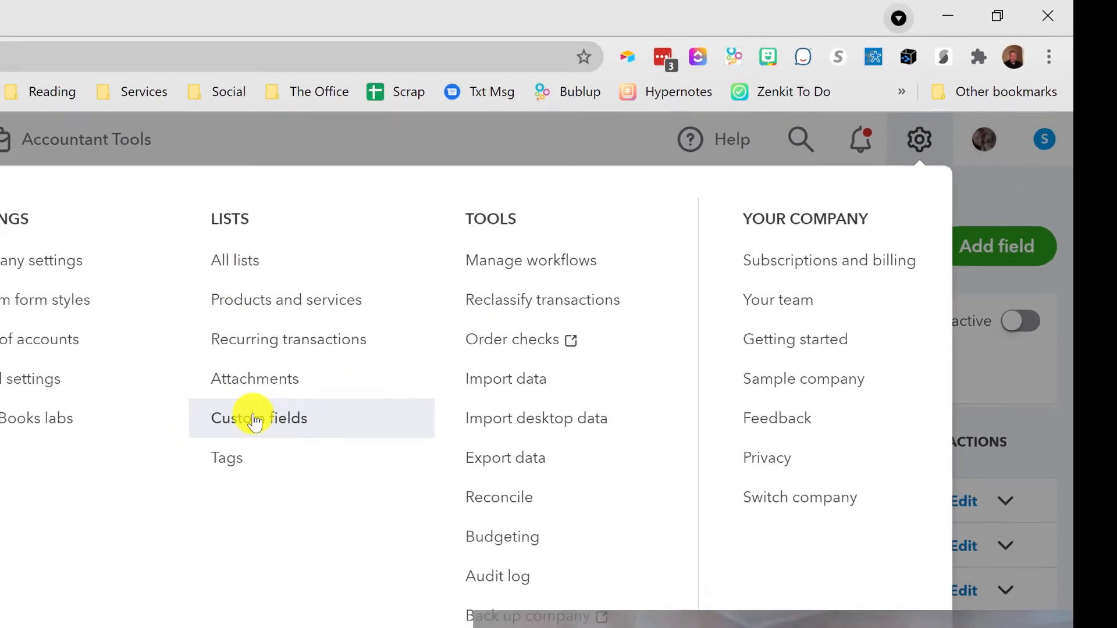
click(258, 418)
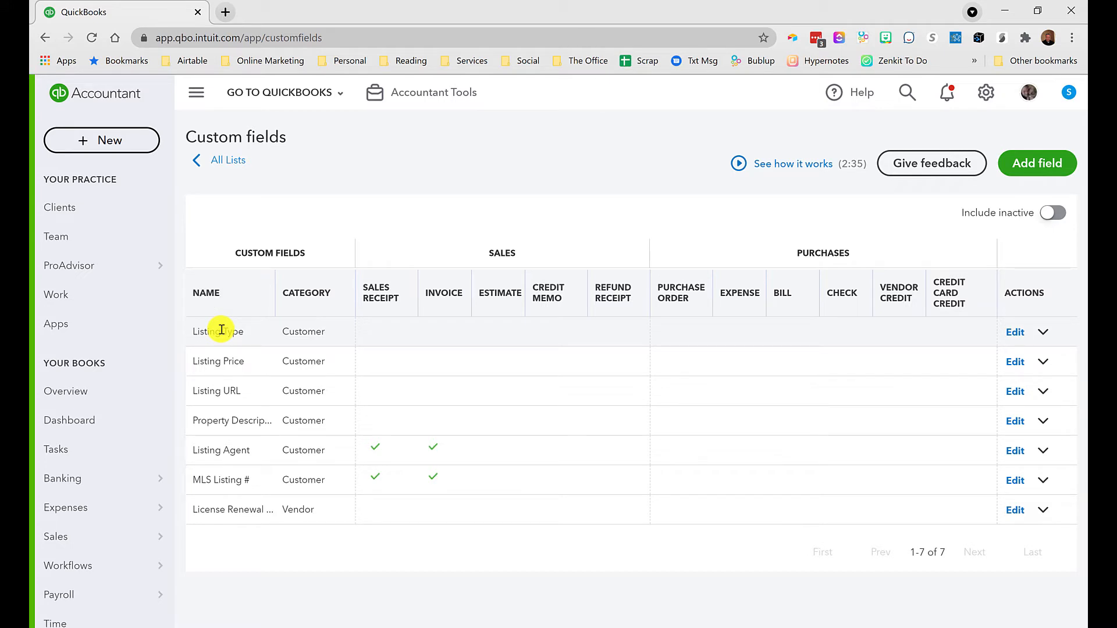
mouse_move(261, 338)
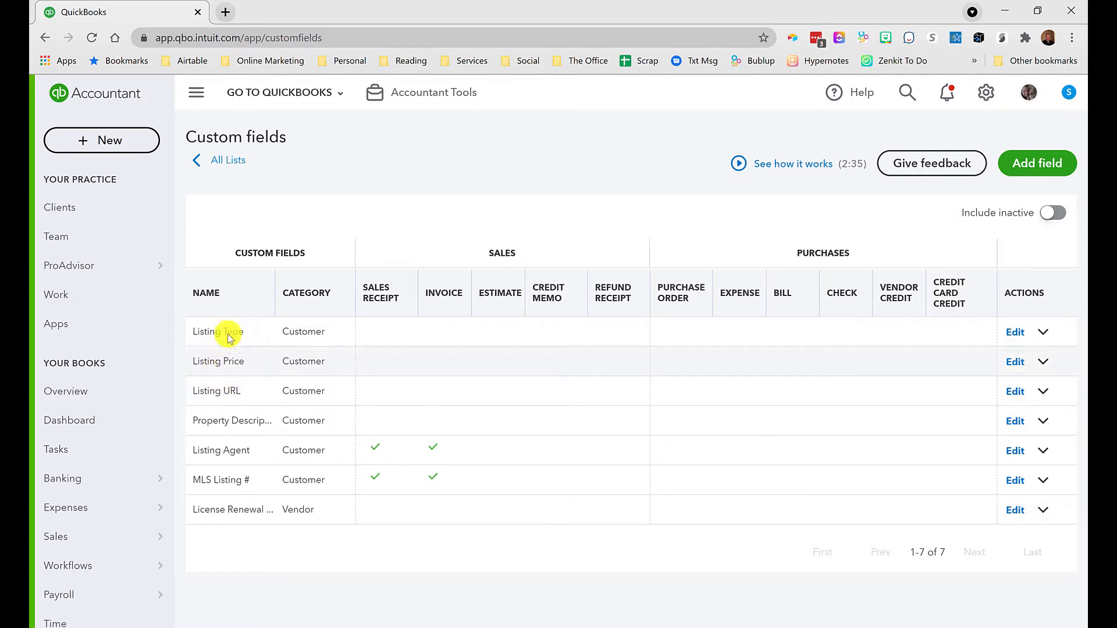
mouse_move(846, 200)
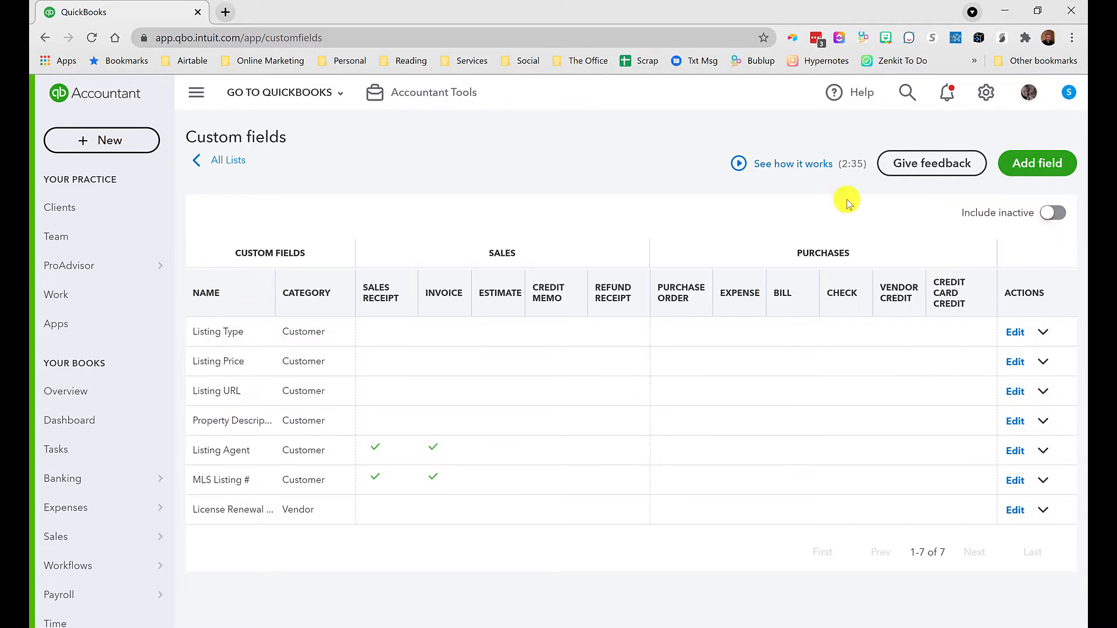
click(1037, 163)
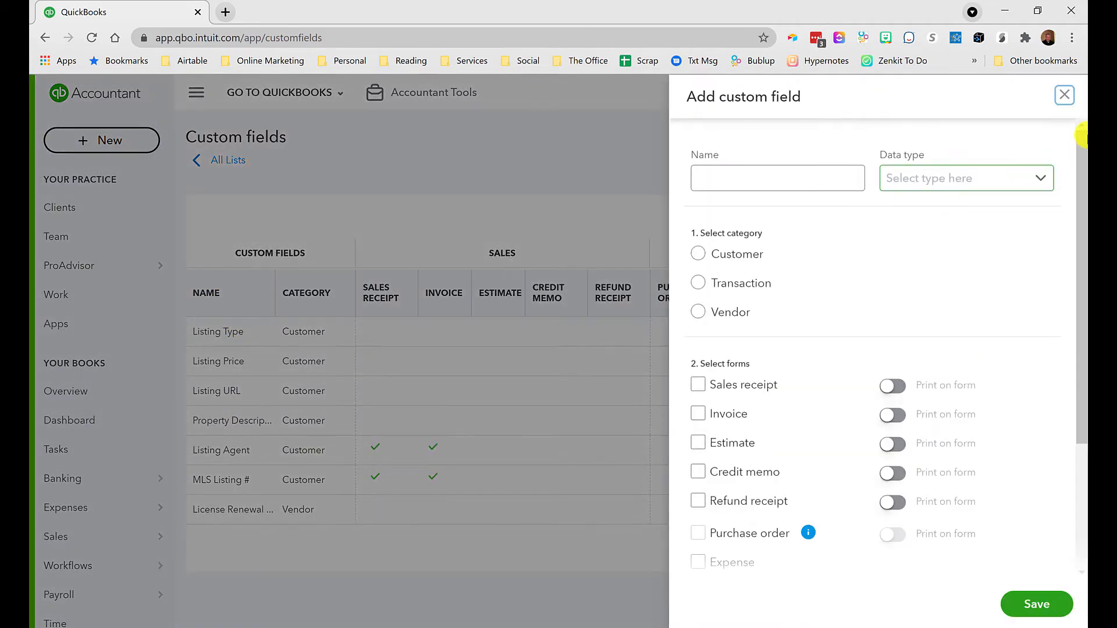
click(776, 178)
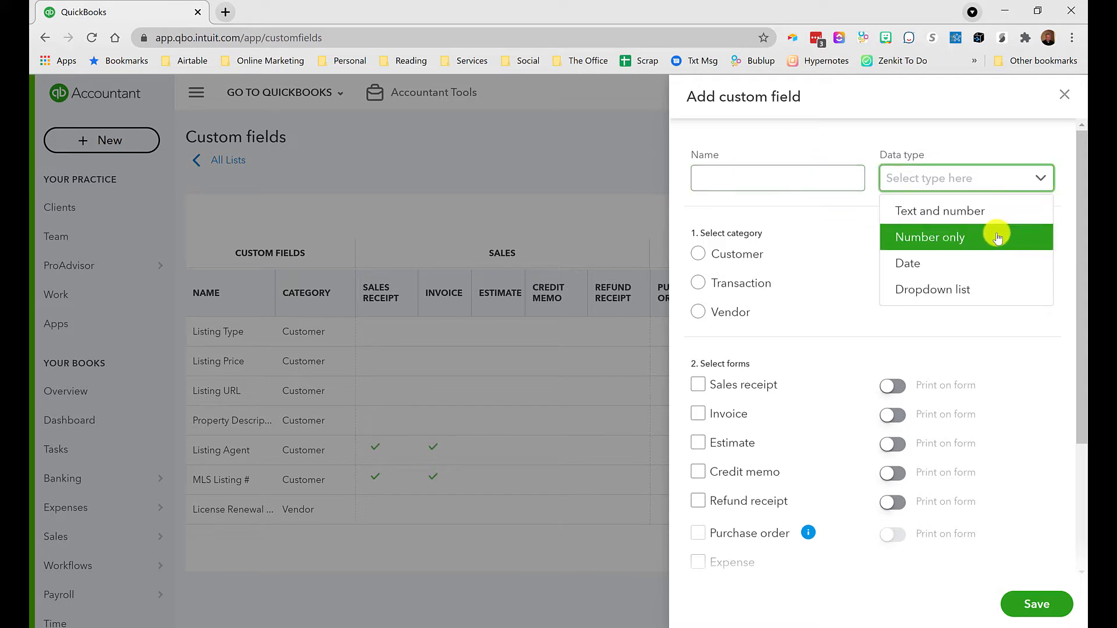
mouse_move(975, 290)
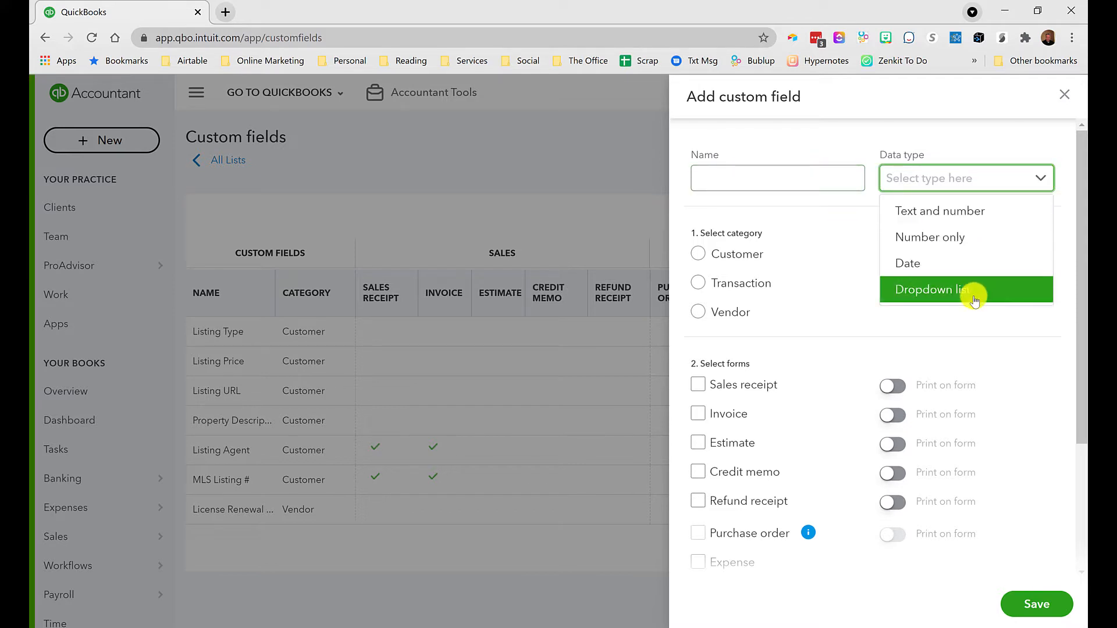
mouse_move(908, 263)
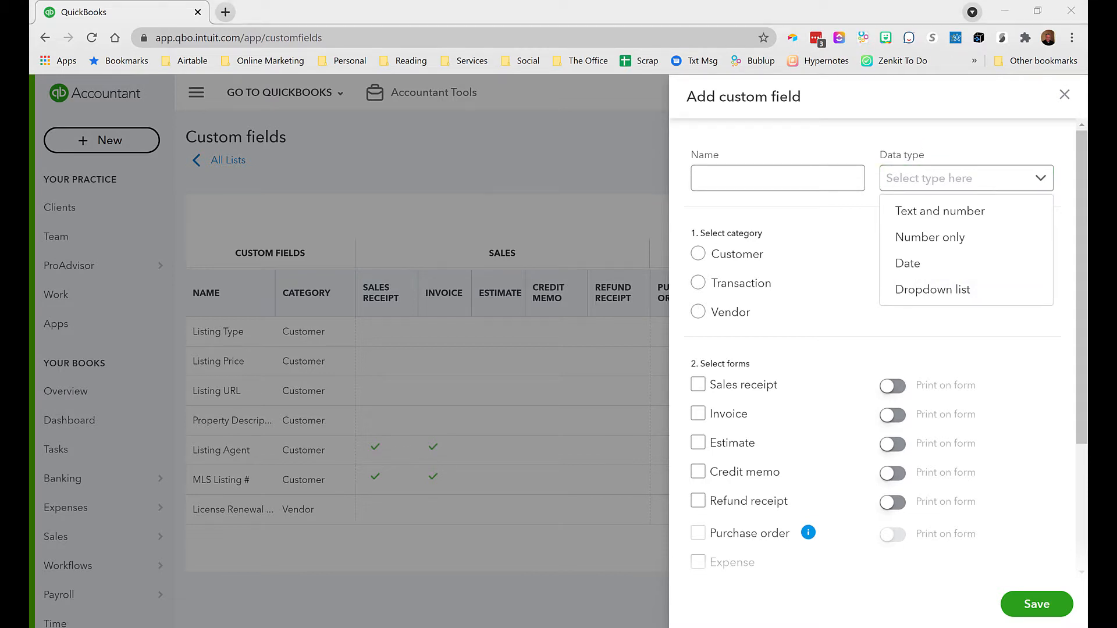
mouse_move(792, 268)
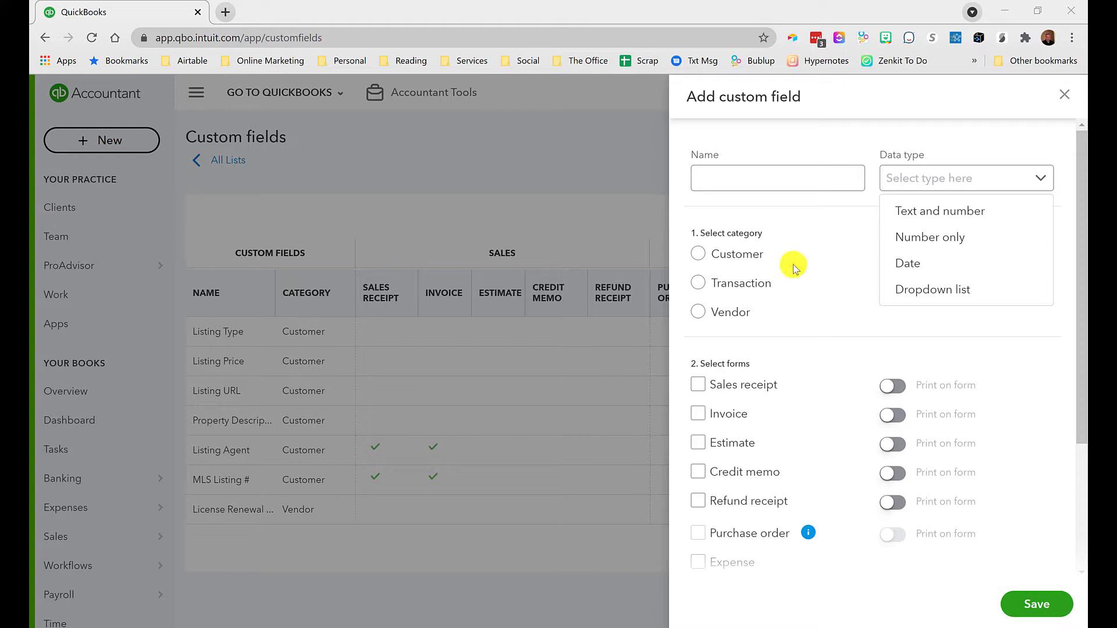
mouse_move(931, 290)
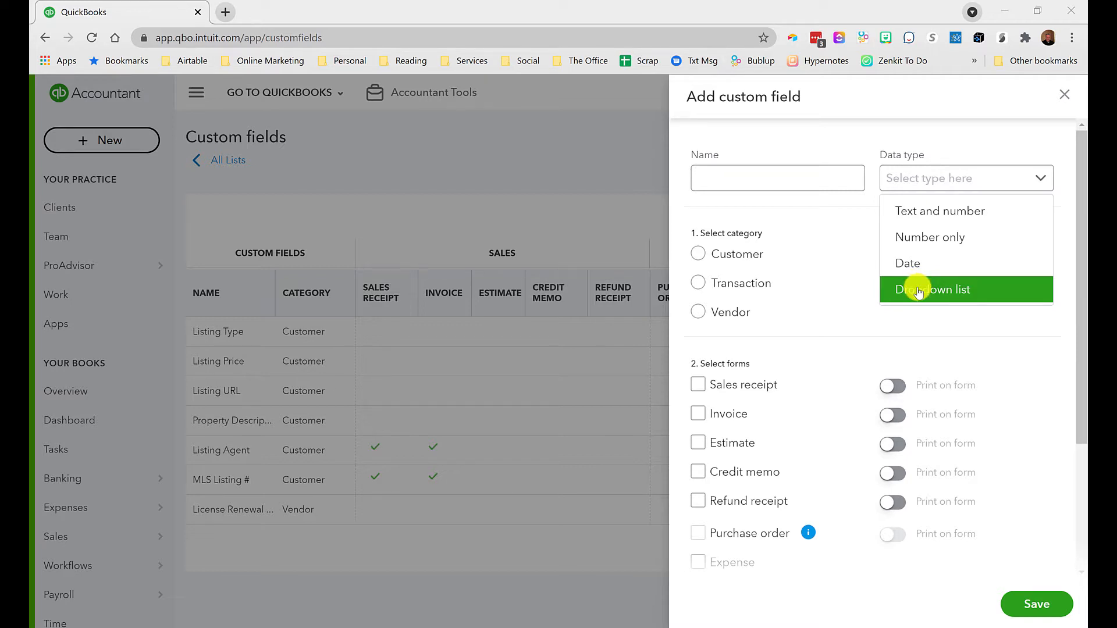
click(698, 311)
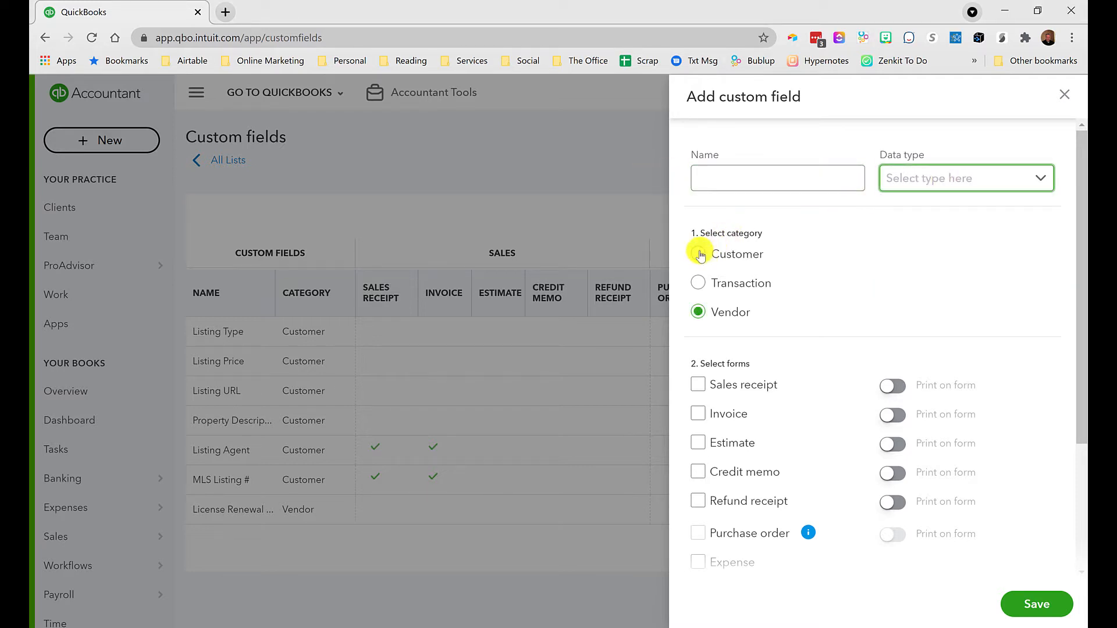
click(698, 254)
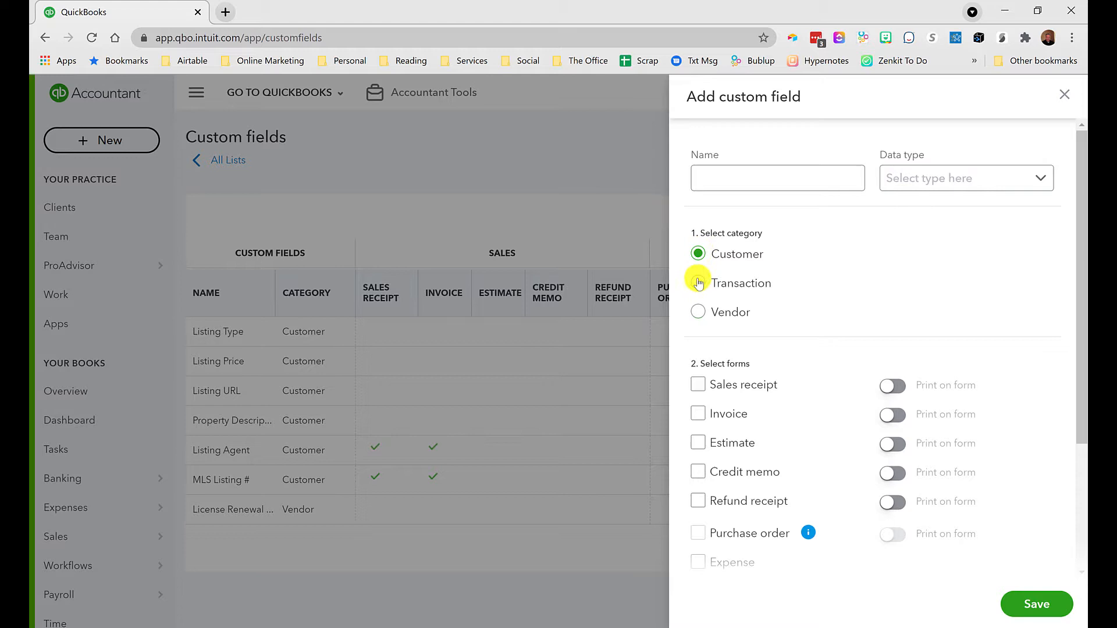
click(698, 283)
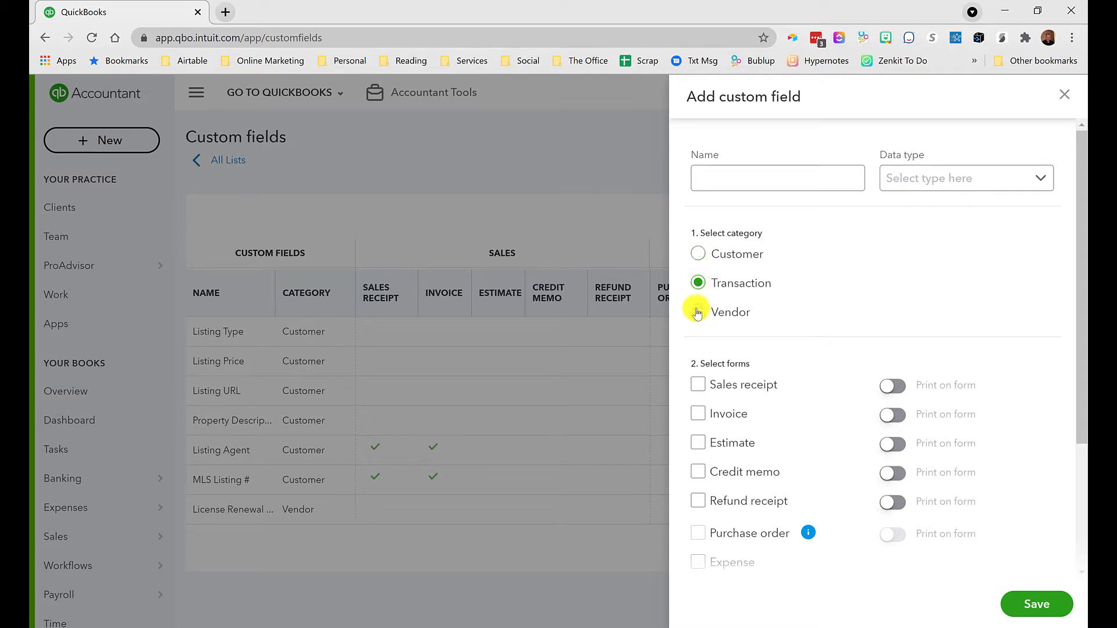
click(698, 254)
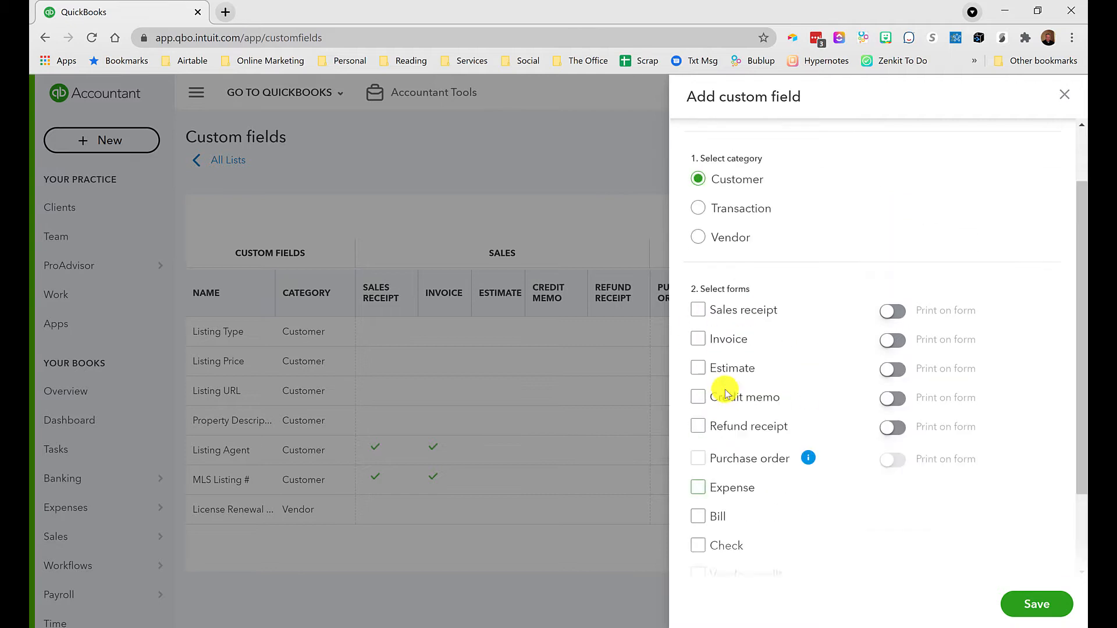
scroll(down, 3)
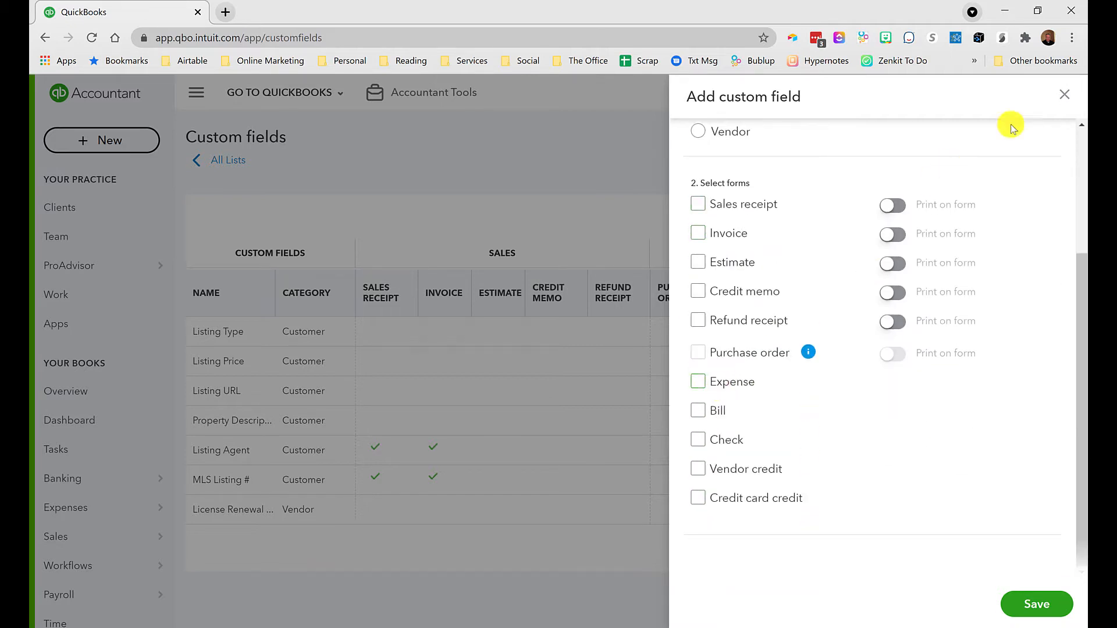
click(1064, 94)
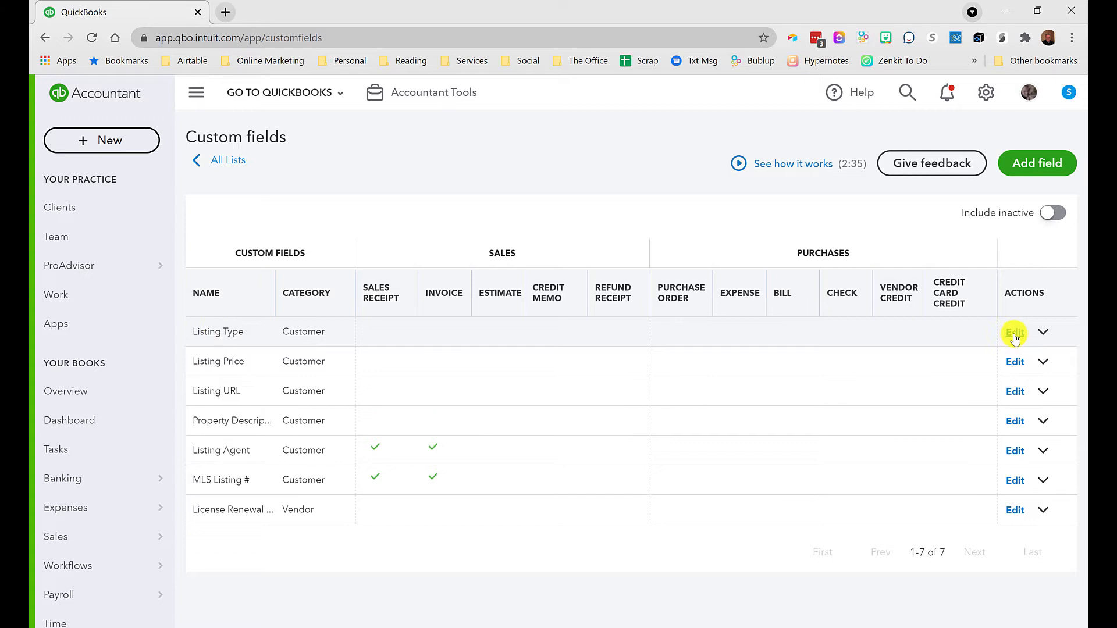
Review the Listing Type and Listing Price field settings and close each without saving
click(1014, 332)
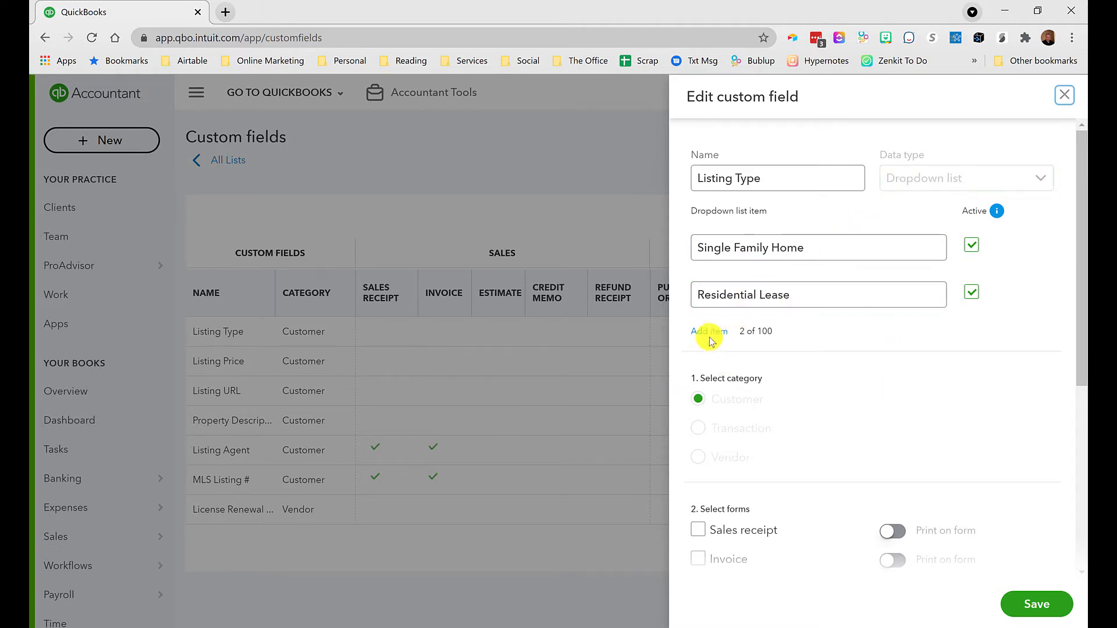
mouse_move(772, 340)
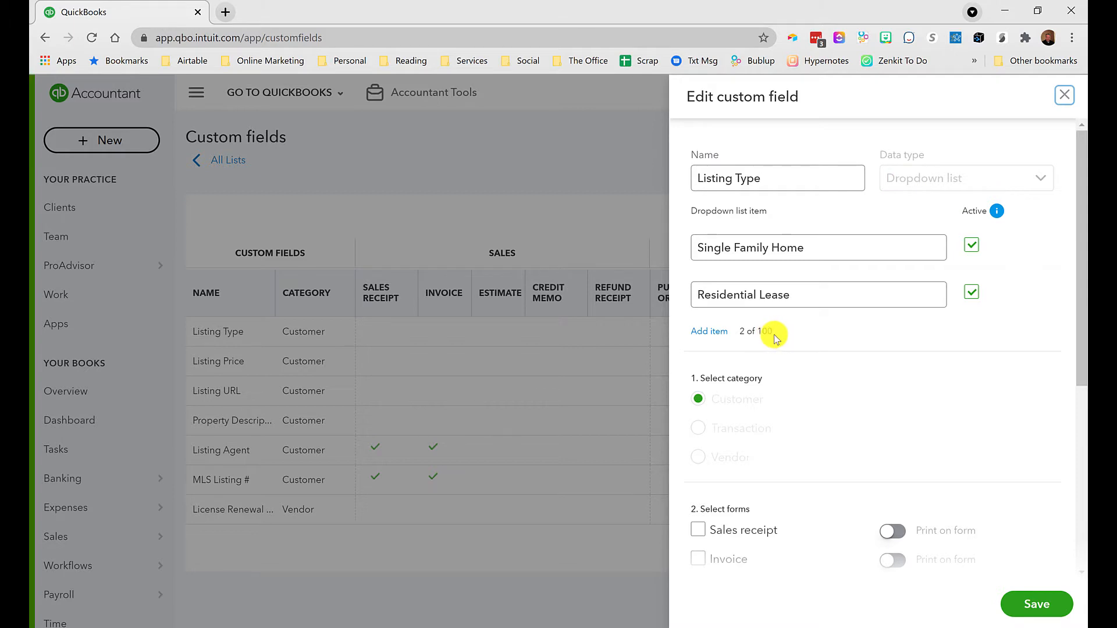
mouse_move(778, 355)
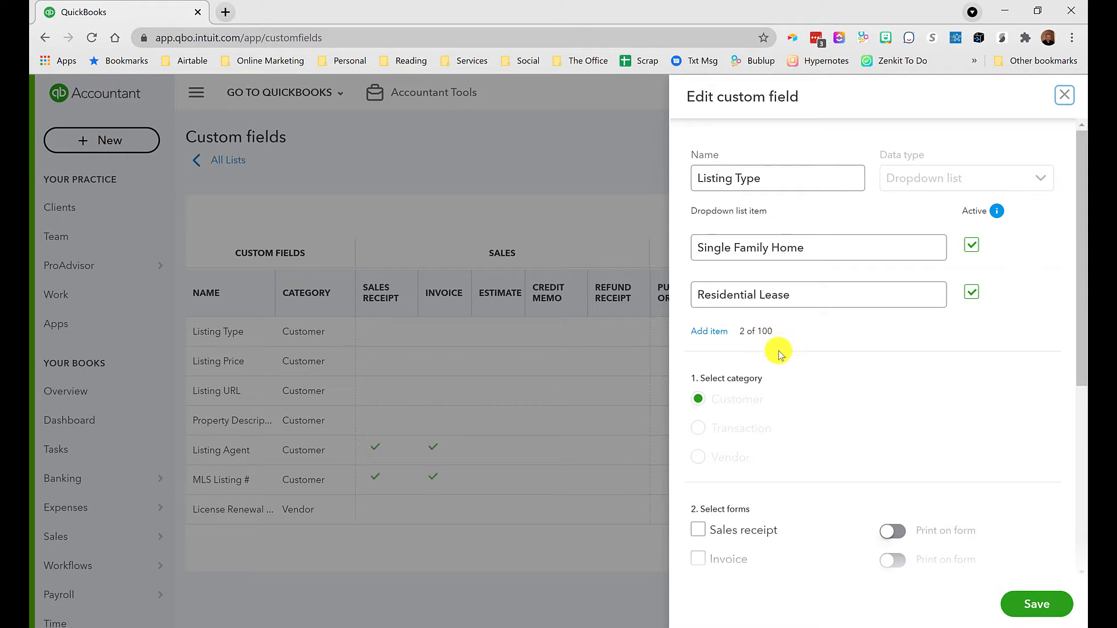
mouse_move(761, 447)
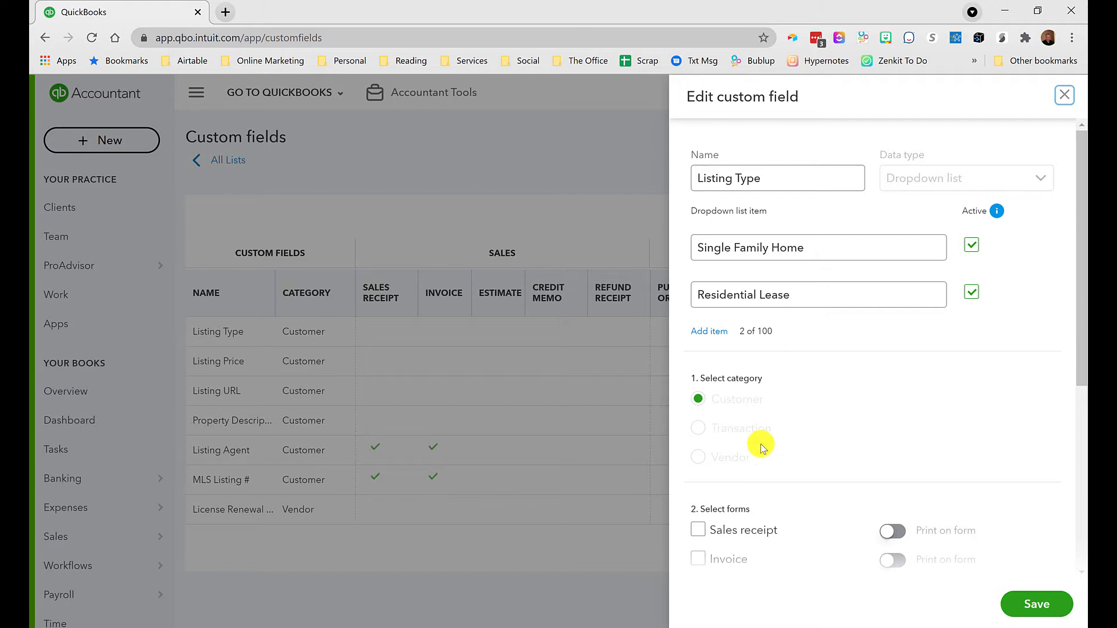
scroll(down, 3)
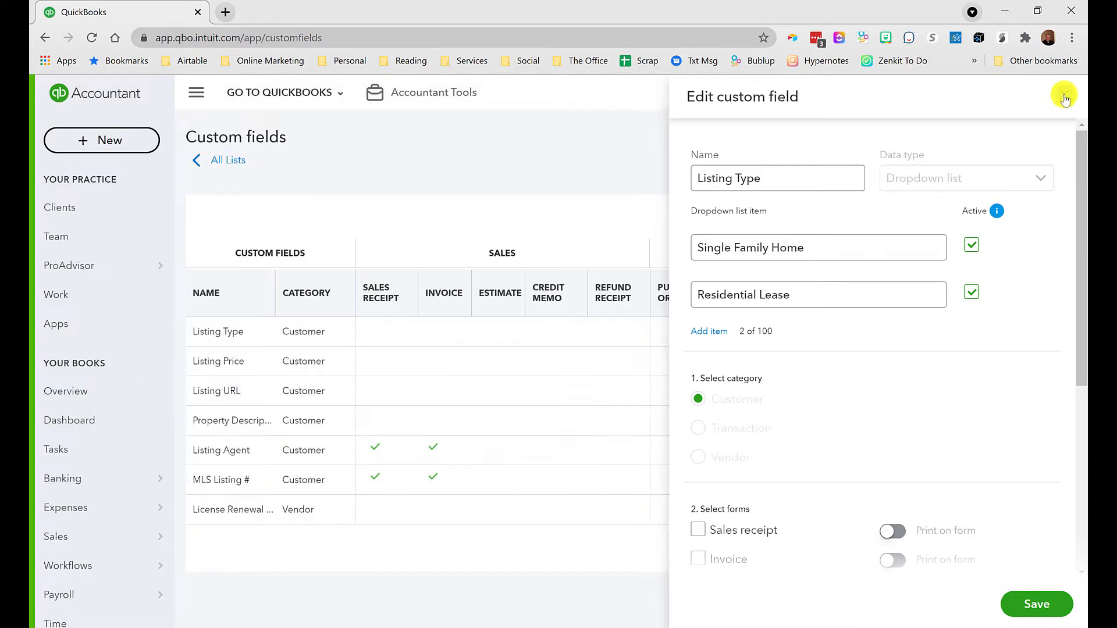
click(1064, 97)
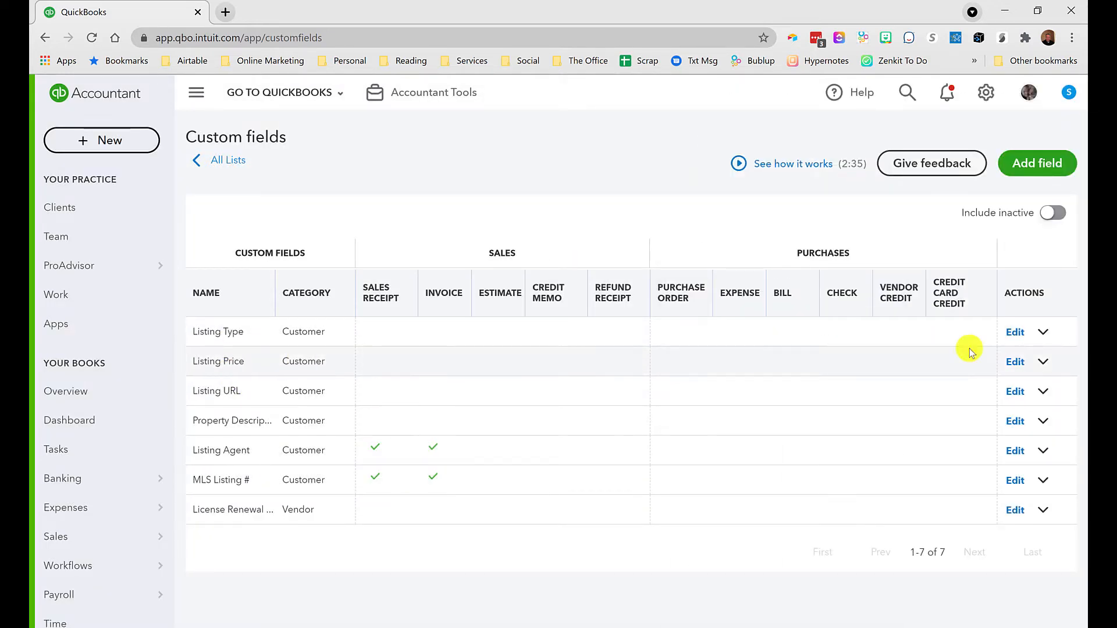
click(1015, 361)
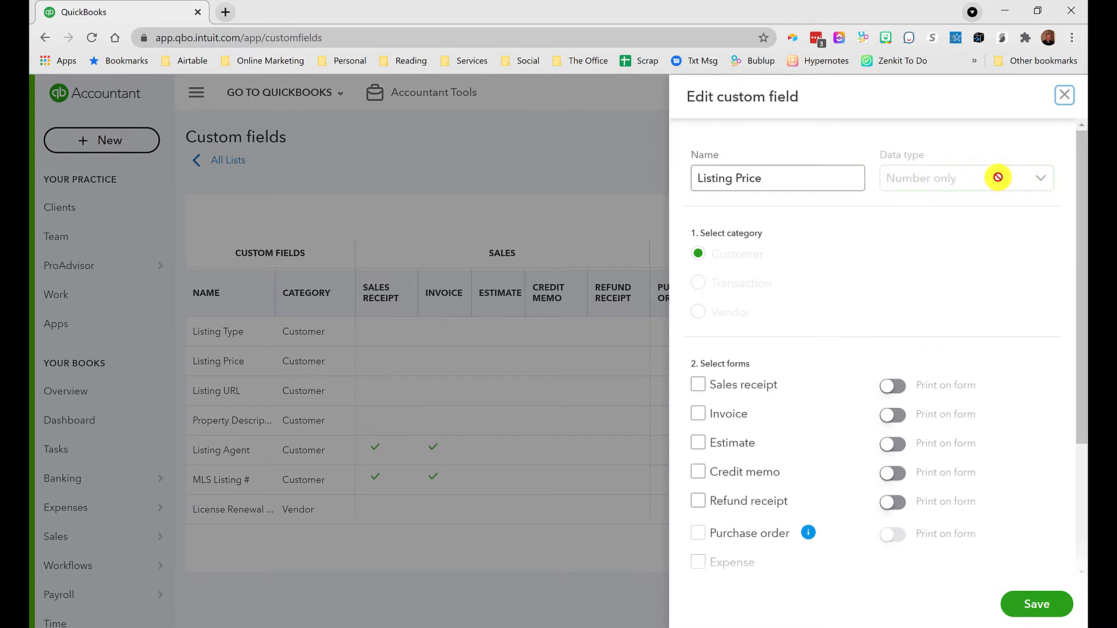
scroll(down, 3)
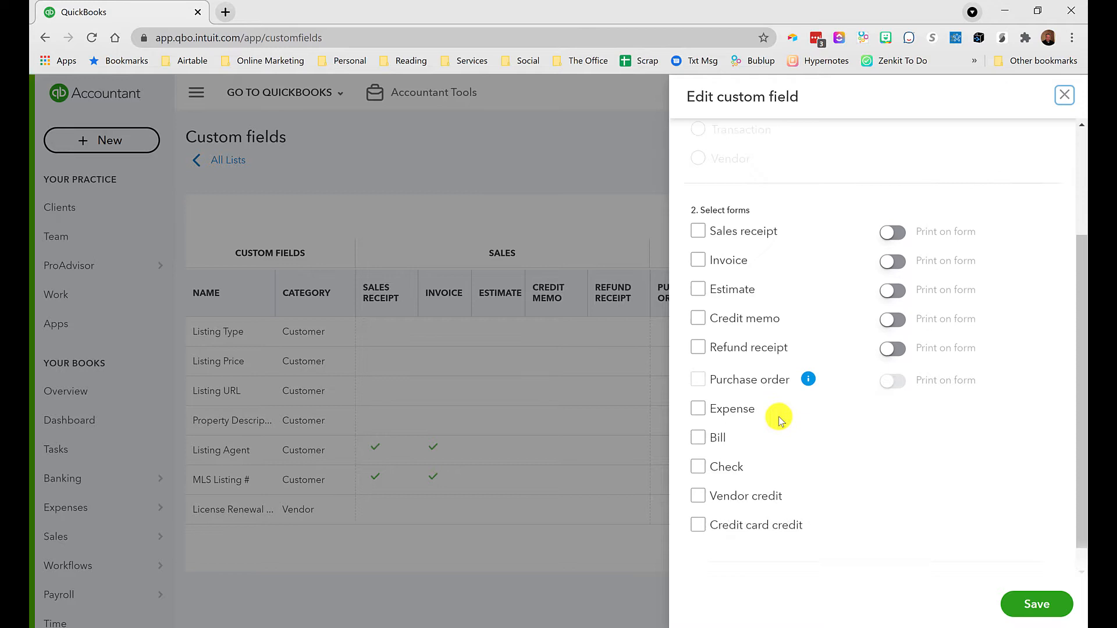
click(1065, 97)
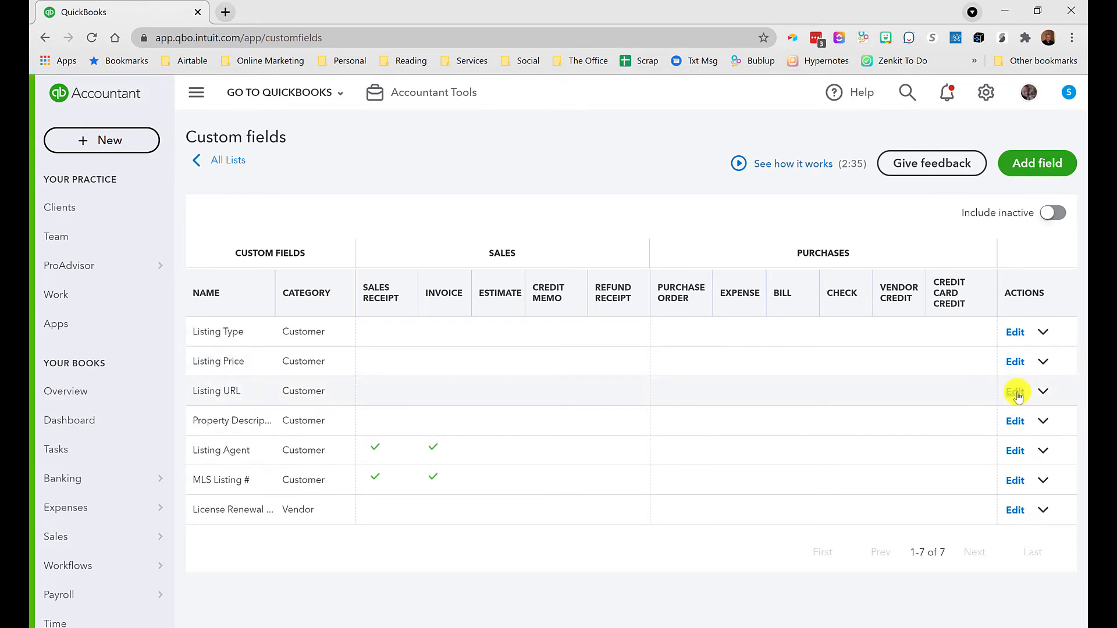
Review the Listing URL and Property Description field settings without changing them
click(1014, 391)
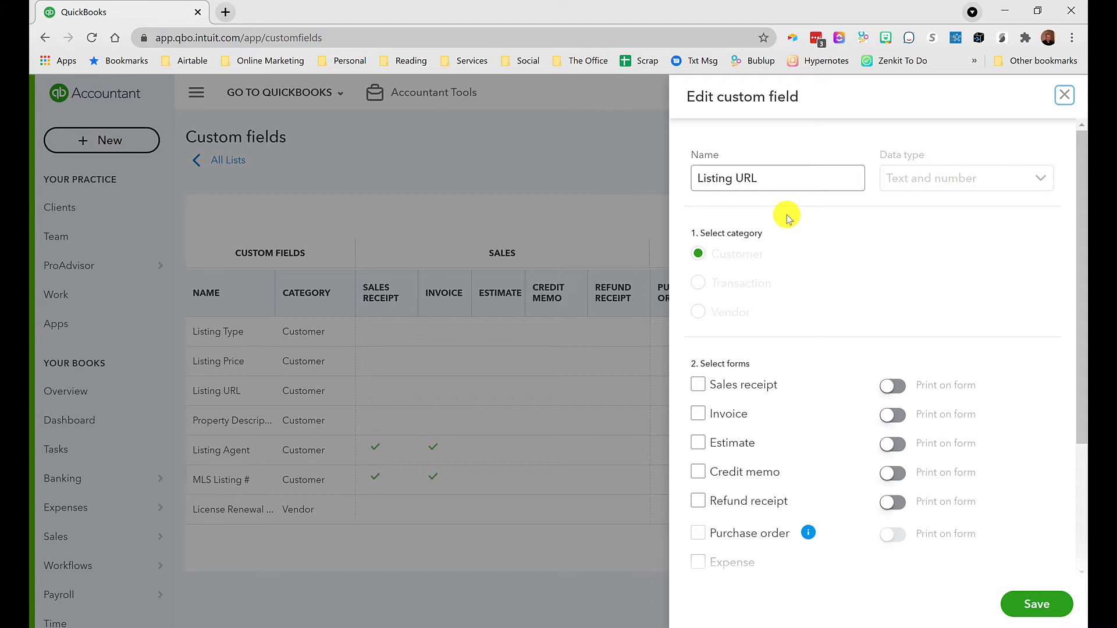
click(777, 176)
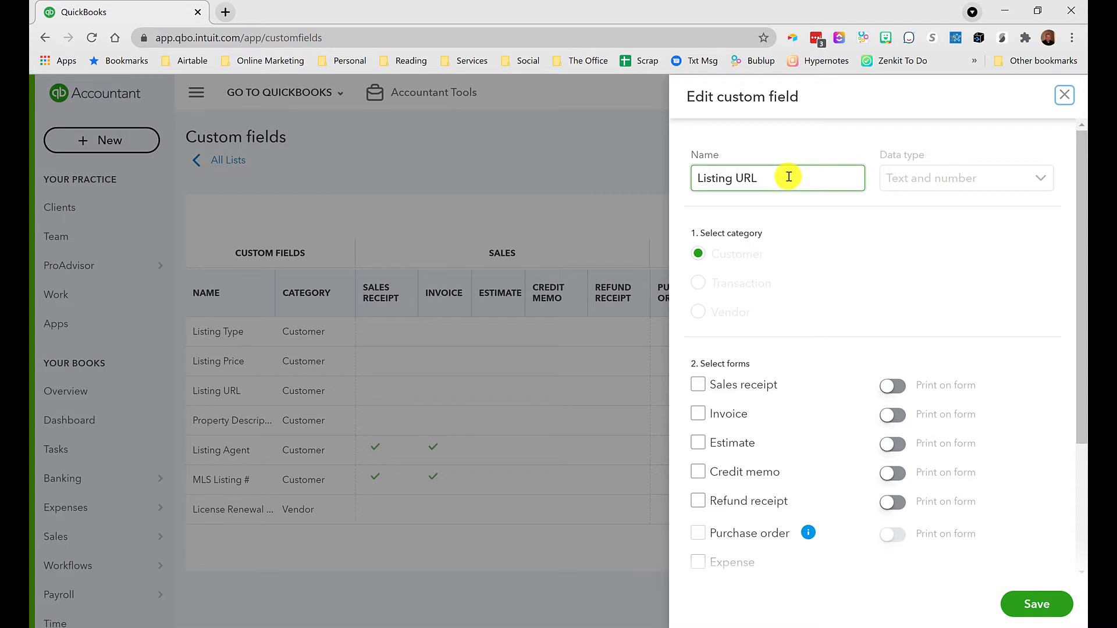
mouse_move(1030, 117)
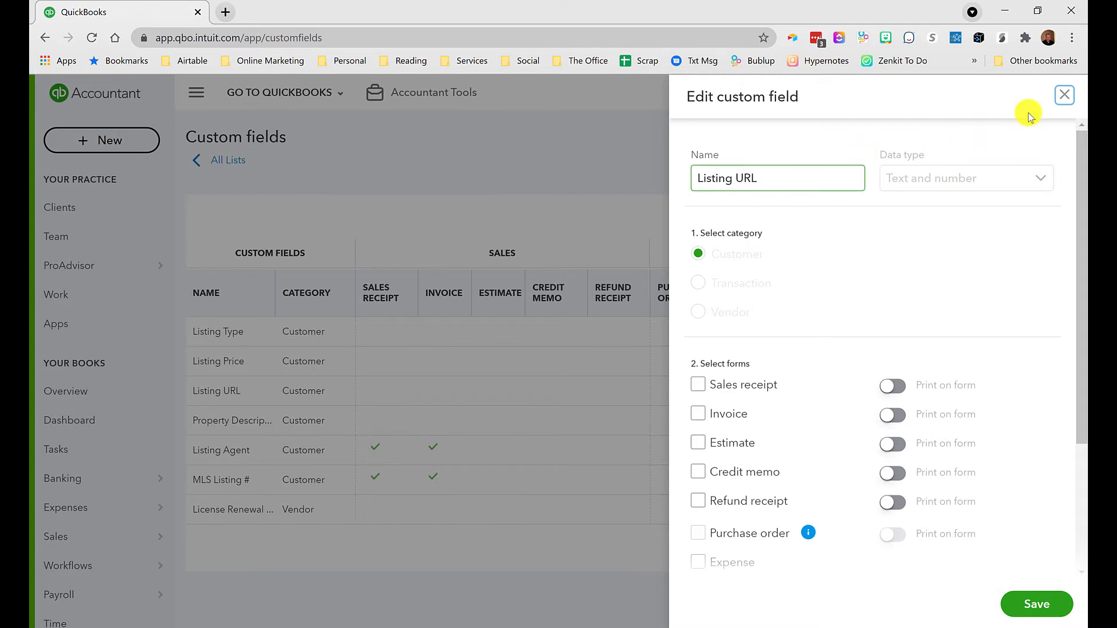
click(1064, 94)
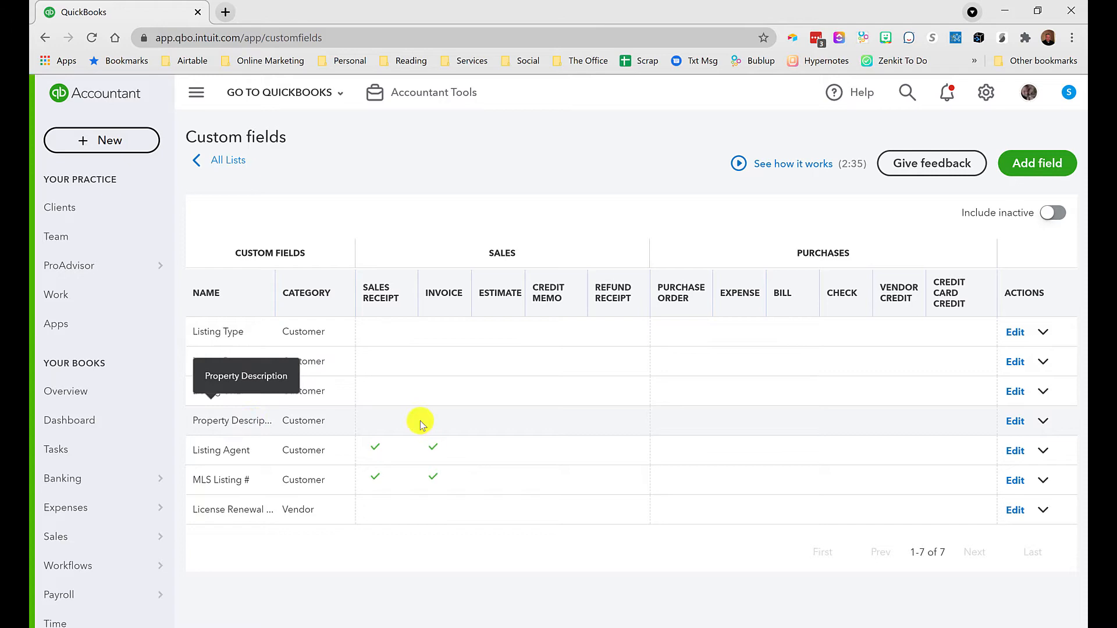
click(1014, 420)
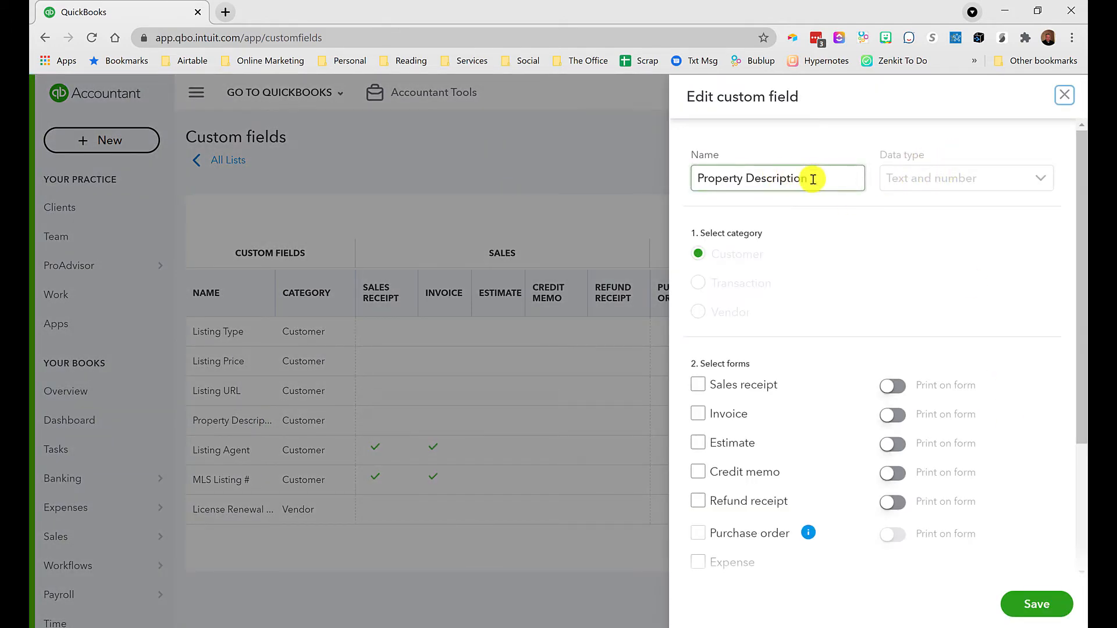
click(777, 178)
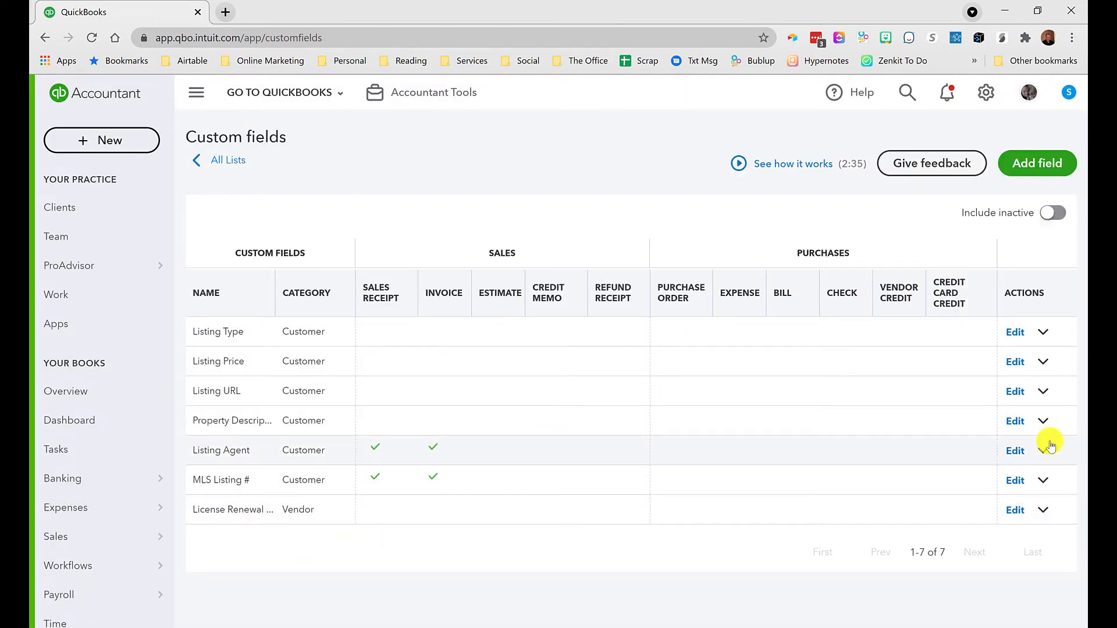
Review the Listing Agent field's settings and category options
click(1015, 450)
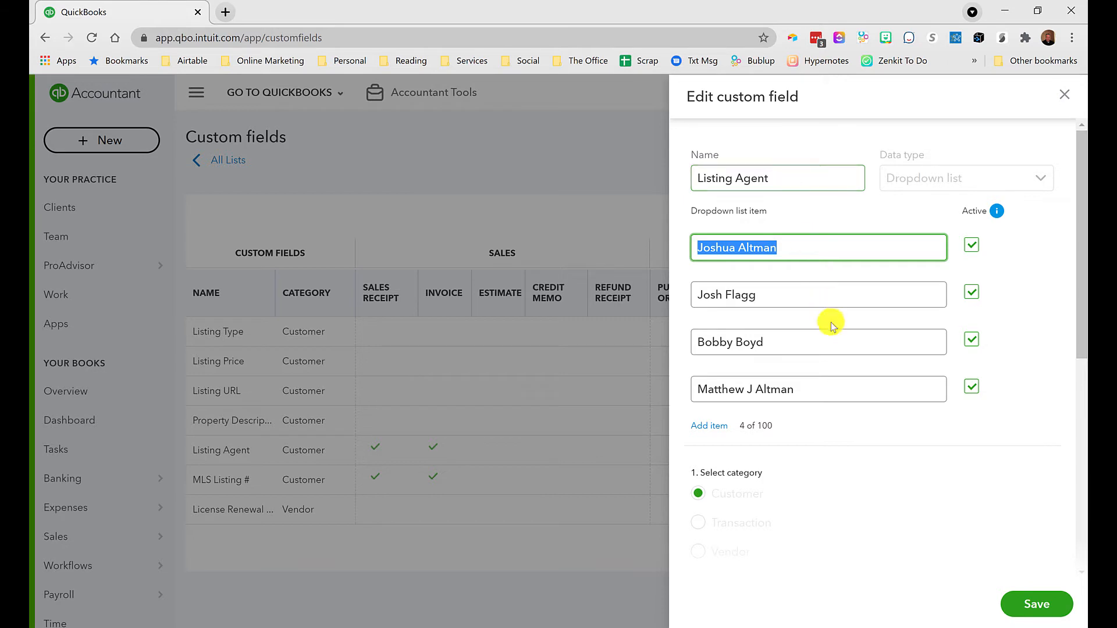
scroll(down, 3)
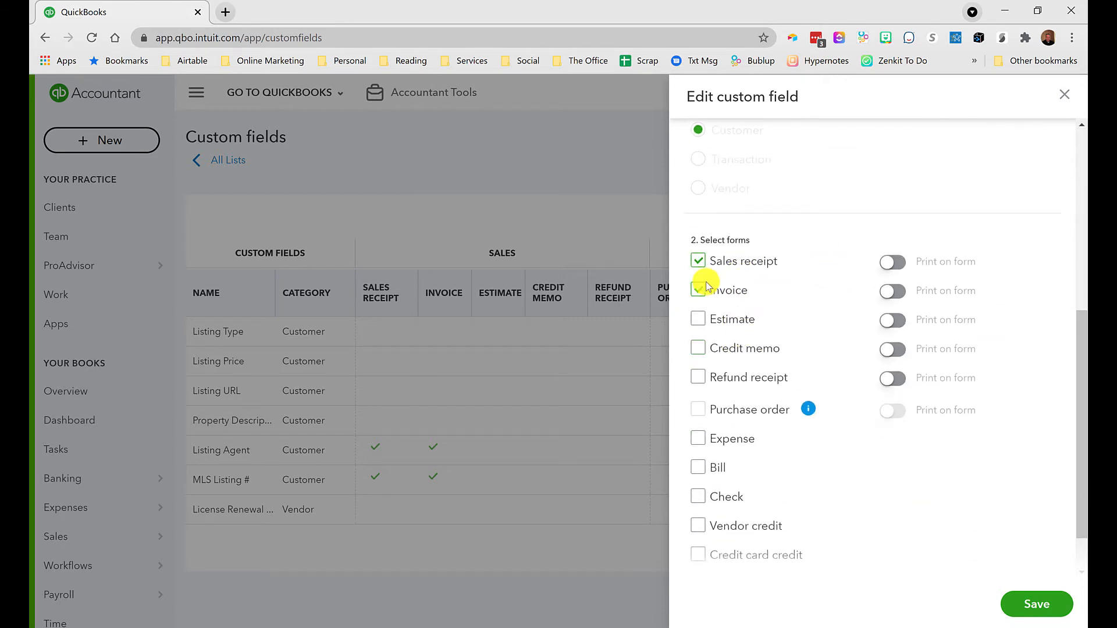
click(698, 290)
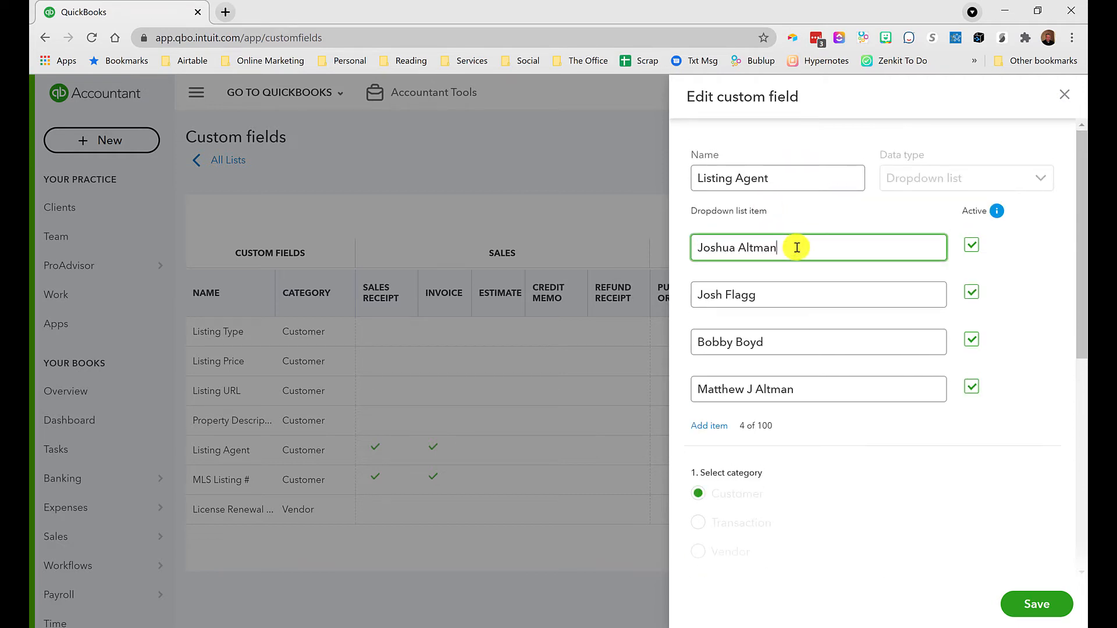
scroll(down, 3)
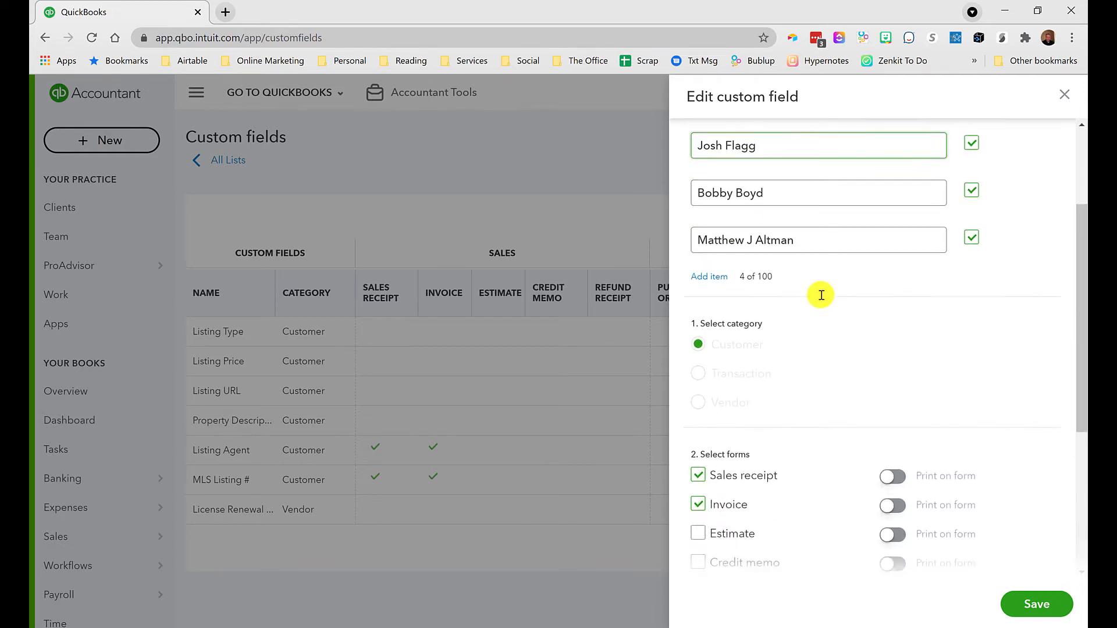
scroll(down, 3)
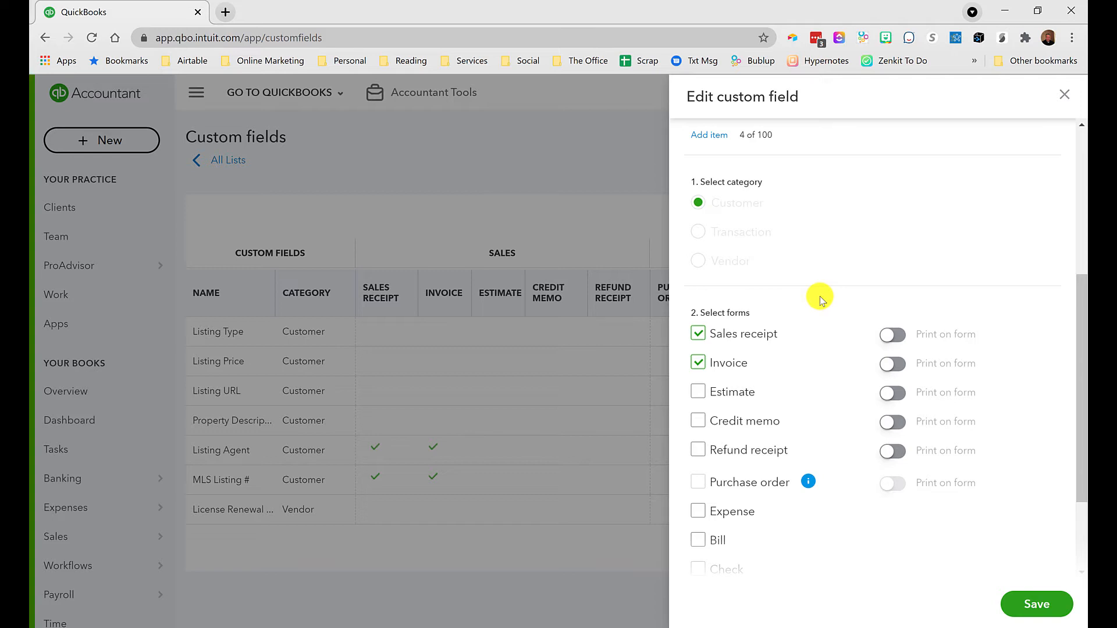
scroll(down, 3)
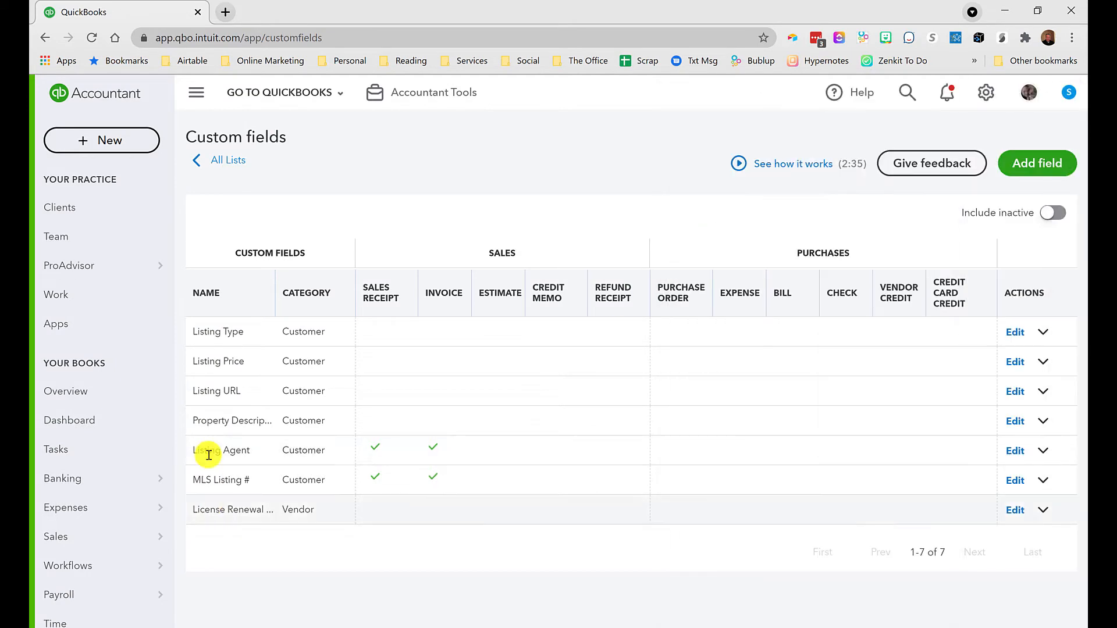
Review the MLS Listing # and License Renewal Date field settings and close them unchanged
click(1045, 480)
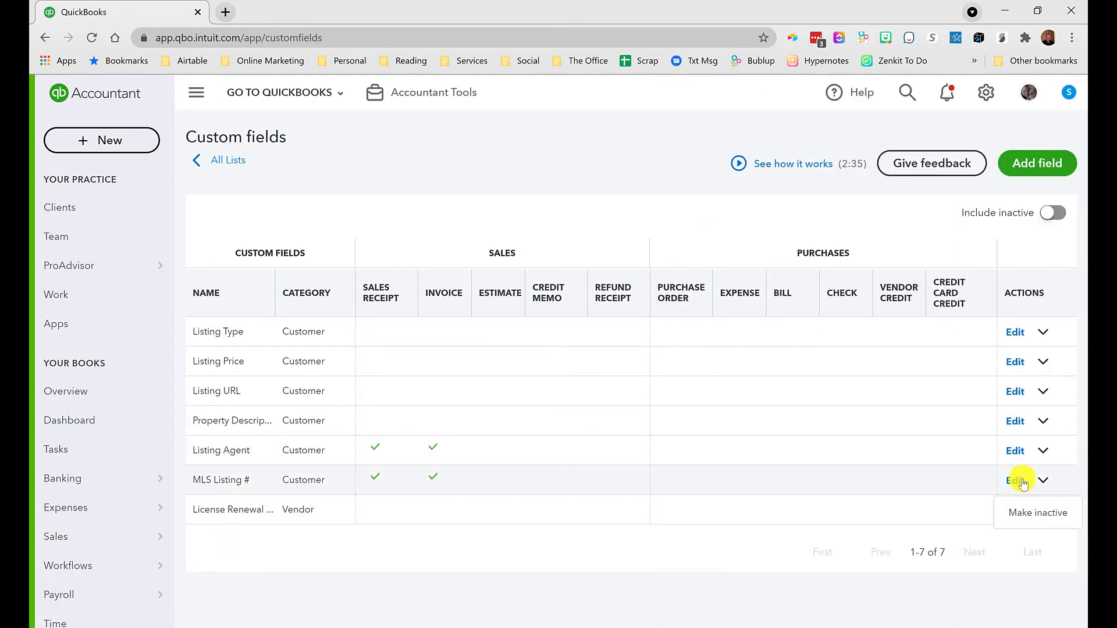
click(1015, 479)
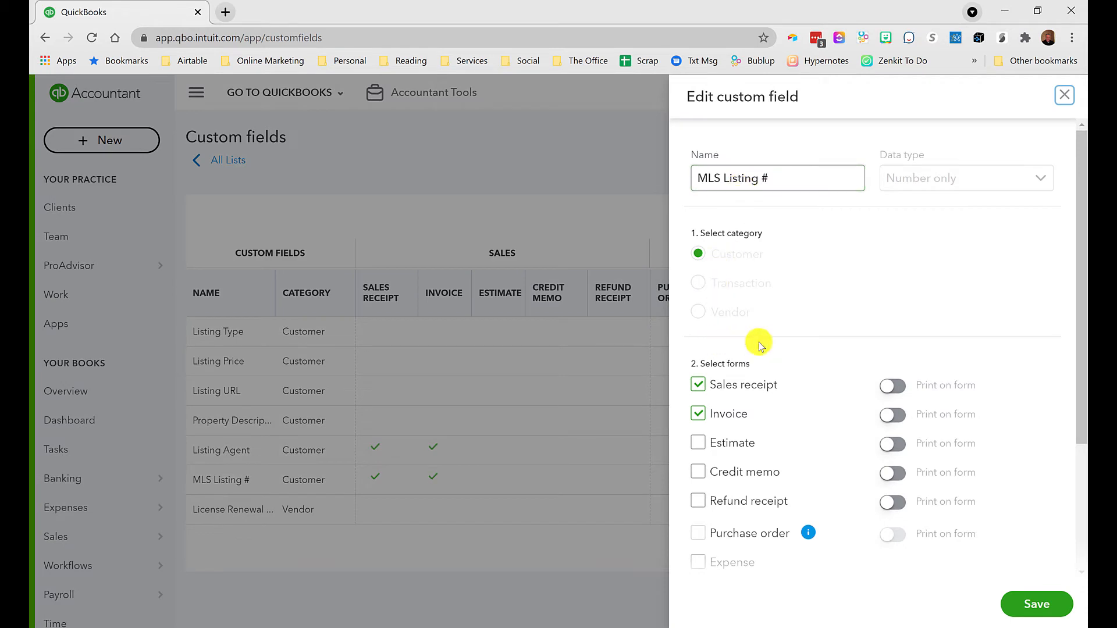
scroll(down, 3)
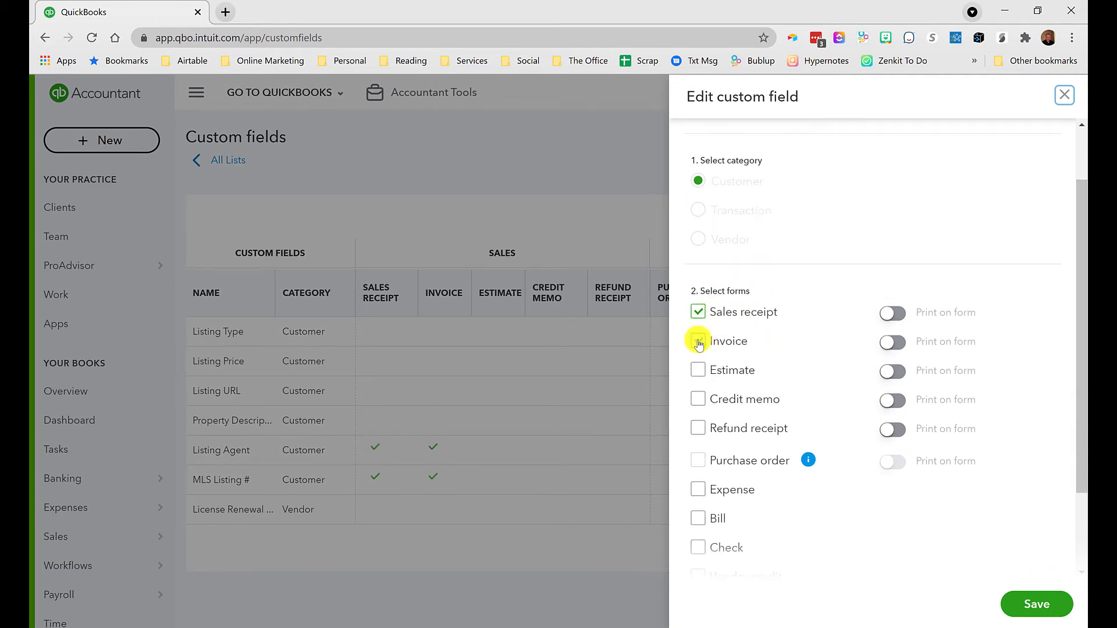
click(697, 341)
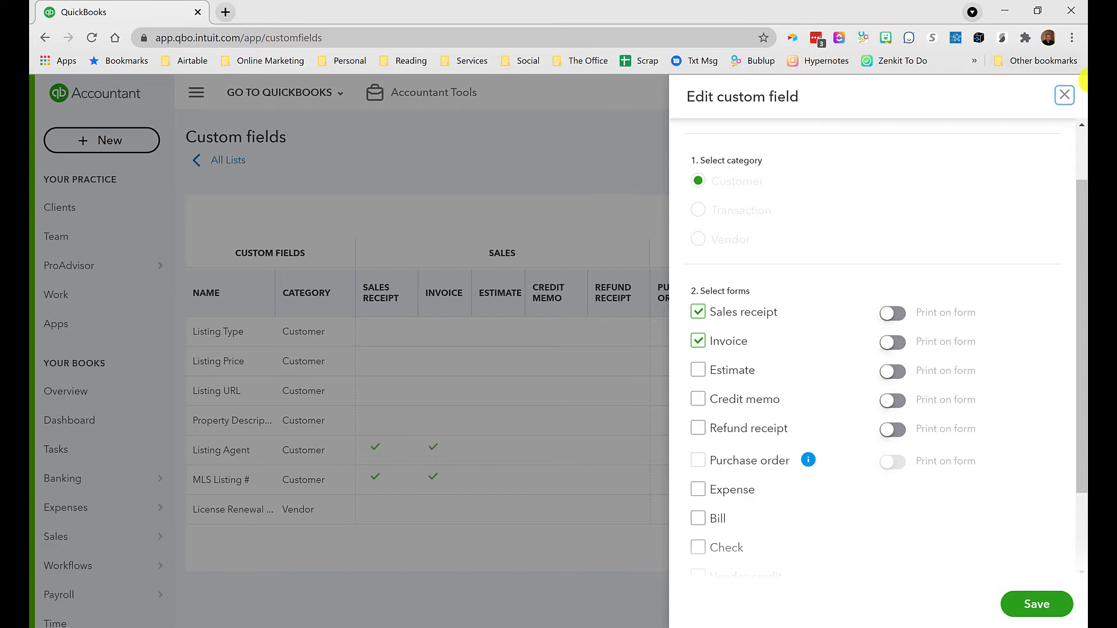
click(1063, 94)
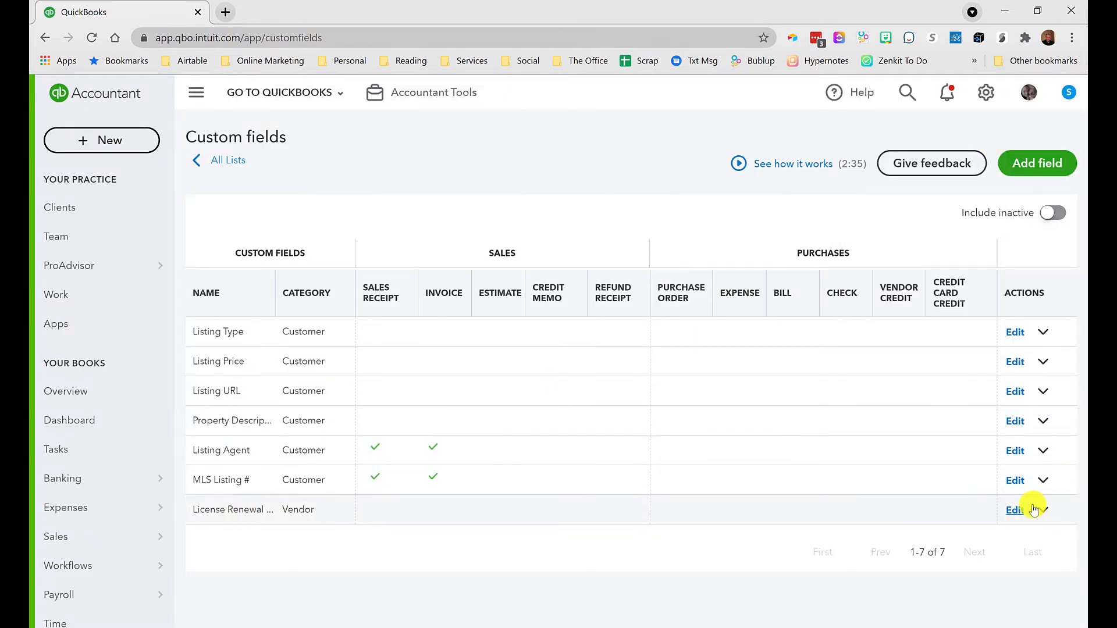
click(1015, 510)
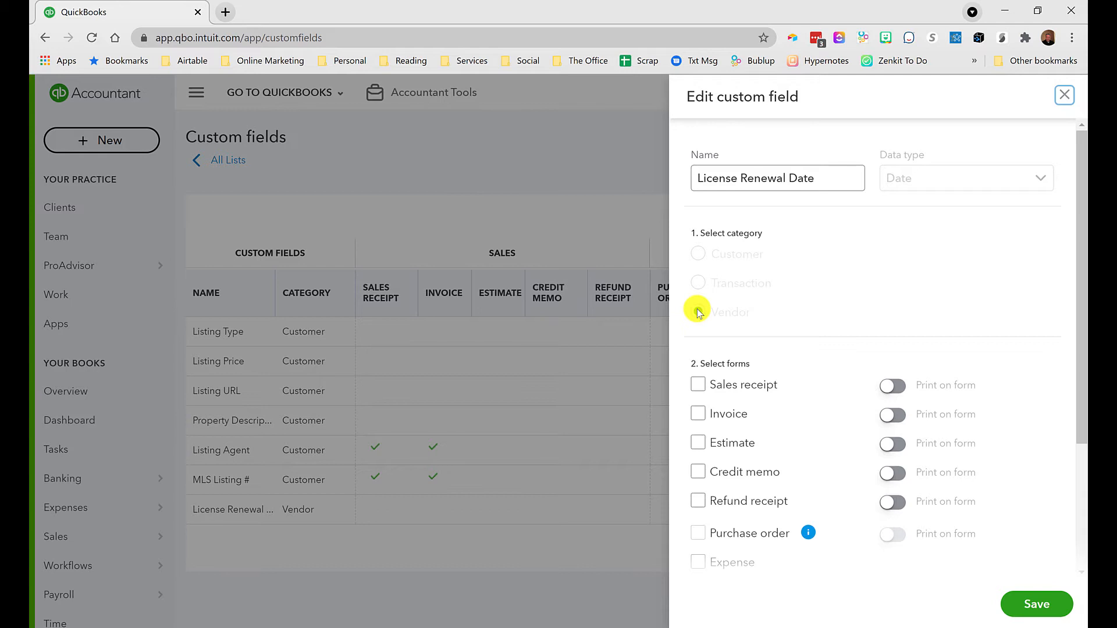
click(697, 311)
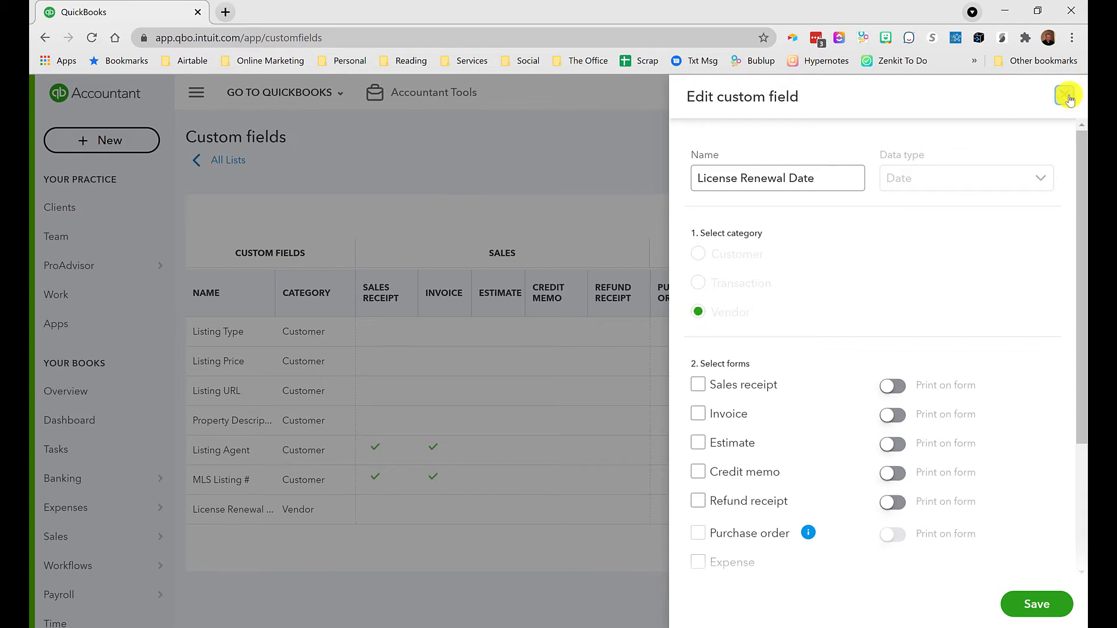
click(1067, 97)
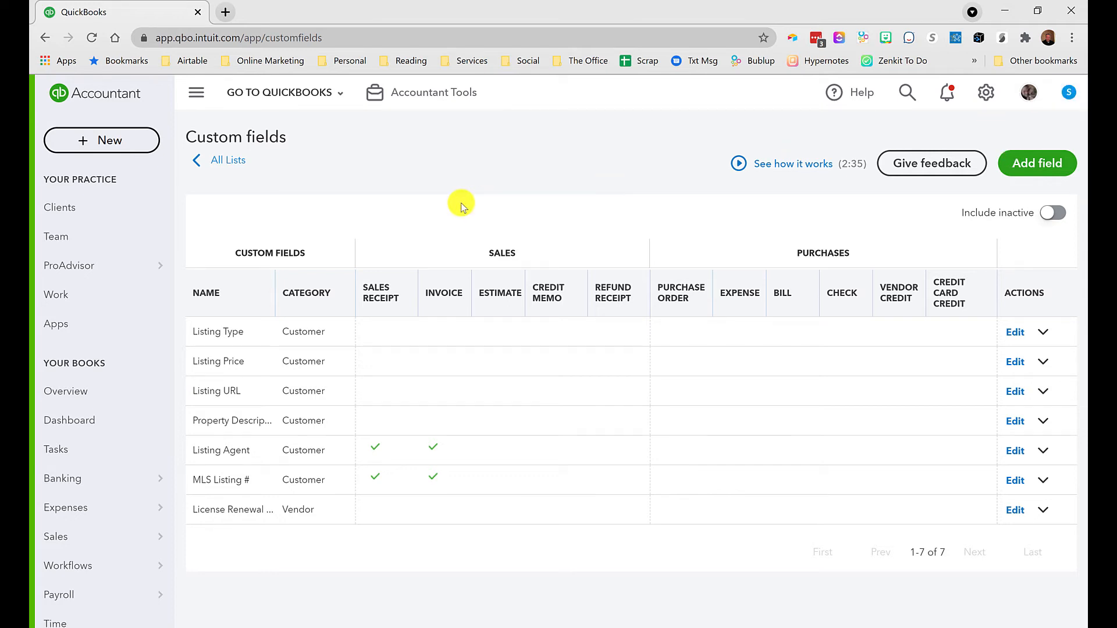
mouse_move(68, 565)
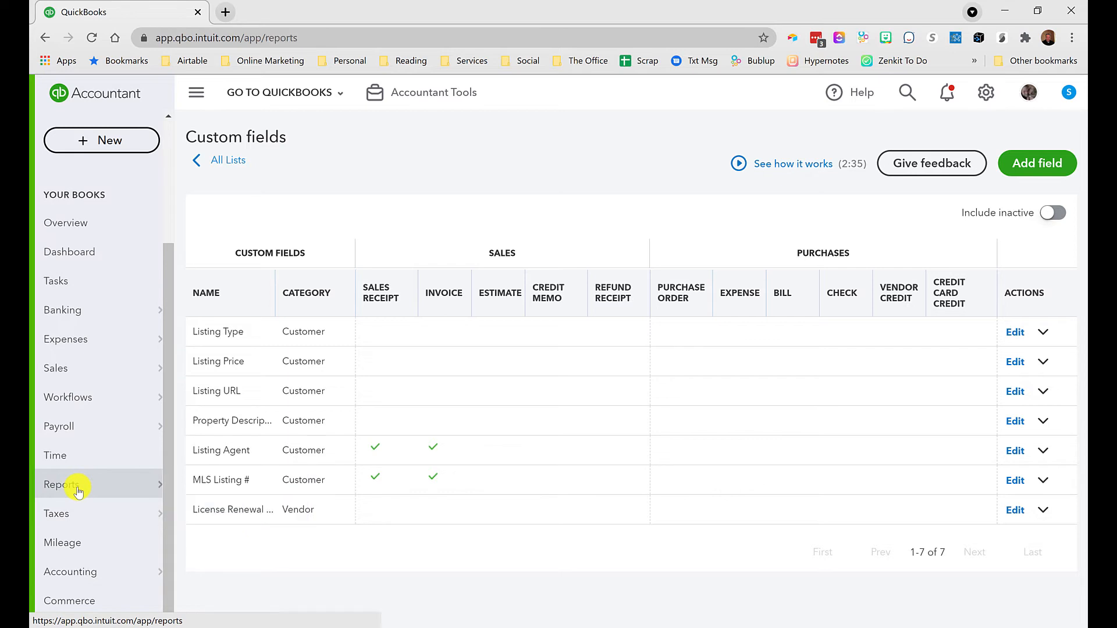
From Reports > Custom reports, run the Upcoming Agent License Renewals report showing Josh Flagg
click(62, 484)
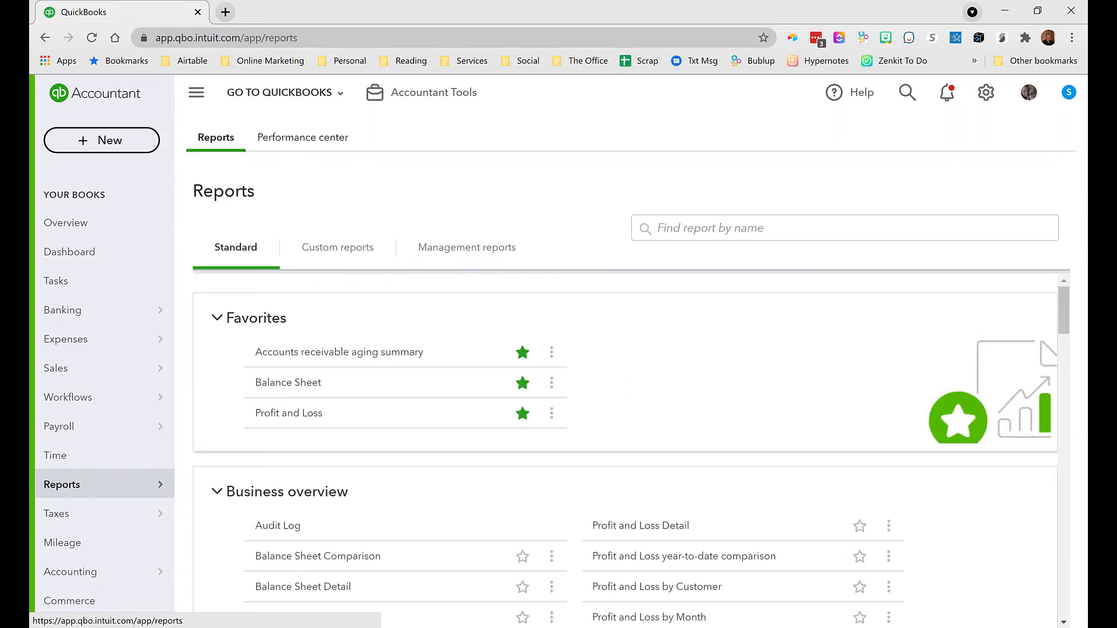
click(338, 247)
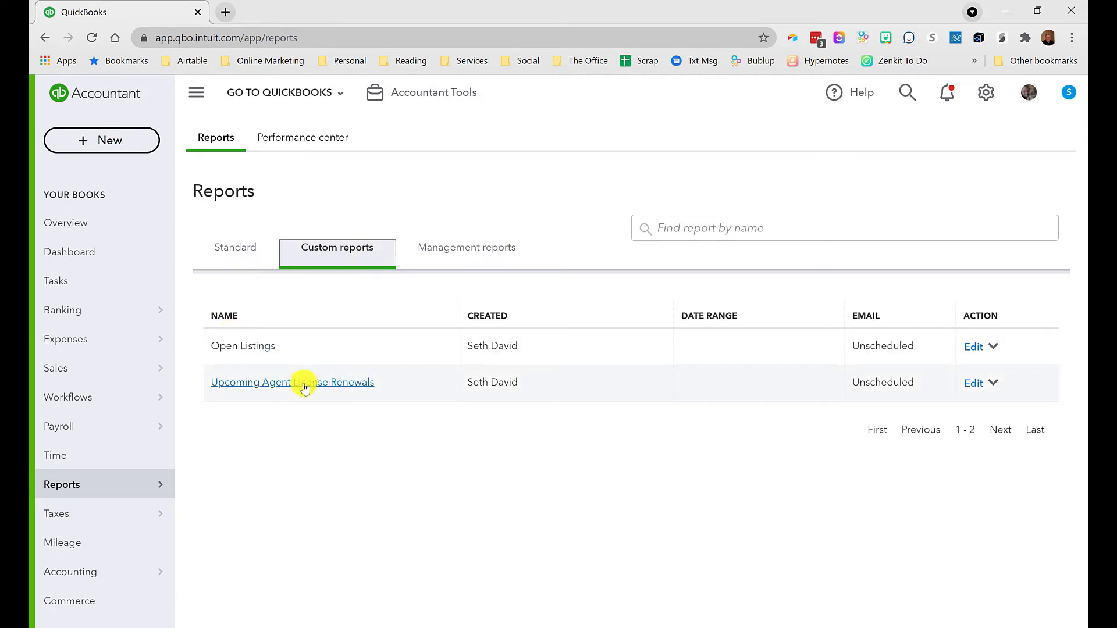
click(292, 382)
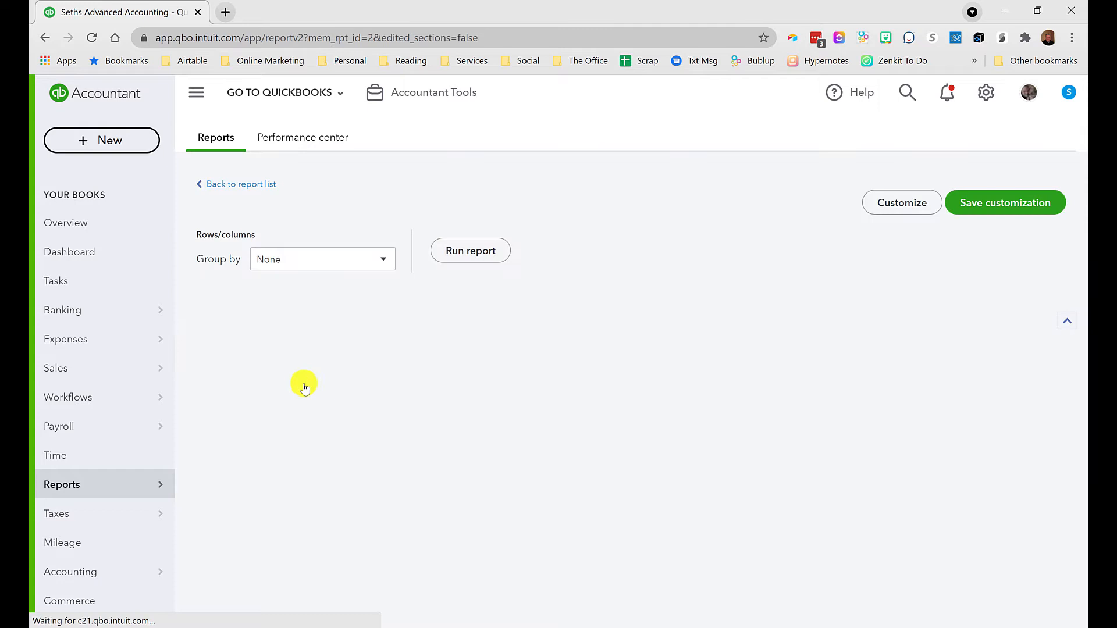
click(470, 250)
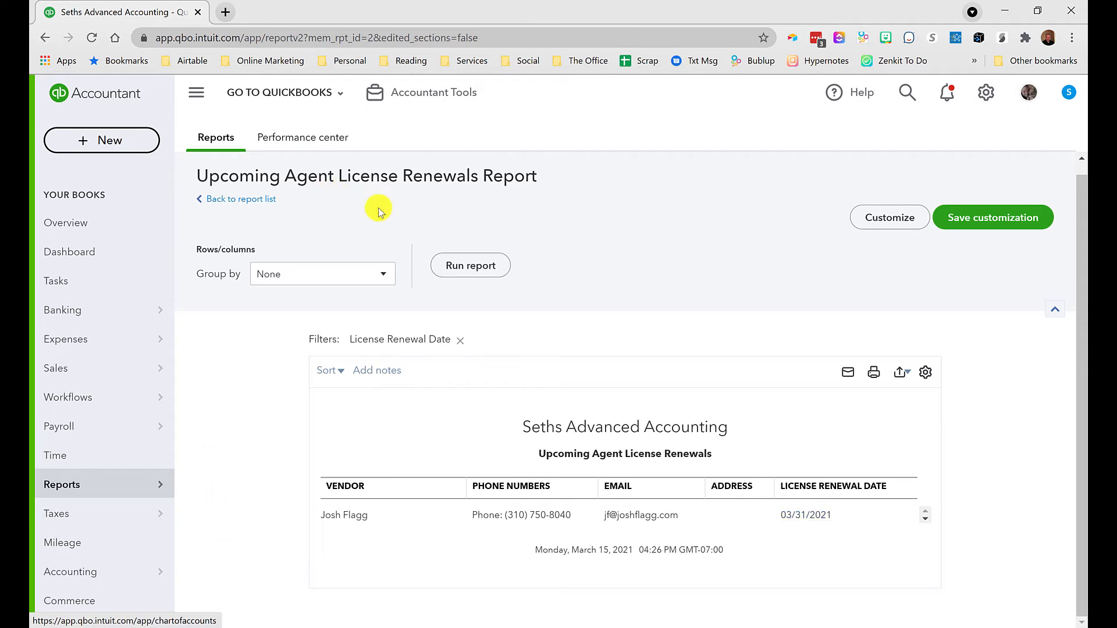
mouse_move(829, 179)
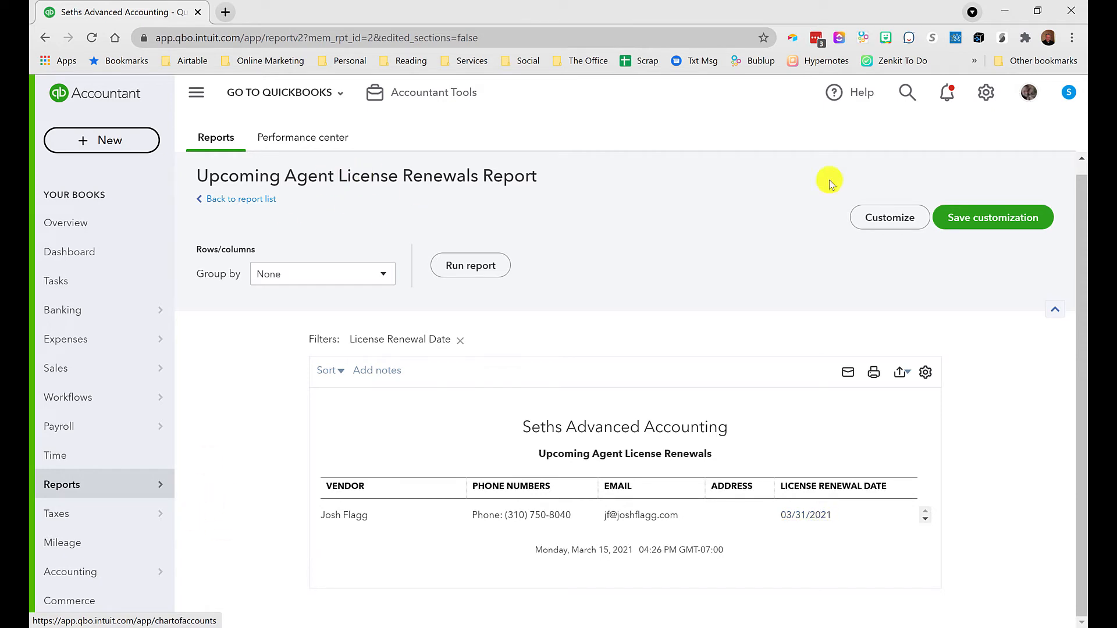
mouse_move(889, 218)
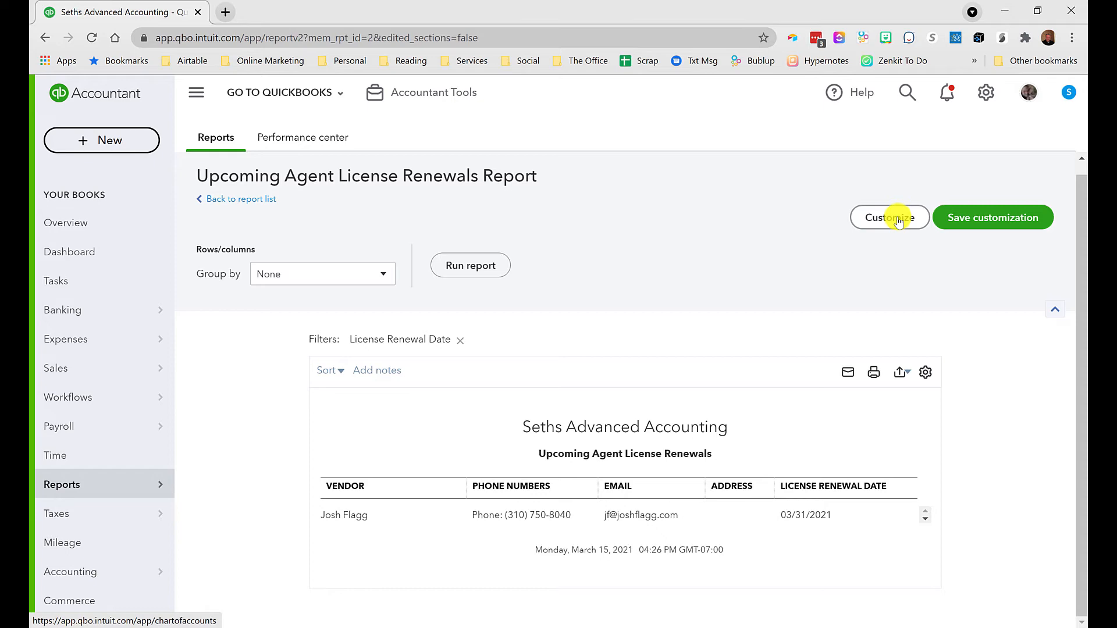
click(889, 218)
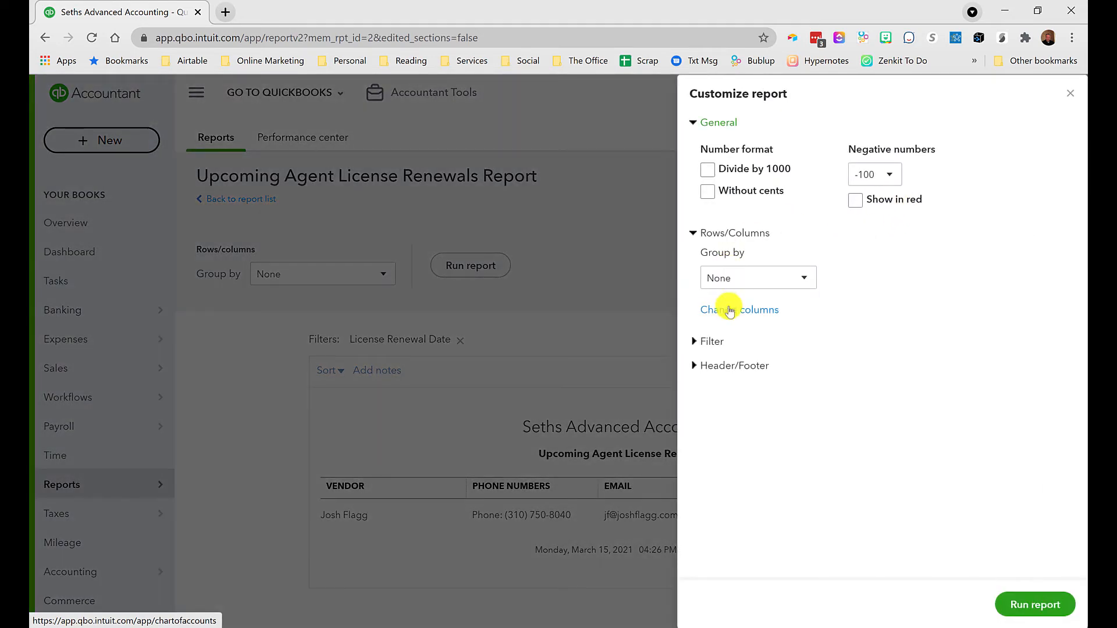
click(710, 341)
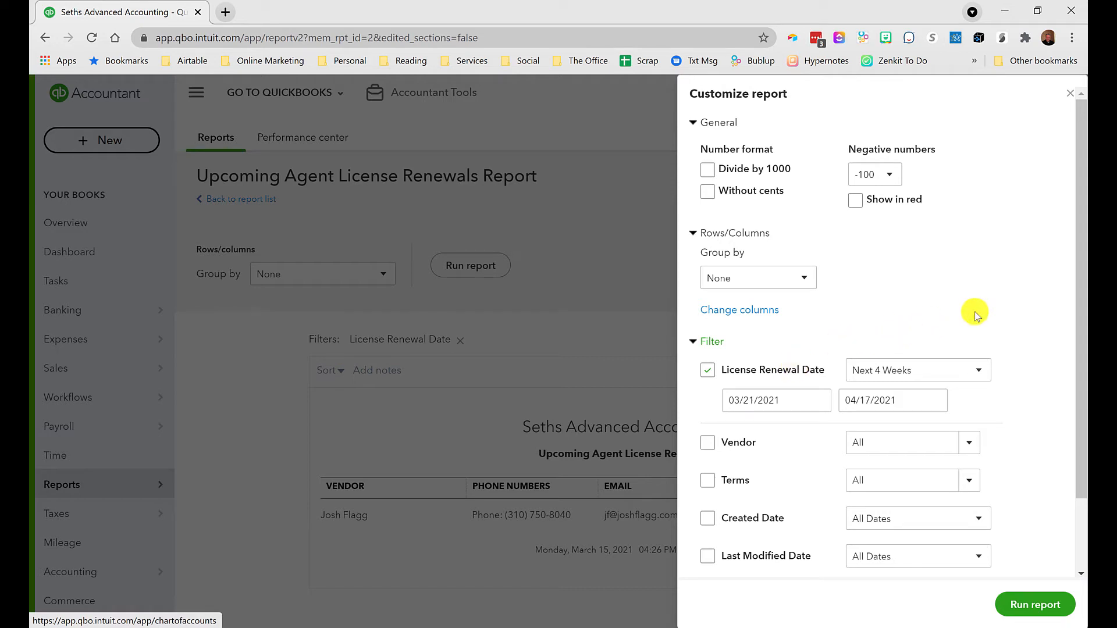
mouse_move(869, 370)
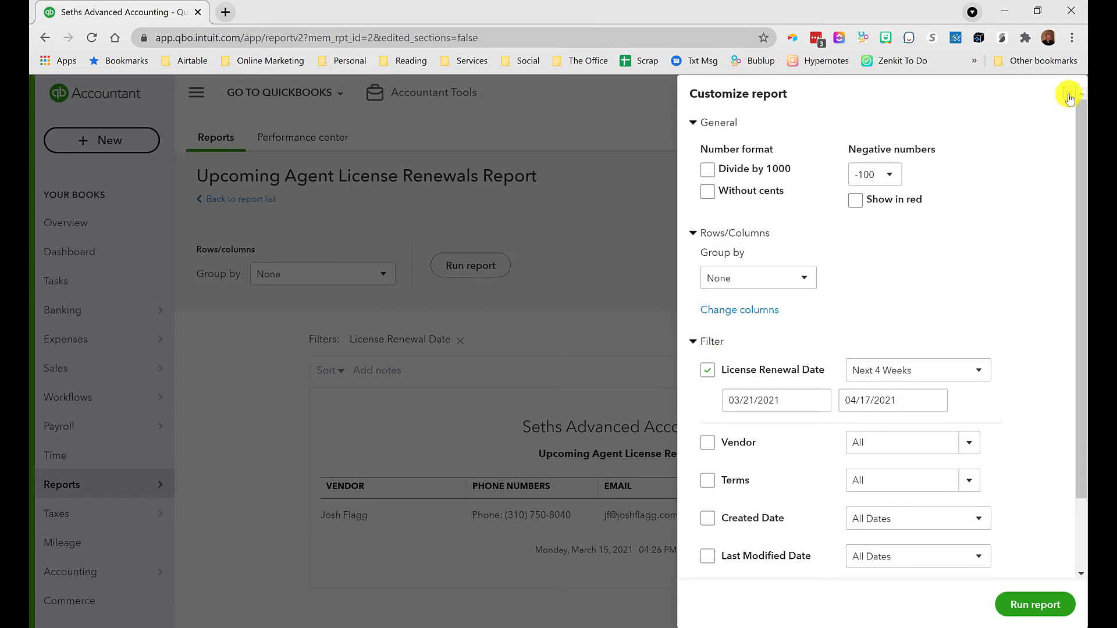
click(1068, 98)
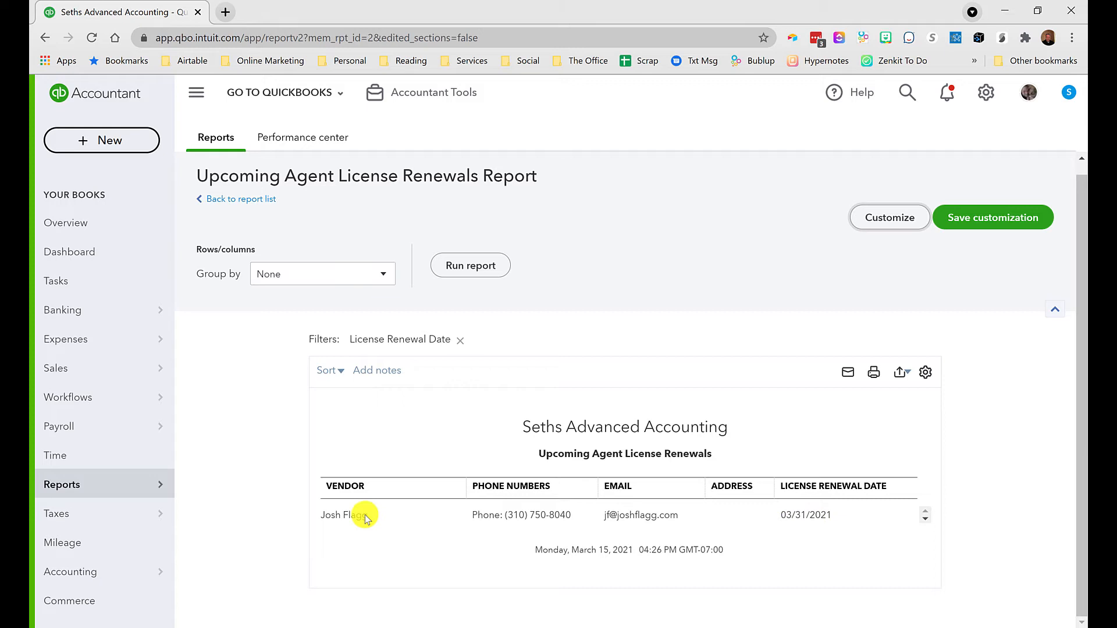
Open vendor Josh Flagg from the report, edit his License Renewal Date to 03/31/2021, and return to Reports
click(344, 516)
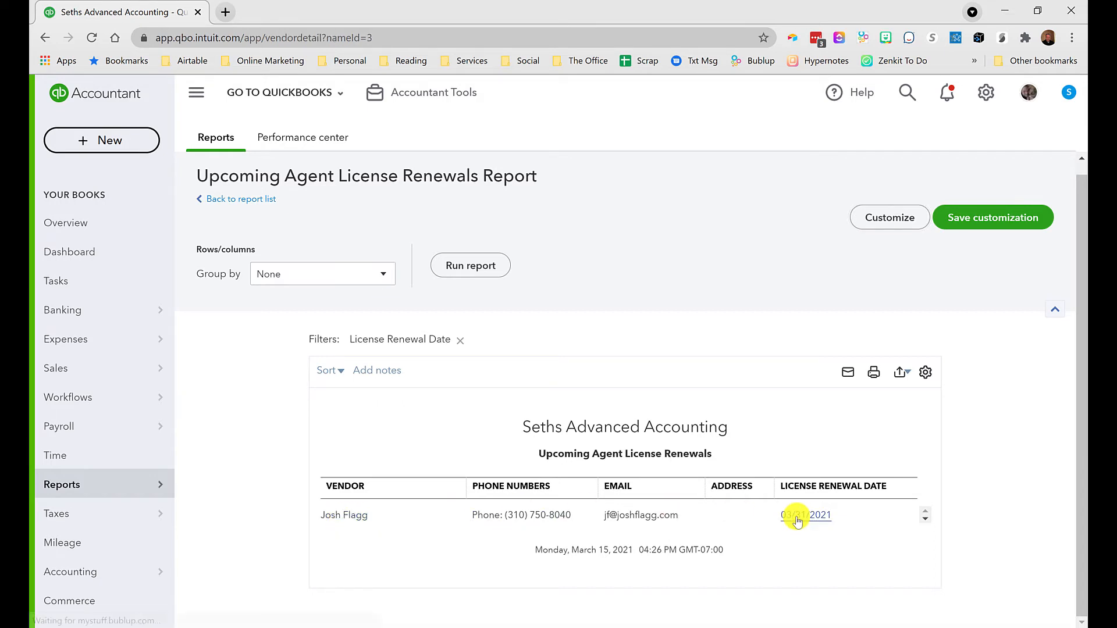
click(805, 516)
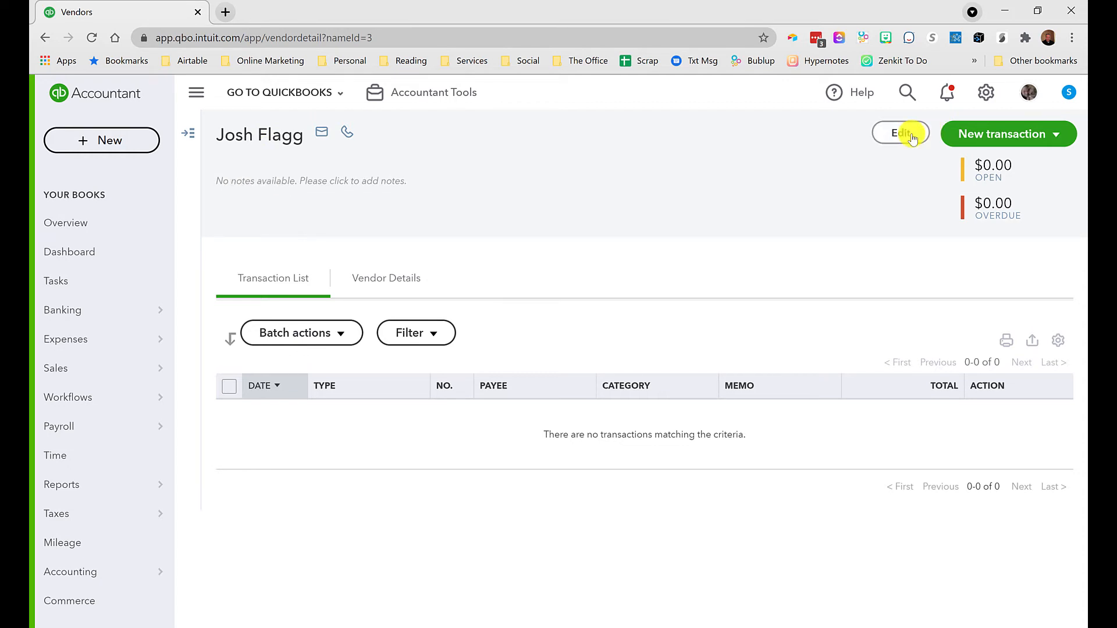
click(900, 132)
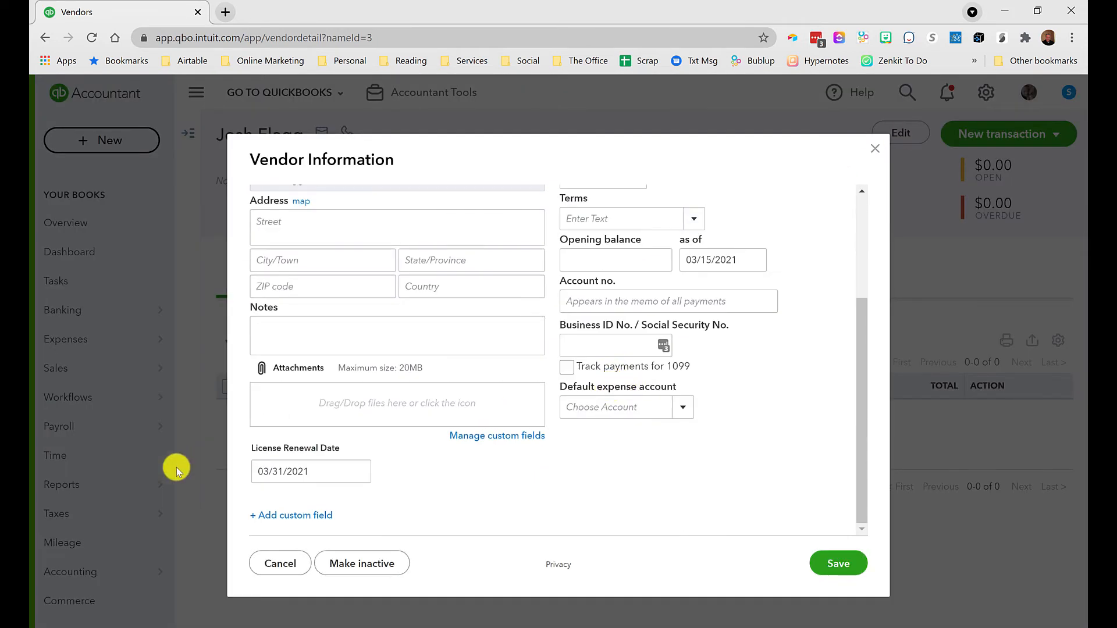
click(309, 471)
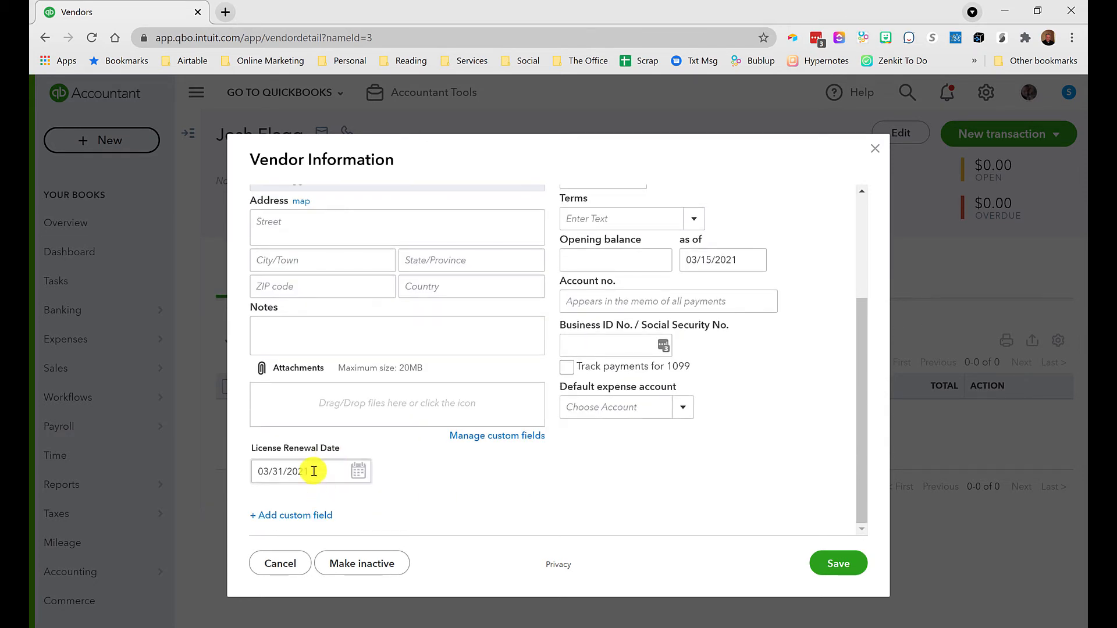
click(359, 471)
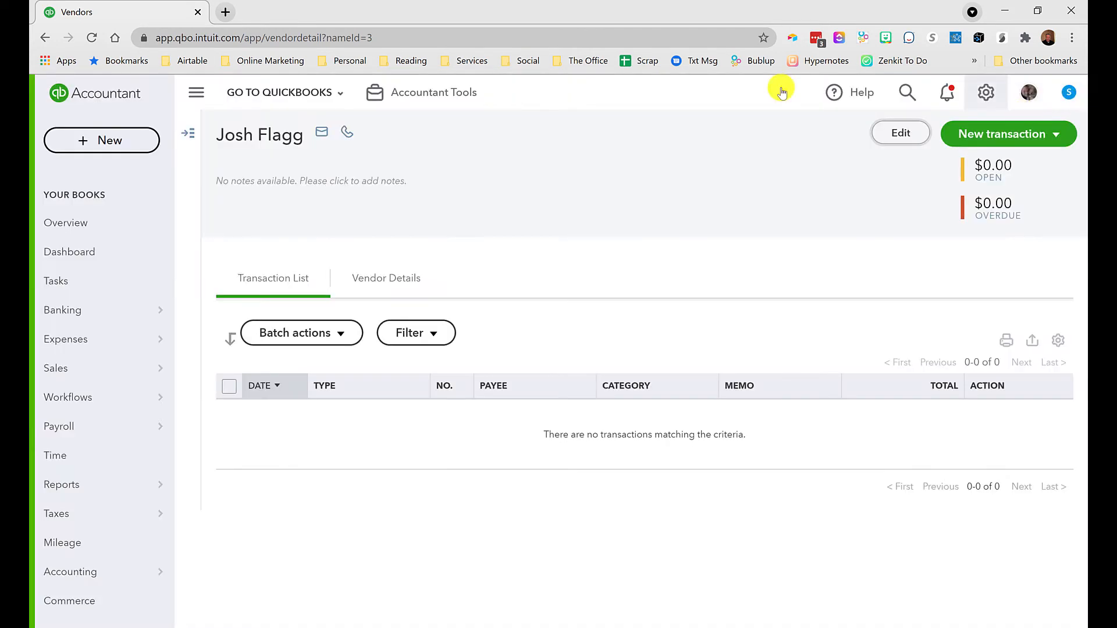
click(62, 483)
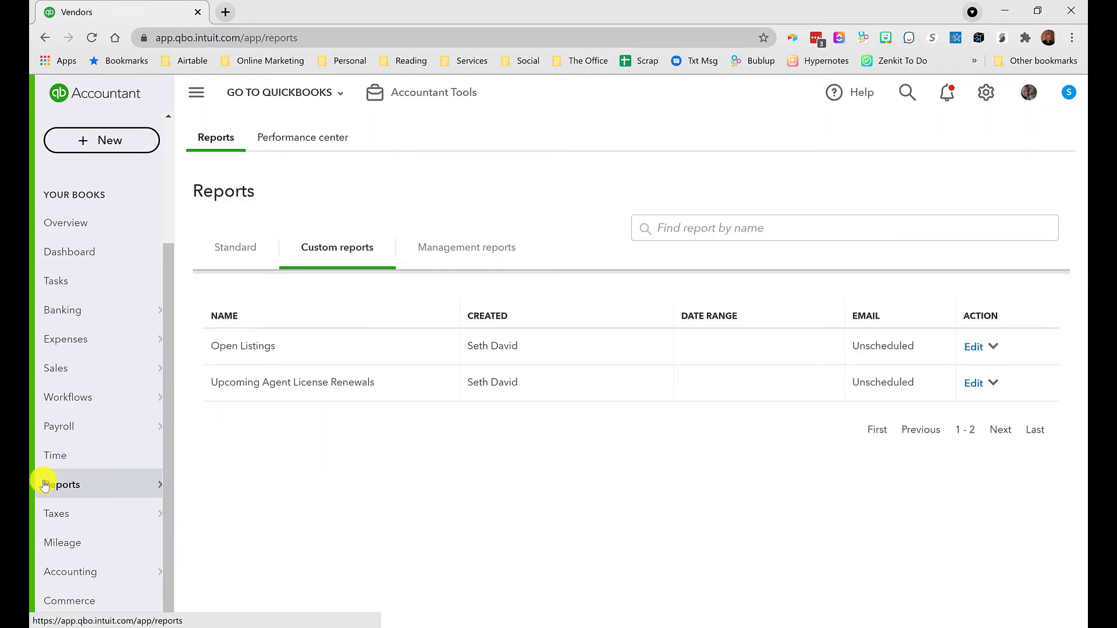
click(242, 345)
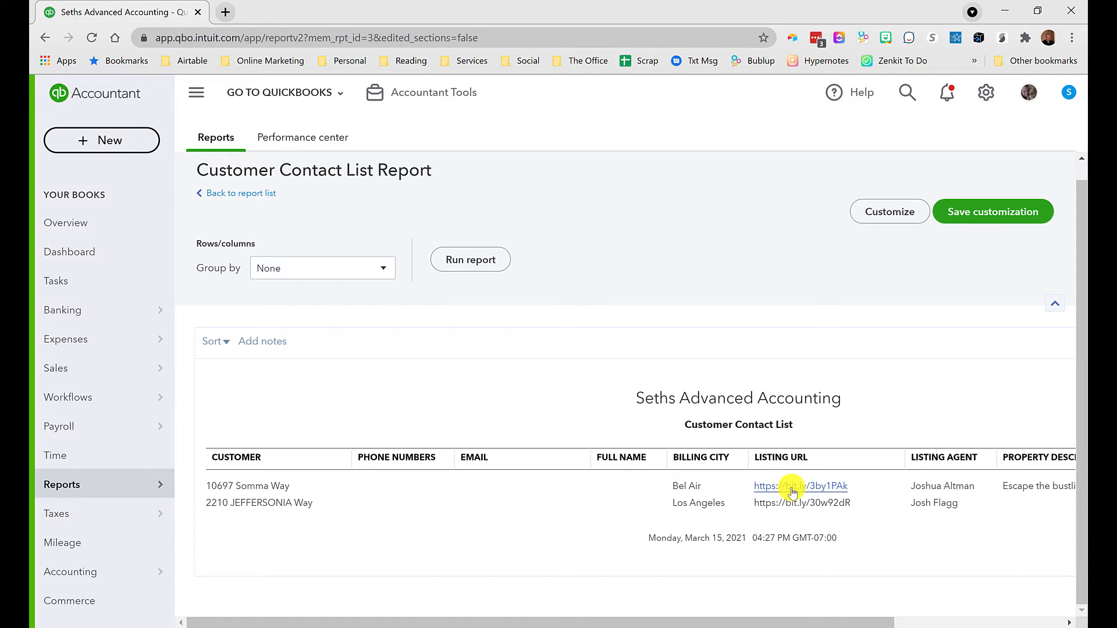
click(800, 487)
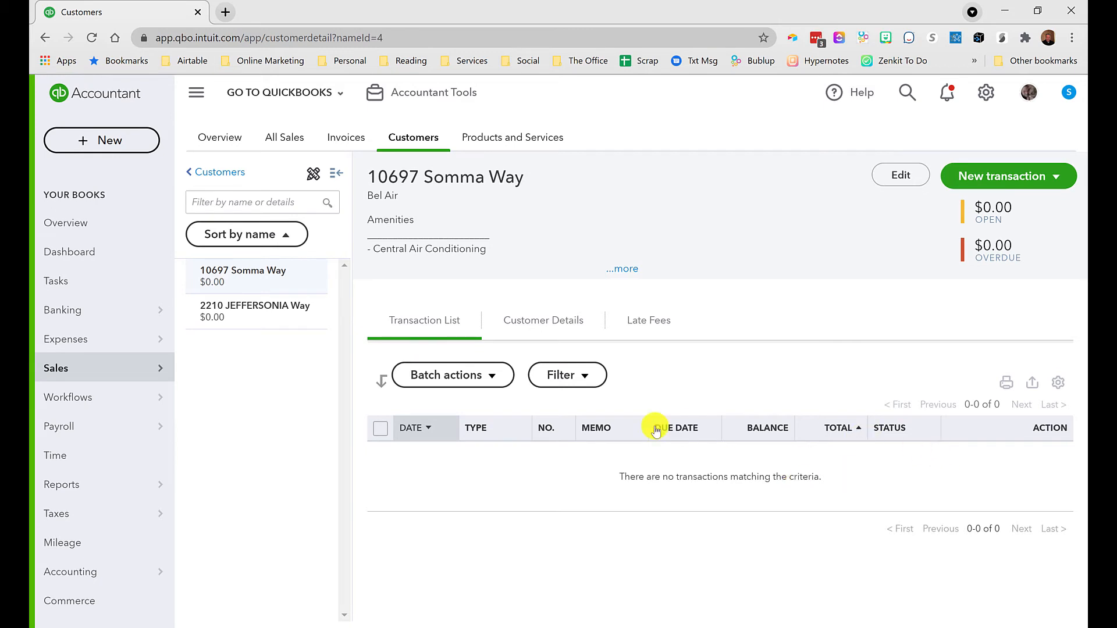
mouse_move(442, 201)
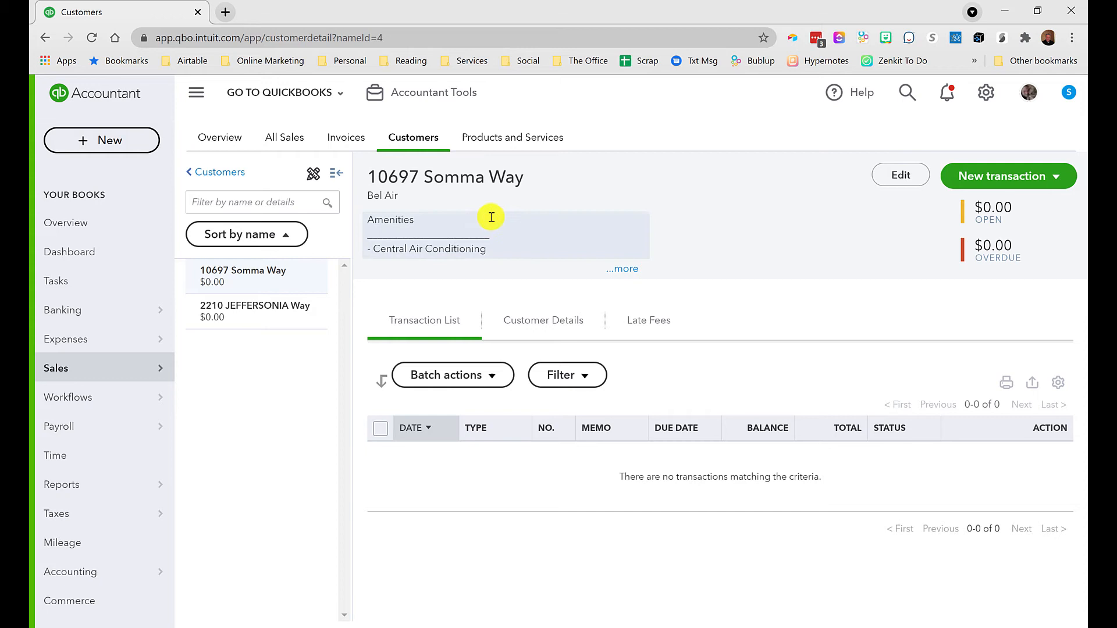
mouse_move(744, 145)
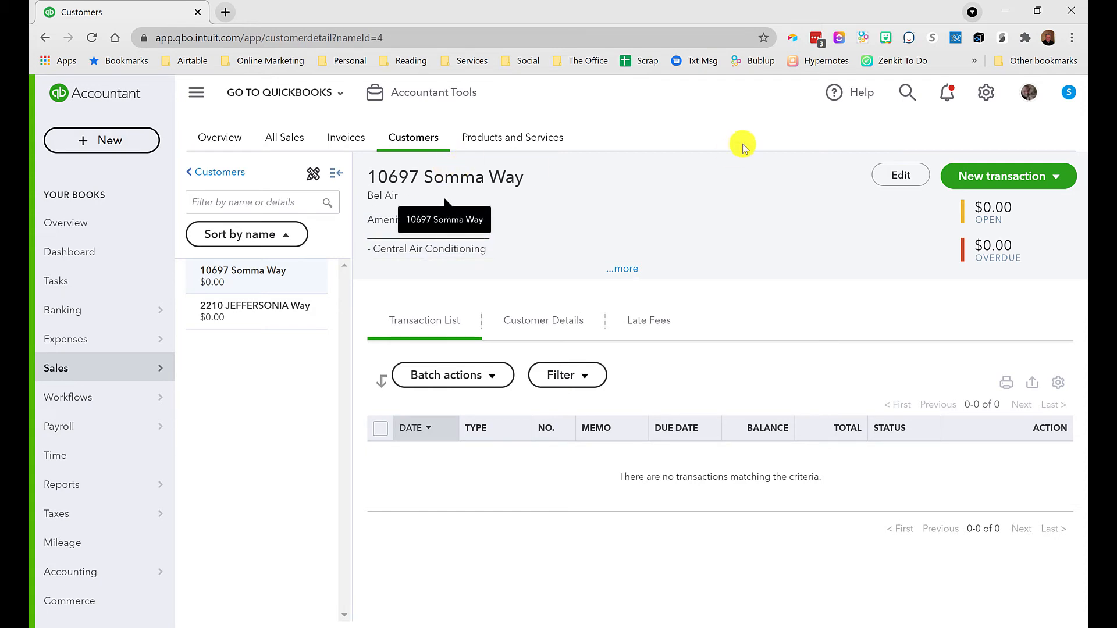
click(45, 37)
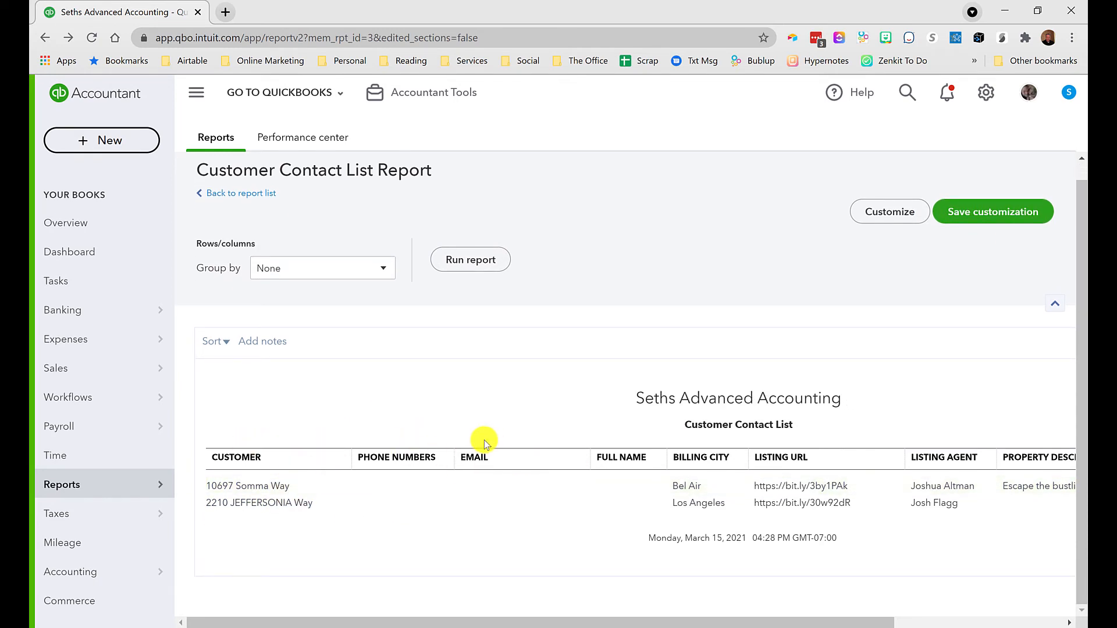
Set Group by to Listing Agent and rerun the Customer Contact List under Joshua Altman and Josh Flagg
click(321, 268)
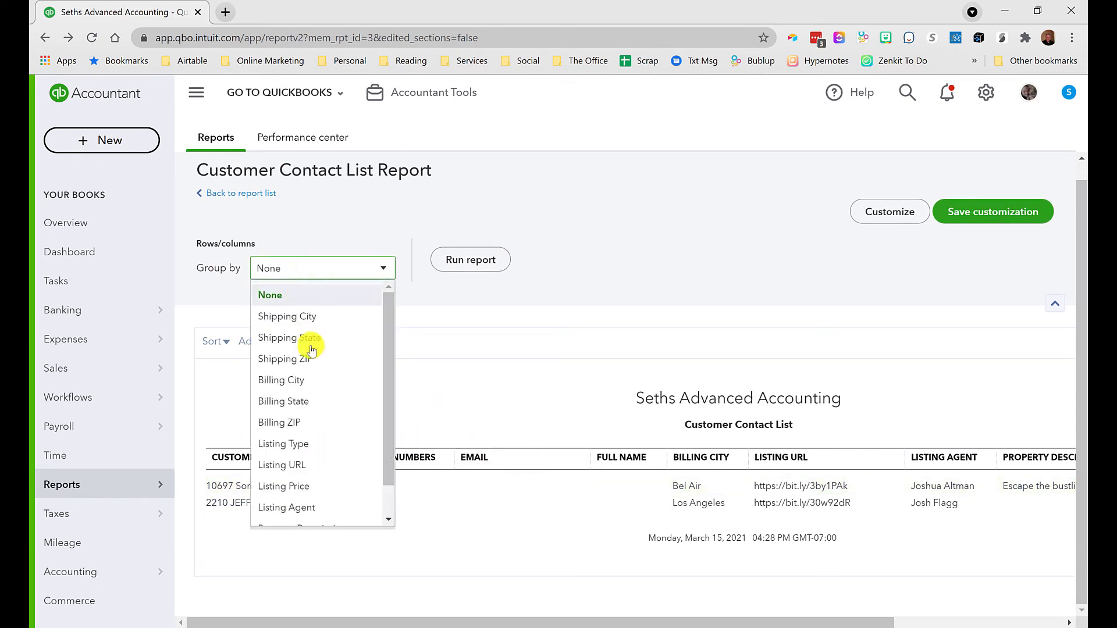
scroll(down, 3)
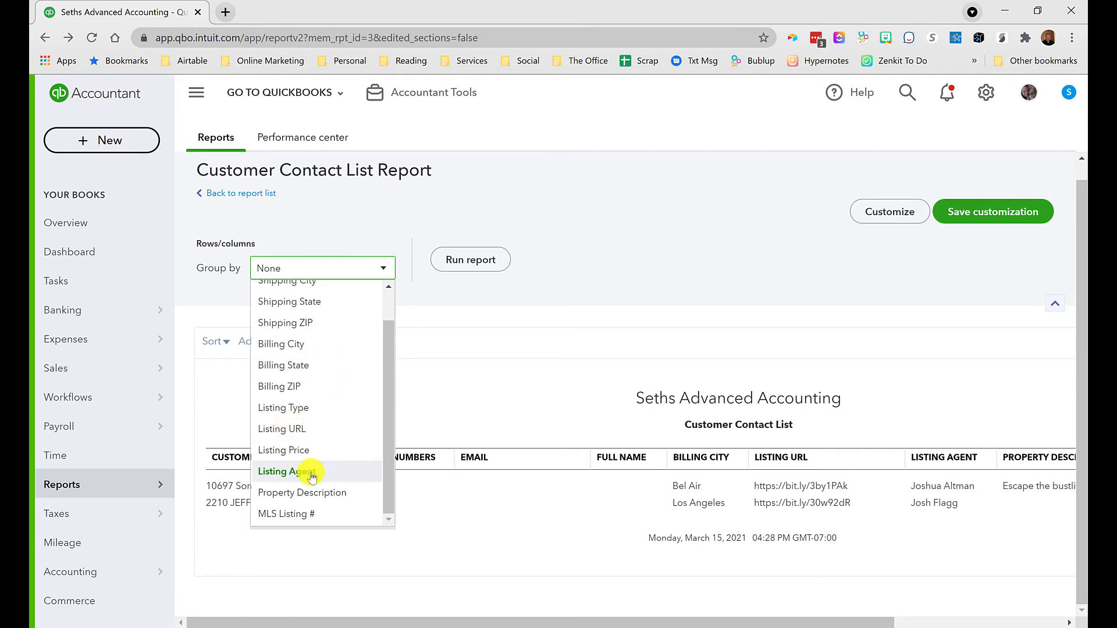
click(291, 471)
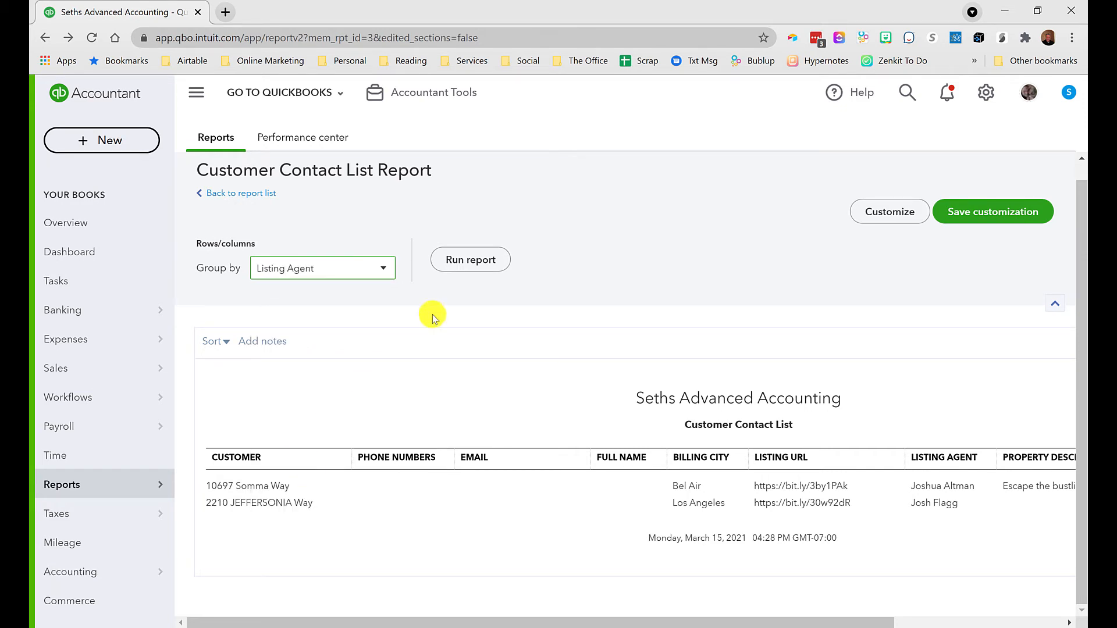
click(469, 259)
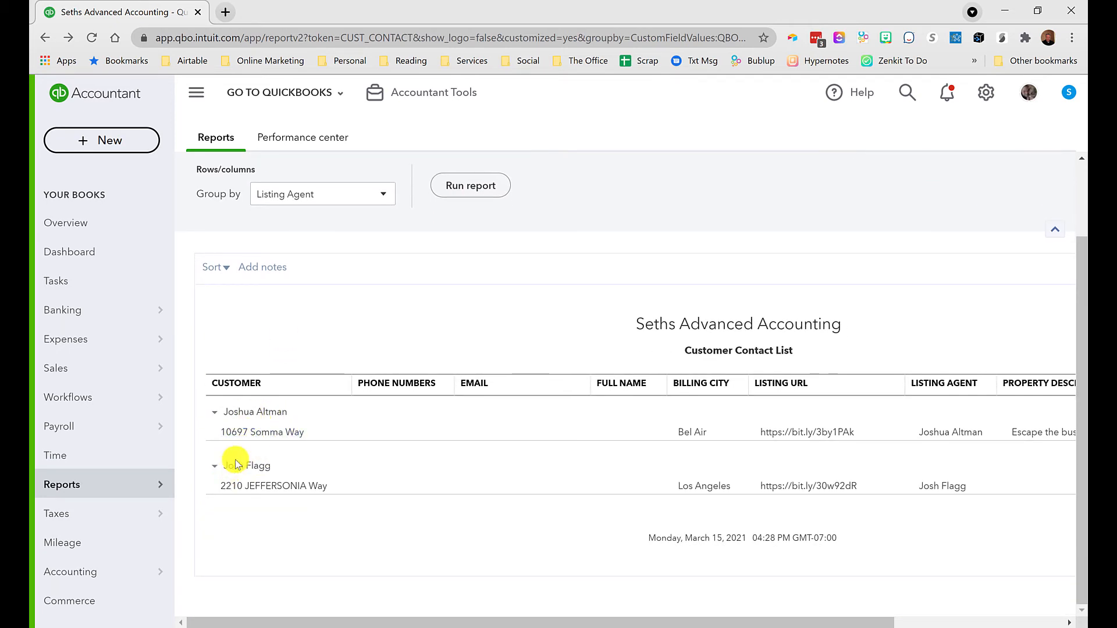
click(322, 194)
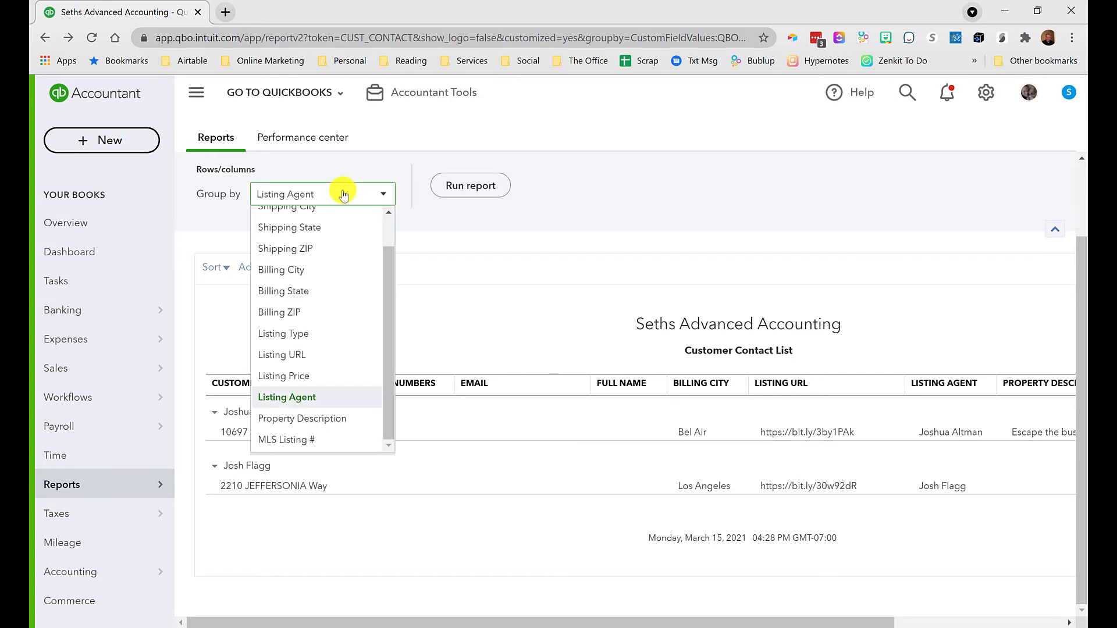
click(286, 397)
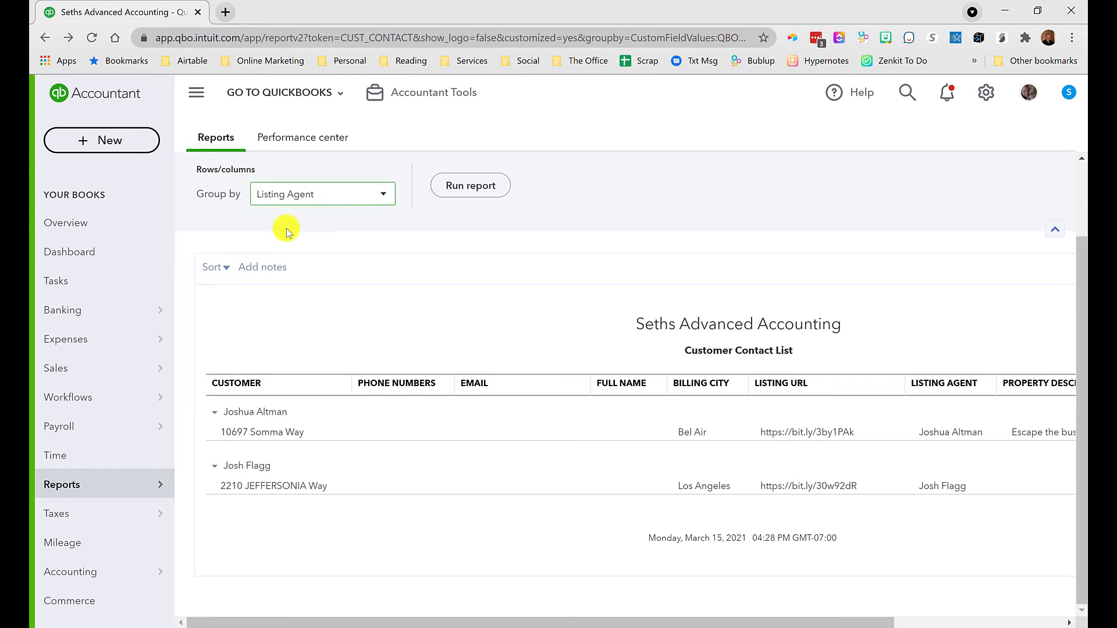
mouse_move(306, 339)
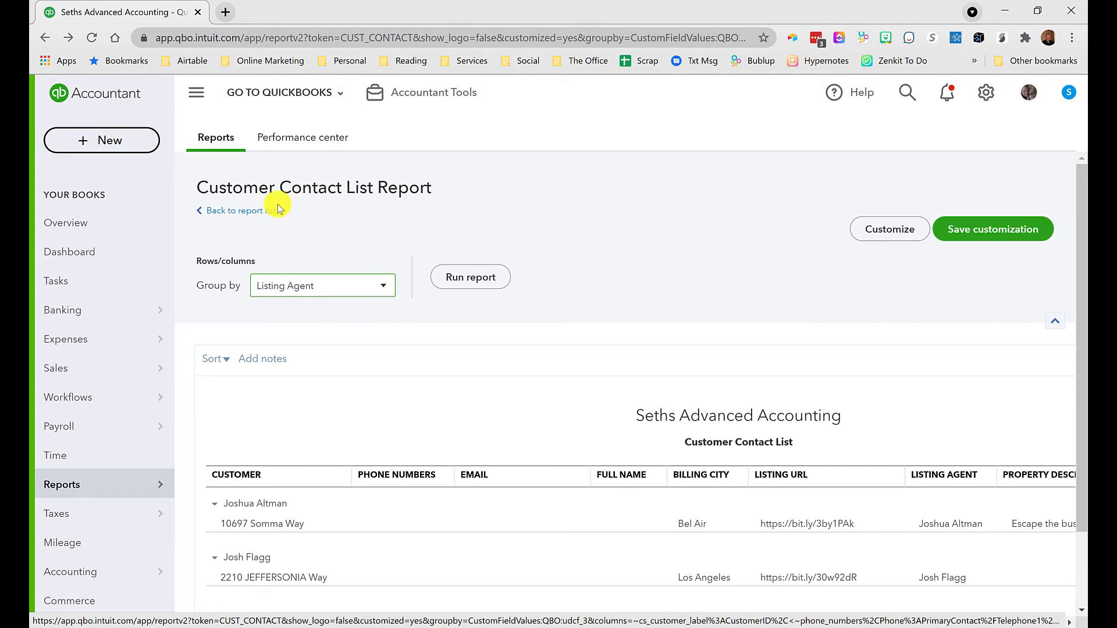
mouse_move(290, 305)
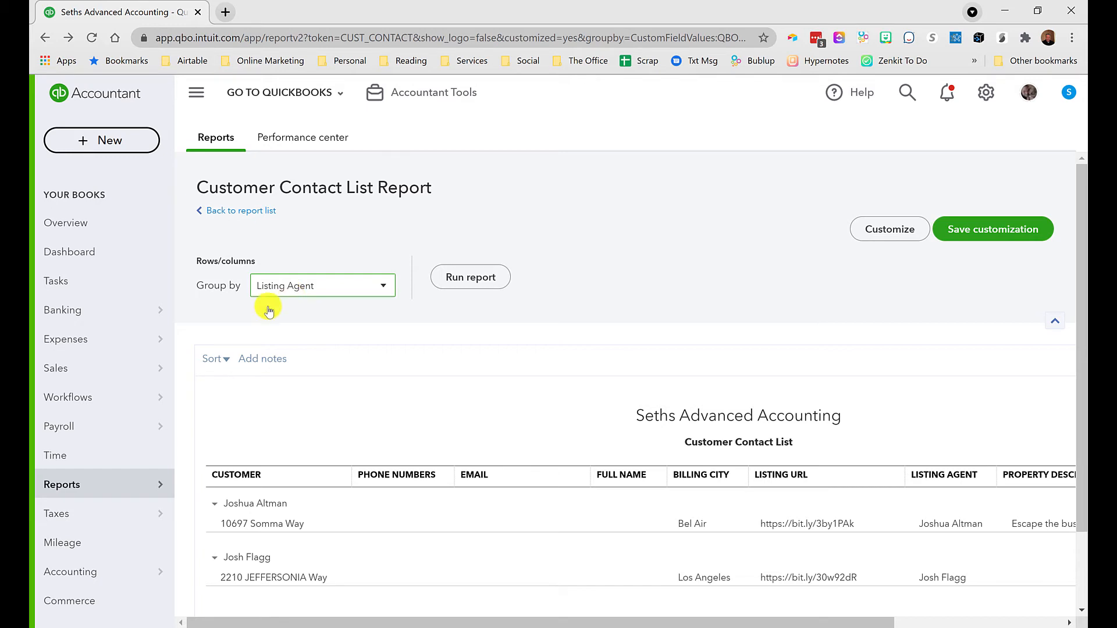
click(985, 93)
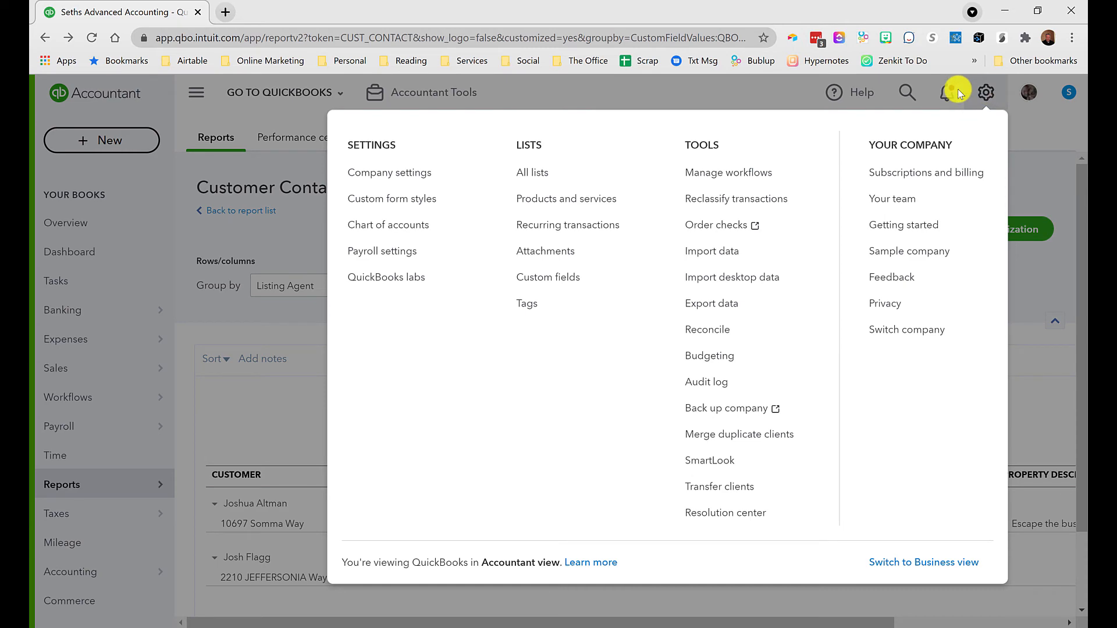
Create a Listing Status custom field as a Dropdown list with Open and Closed, applied to Customer, and save it
click(548, 277)
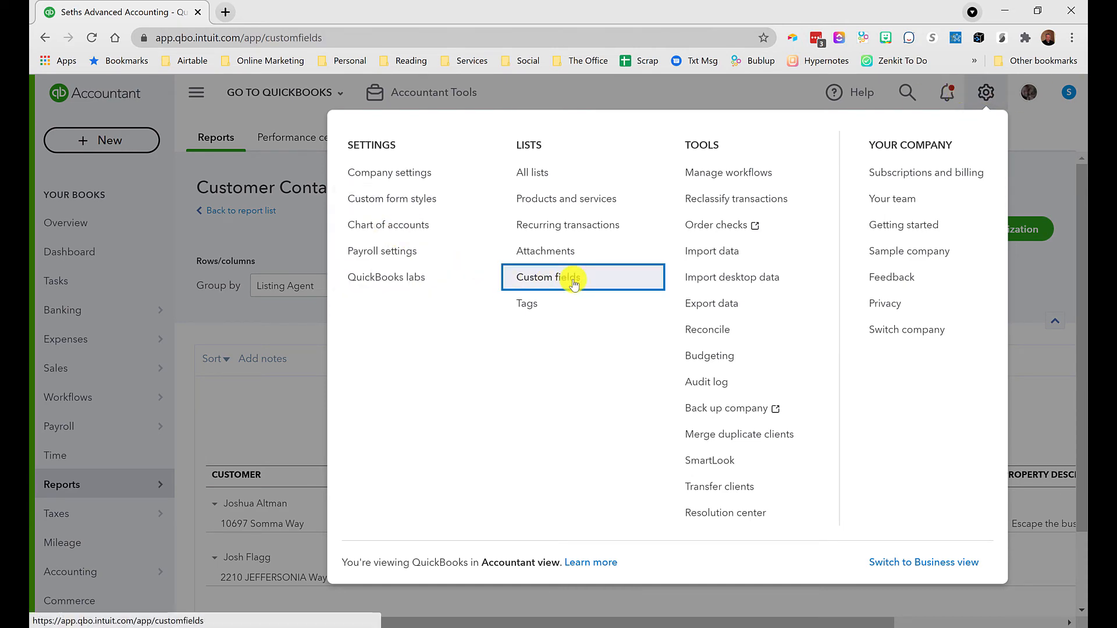
click(574, 277)
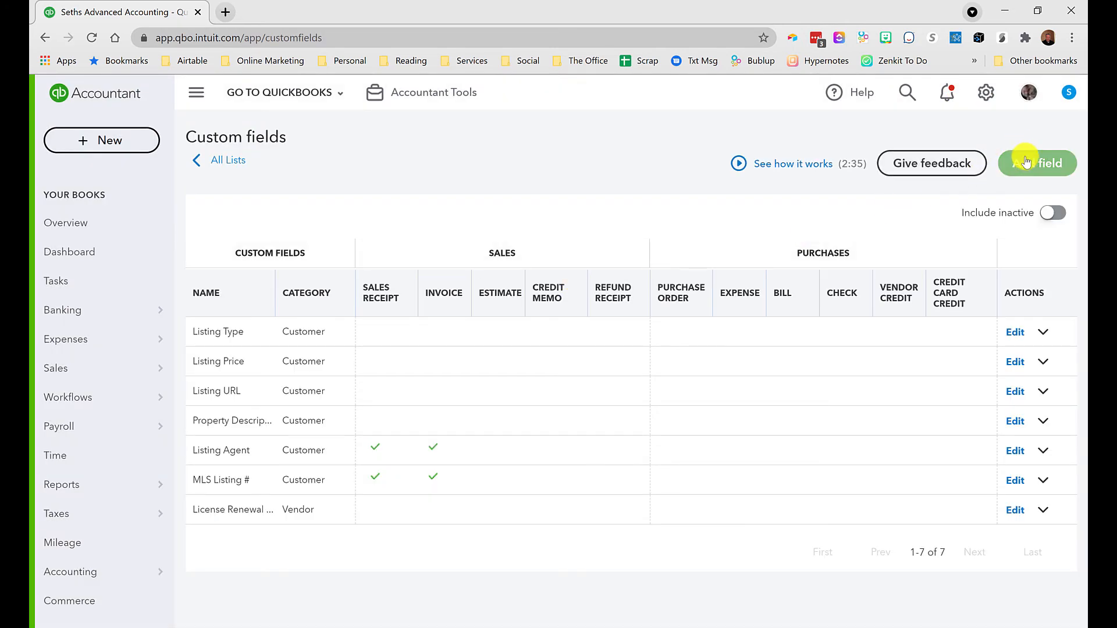
click(1037, 163)
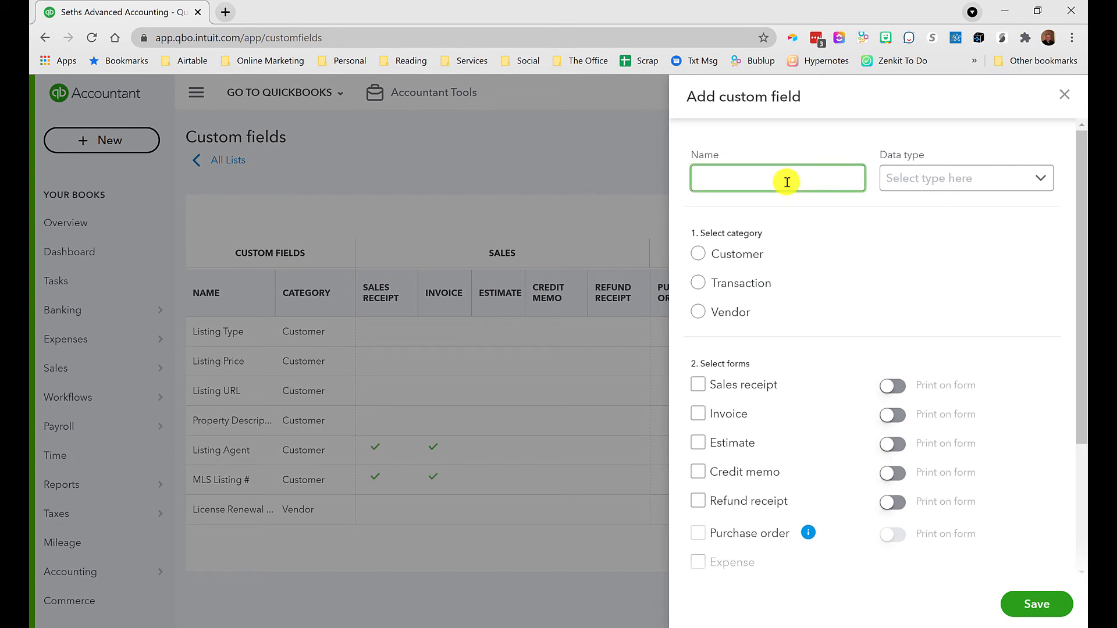
text(Listing Stat)
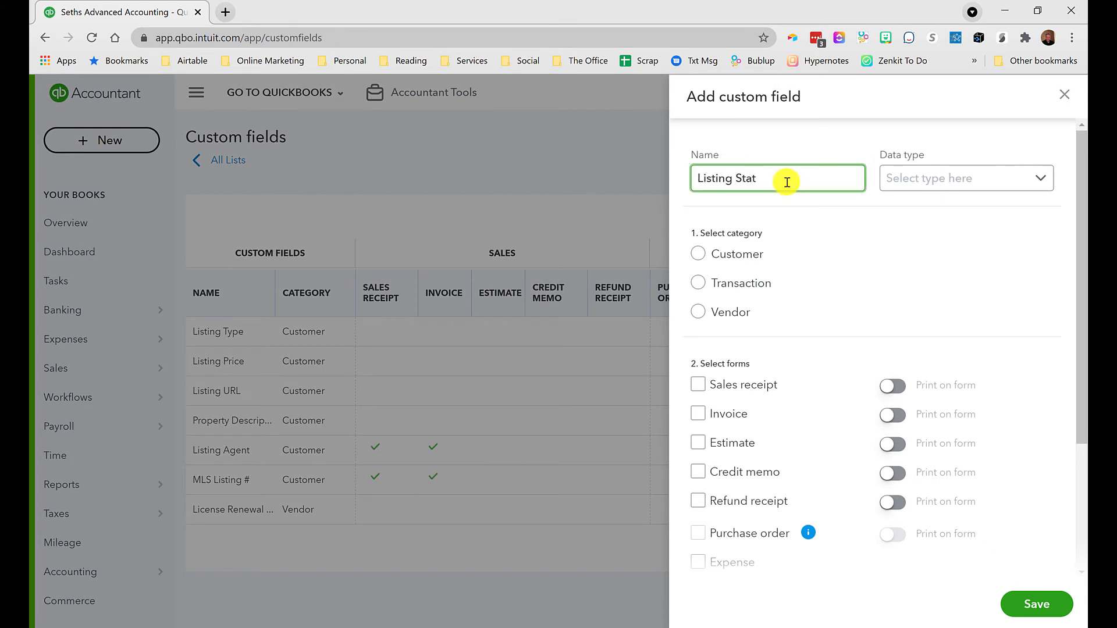
click(965, 178)
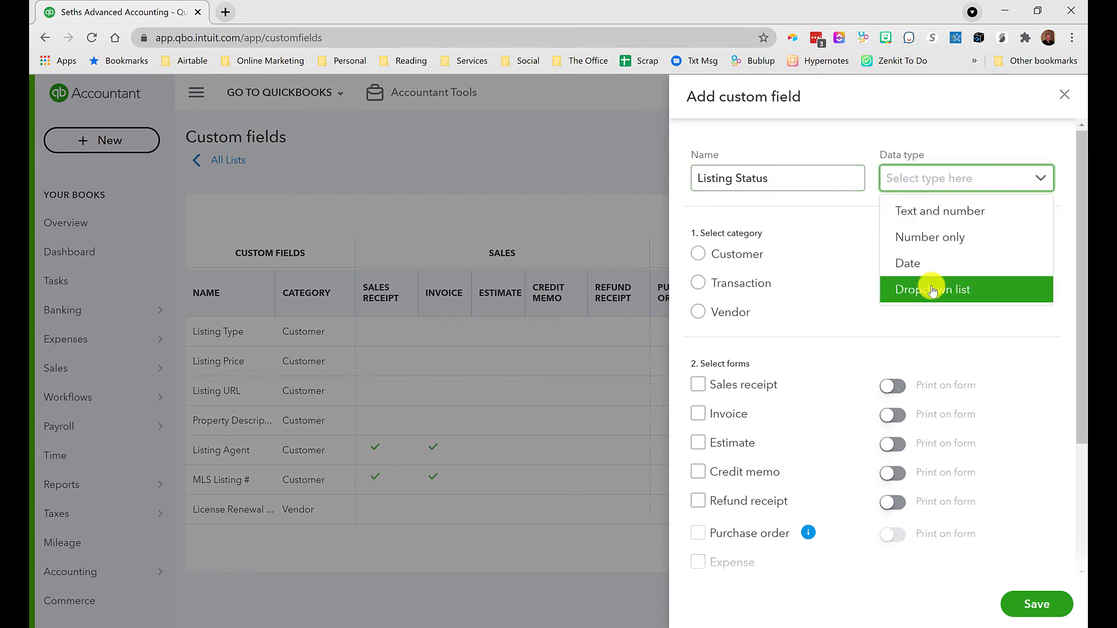
click(932, 290)
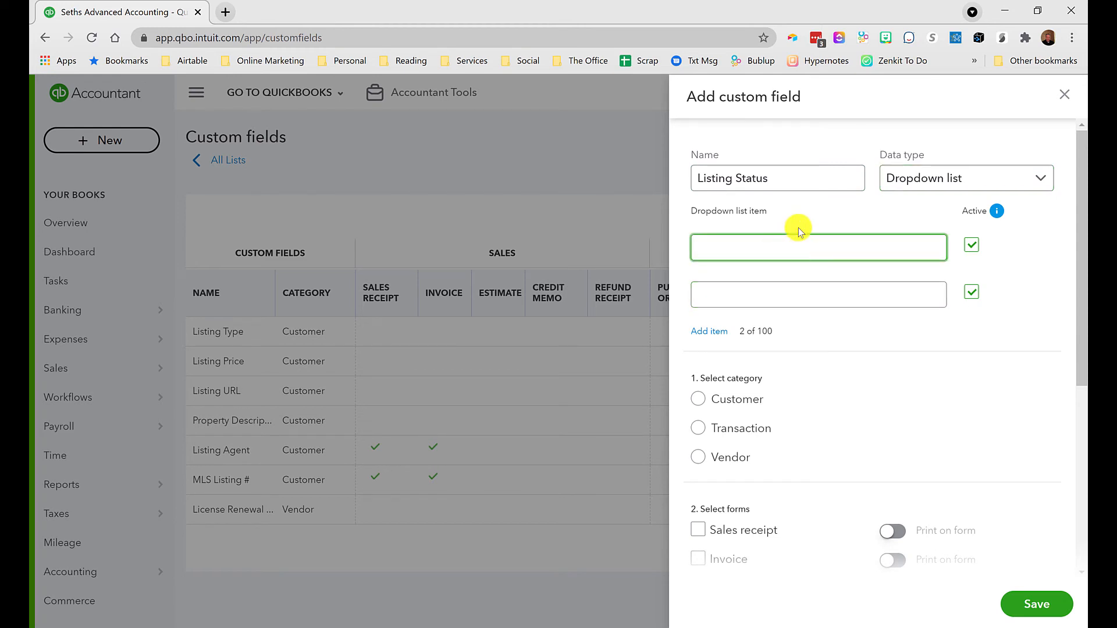
text(Open)
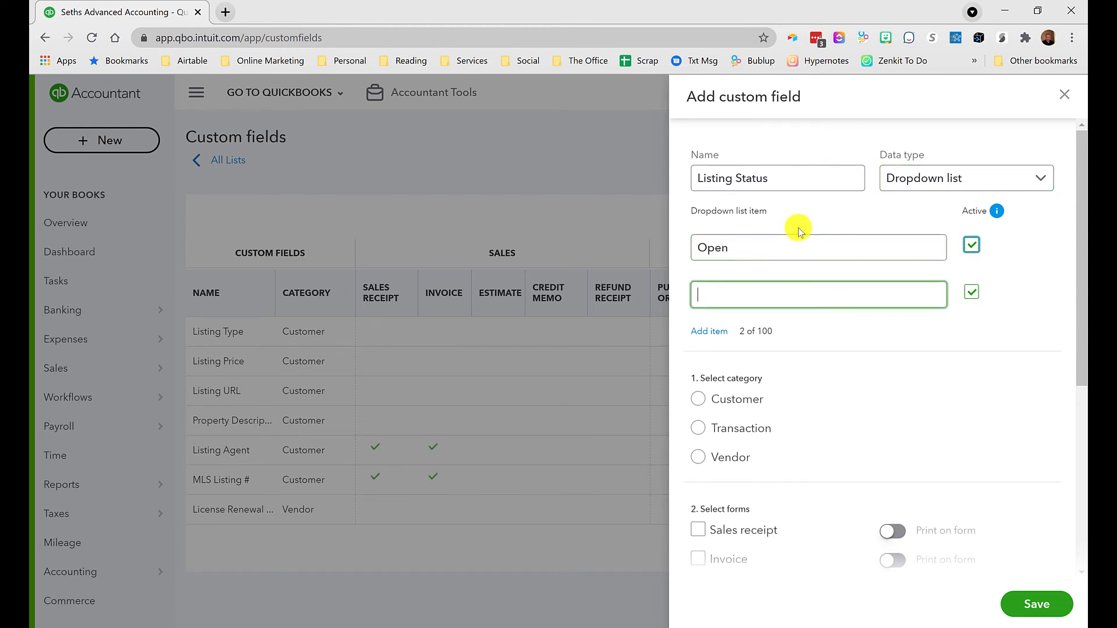
text(Closed)
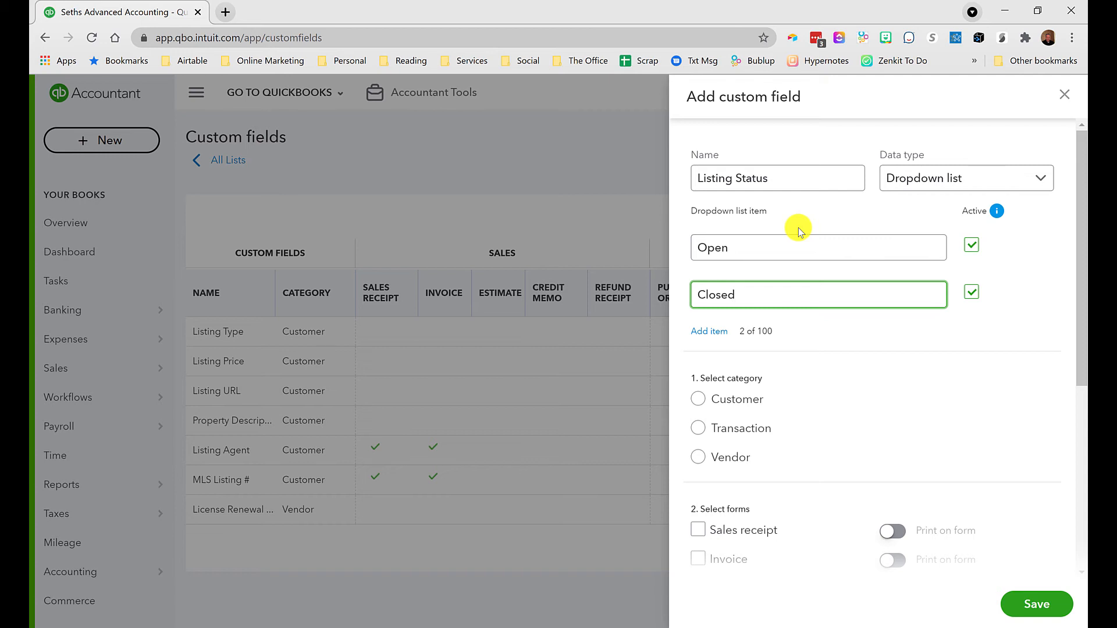
scroll(down, 3)
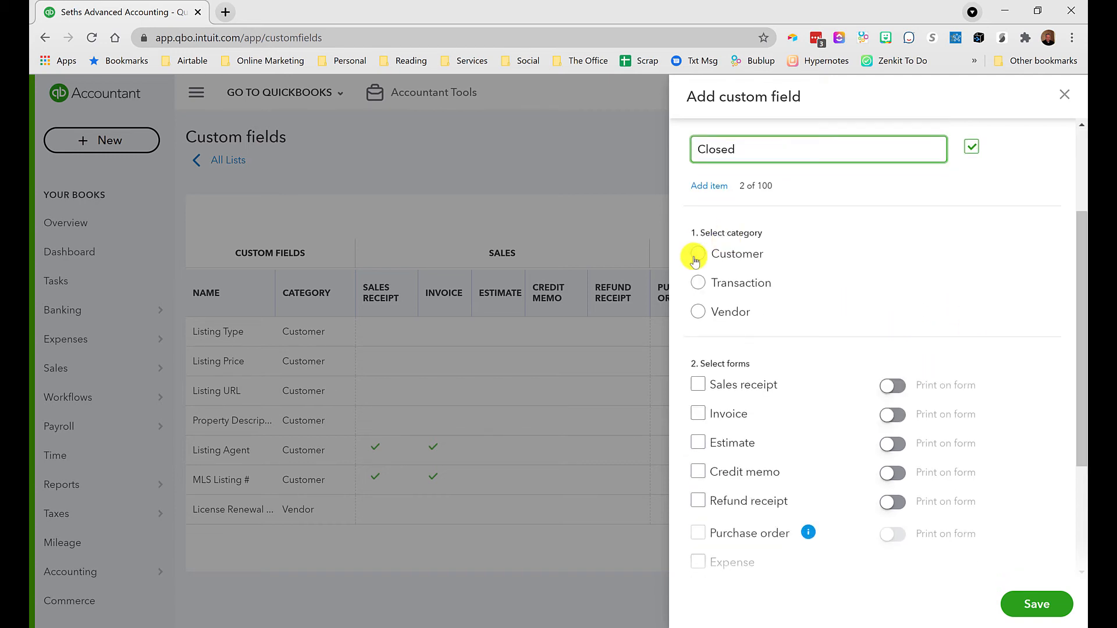
click(699, 254)
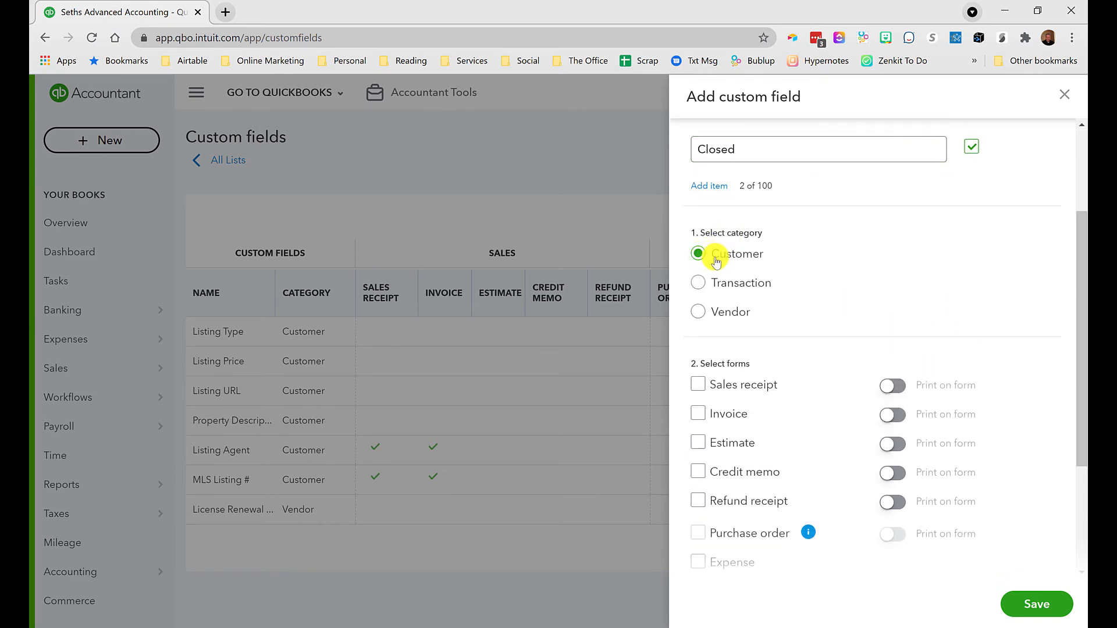
scroll(down, 3)
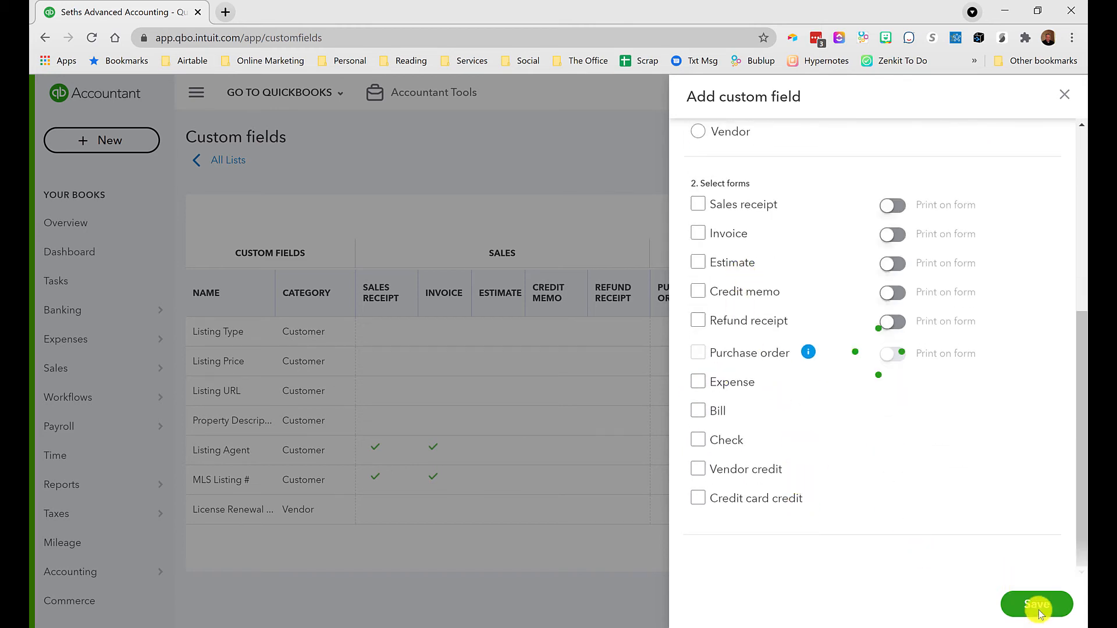
click(1037, 603)
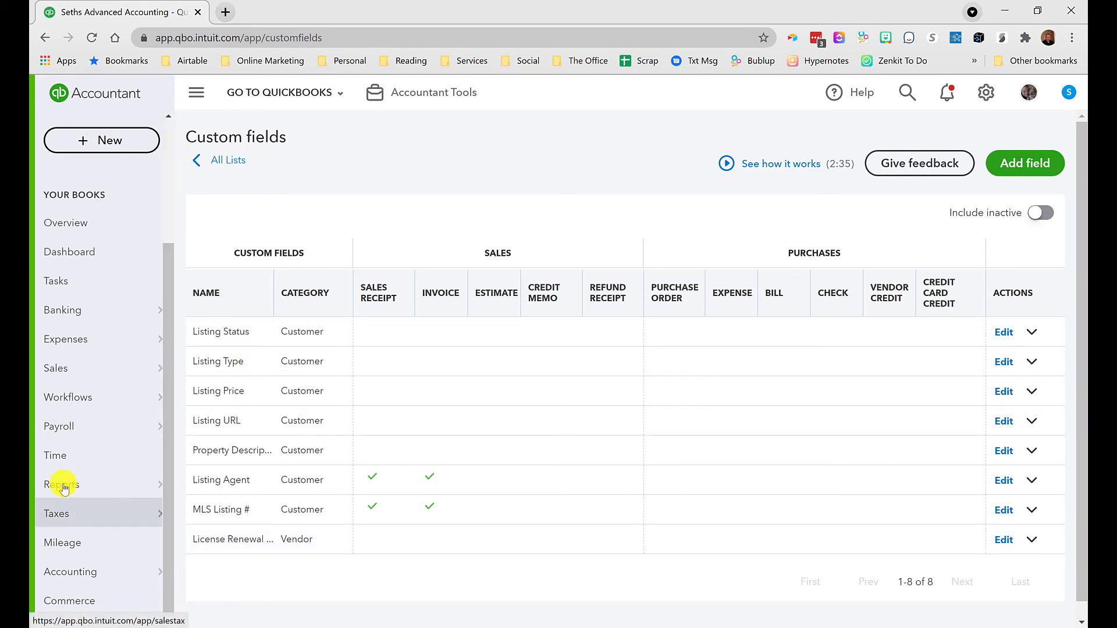
click(62, 484)
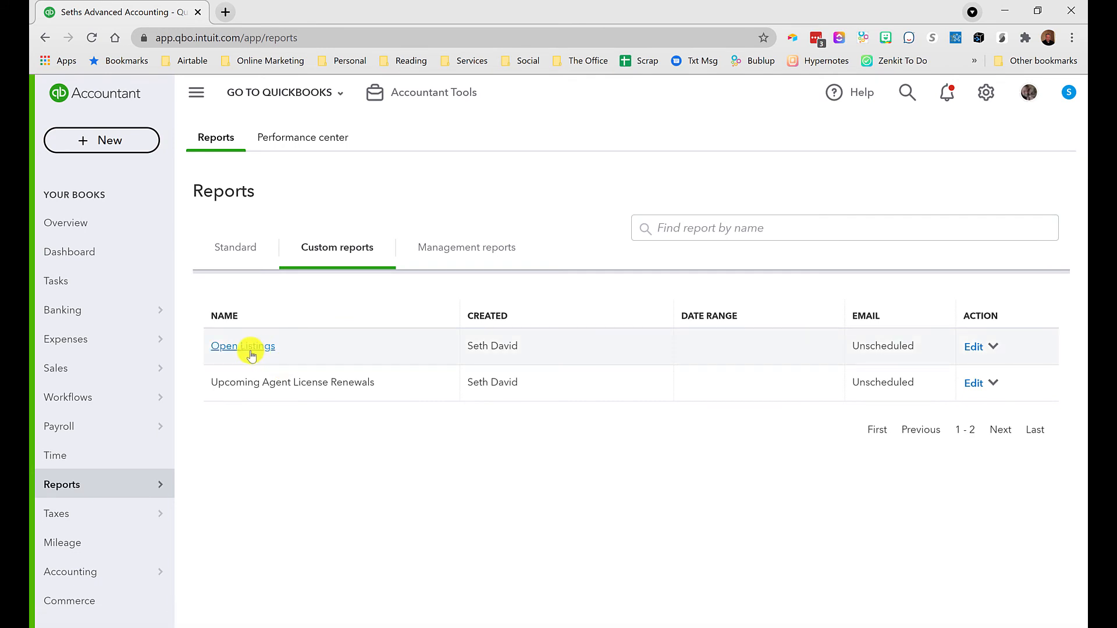
click(242, 345)
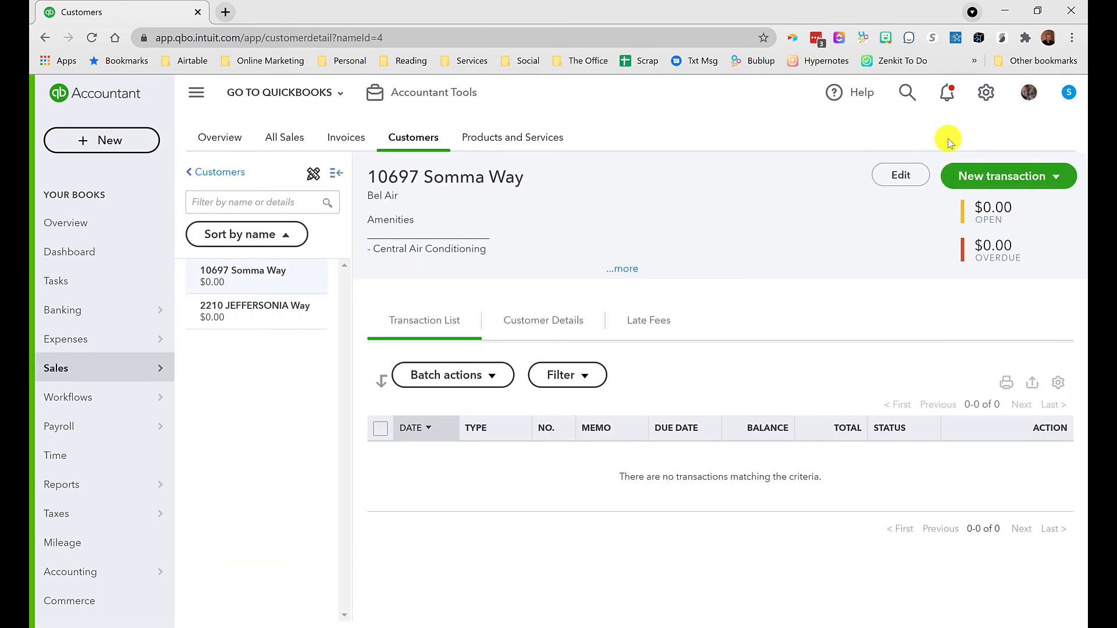
click(899, 175)
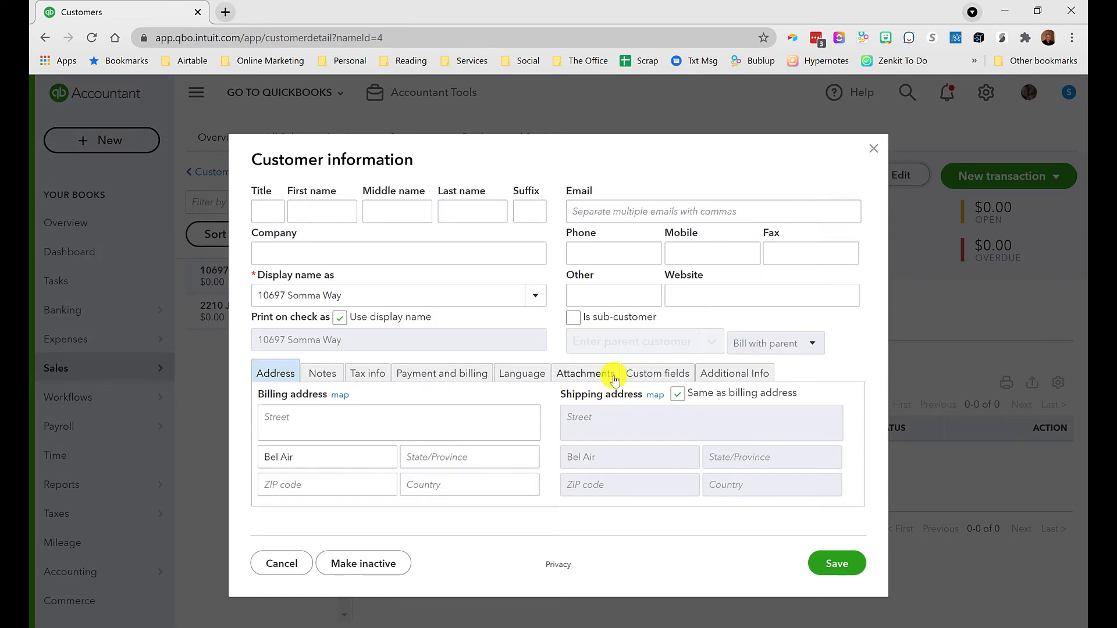
click(656, 372)
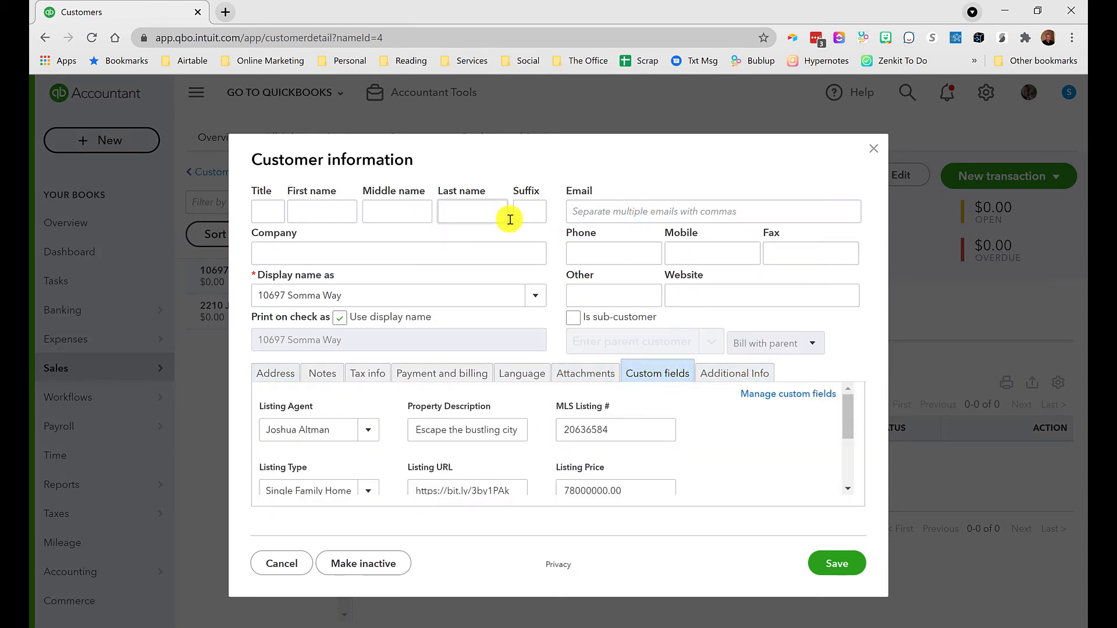
mouse_move(681, 391)
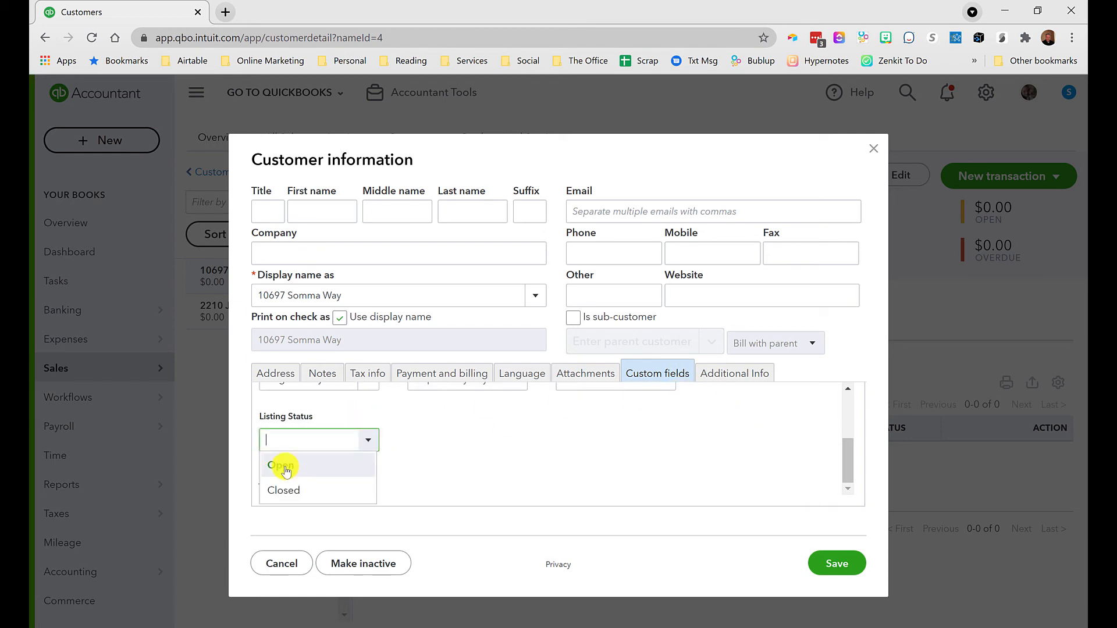
click(281, 465)
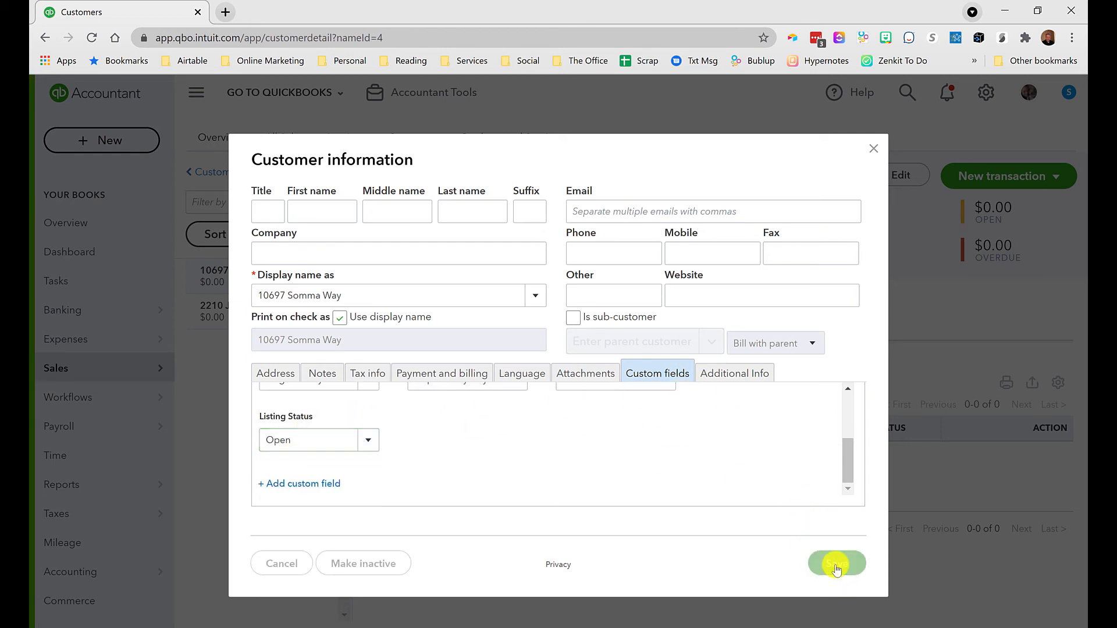
click(836, 563)
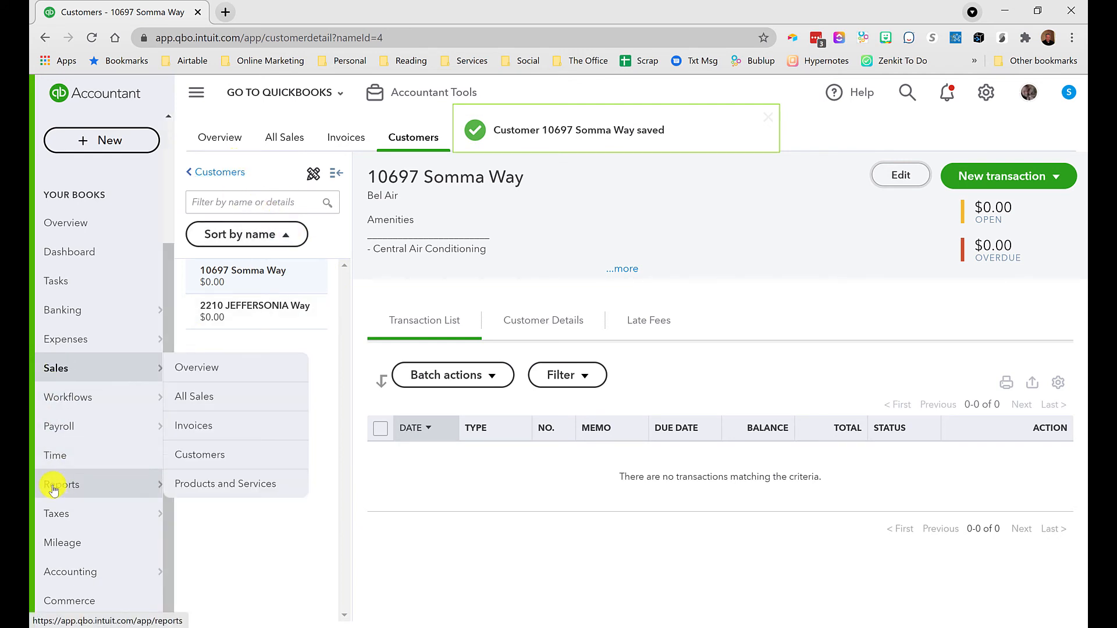
click(61, 484)
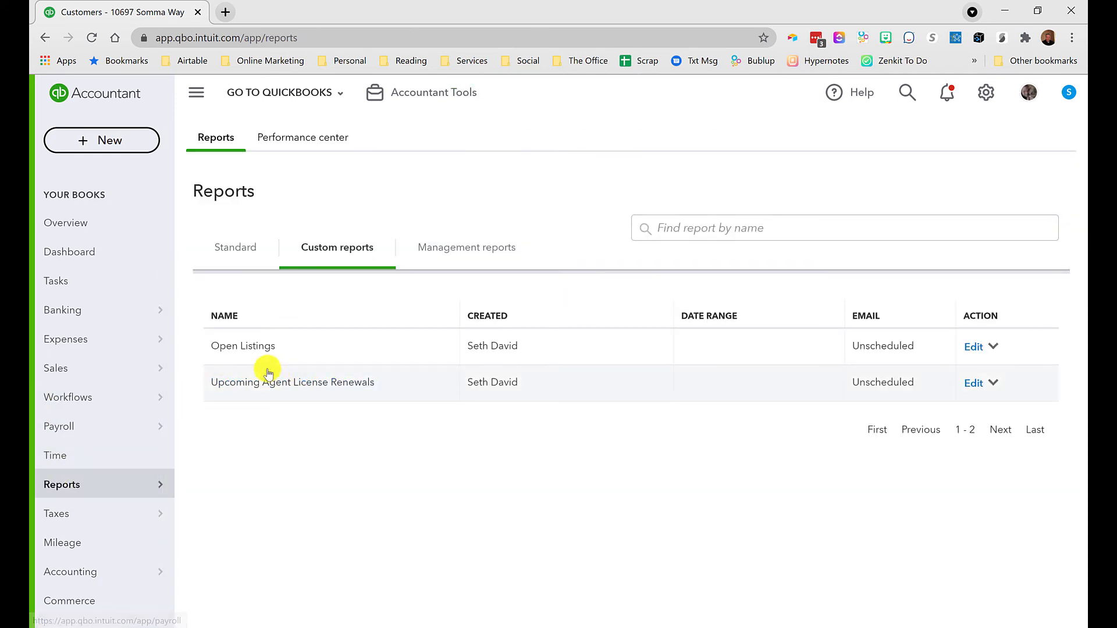
click(242, 346)
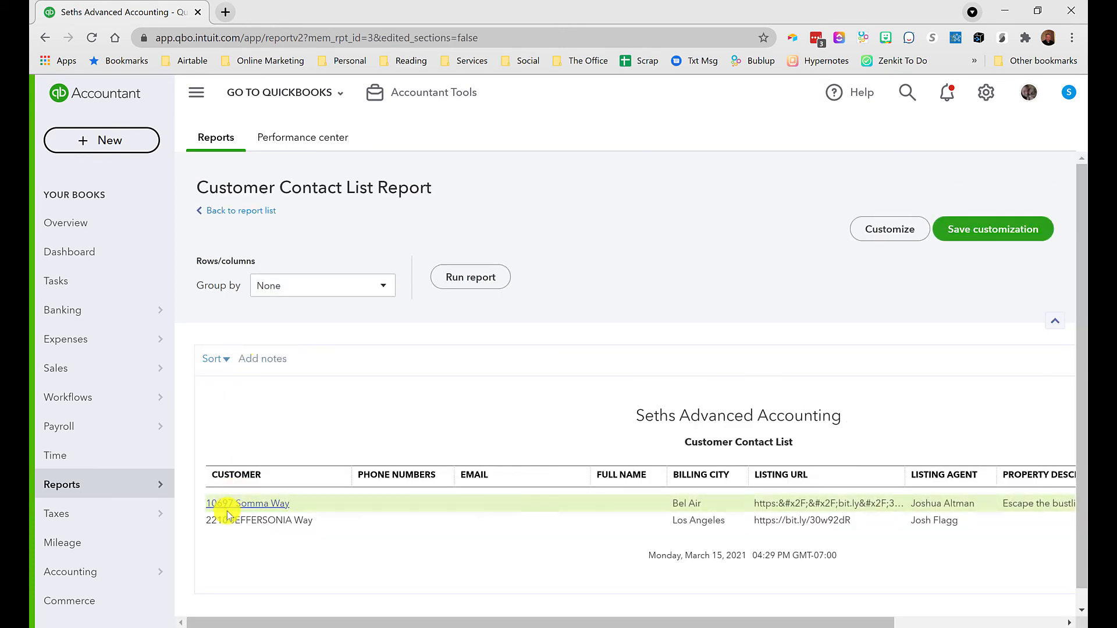
click(249, 504)
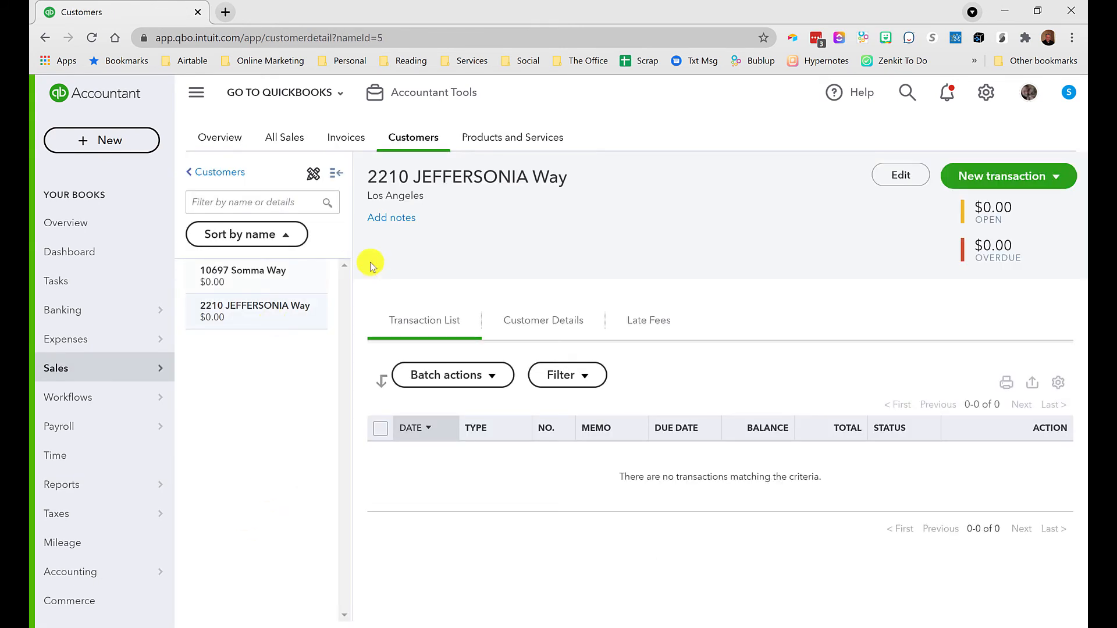
click(899, 175)
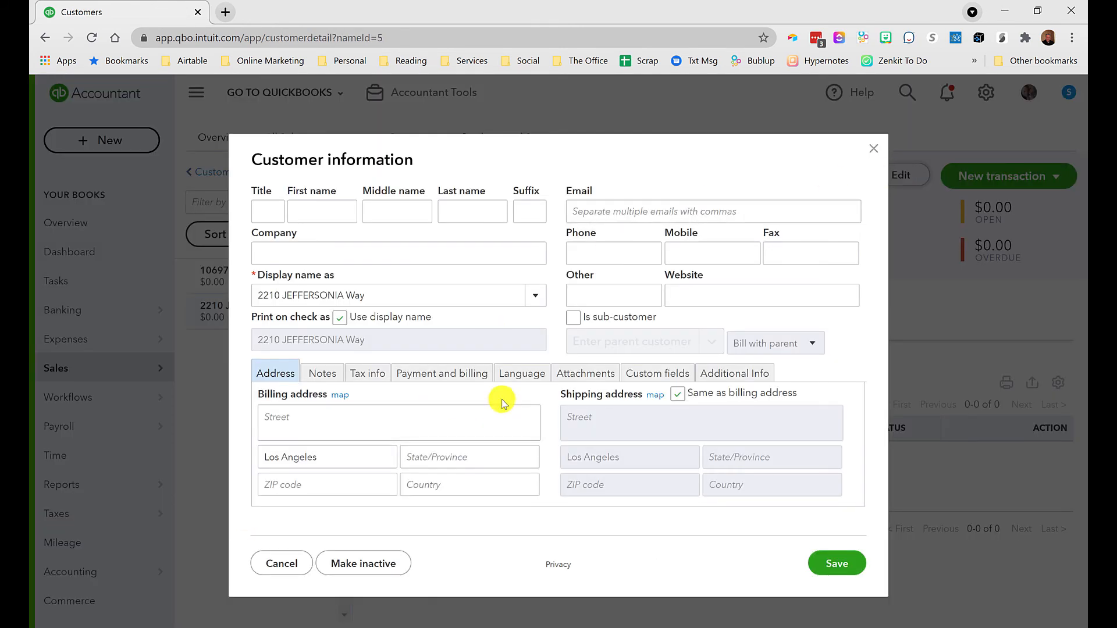
click(656, 372)
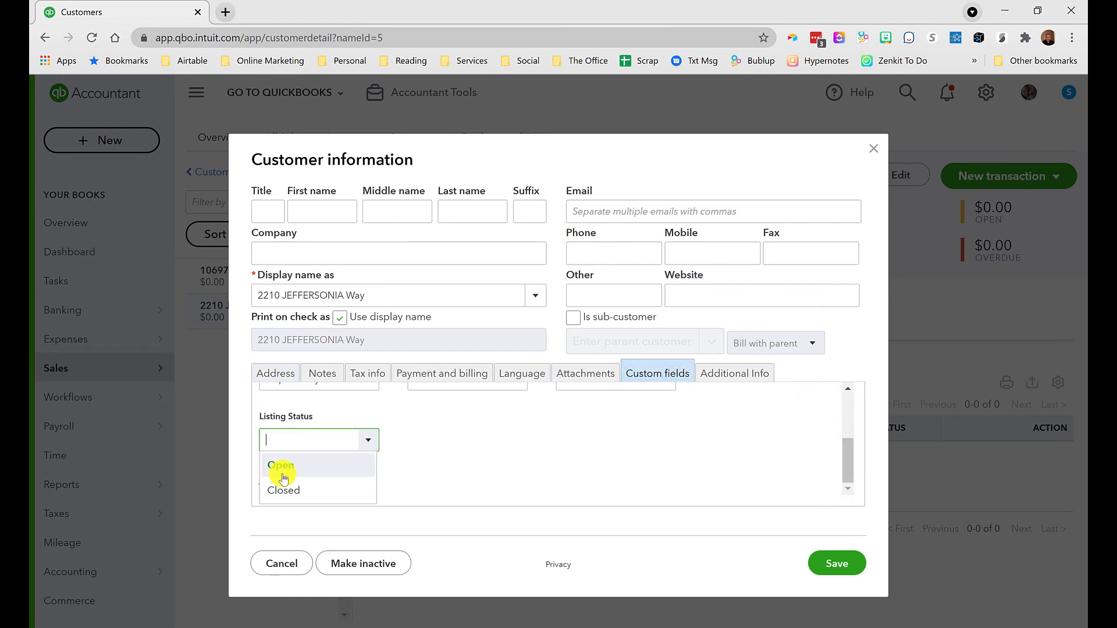
click(836, 563)
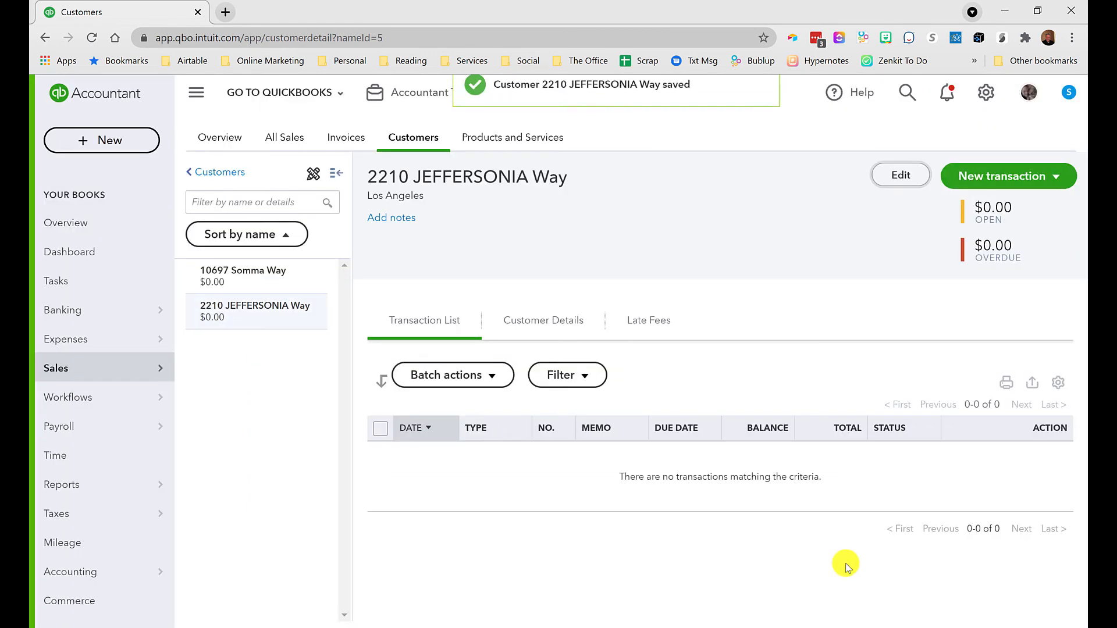
mouse_move(62, 484)
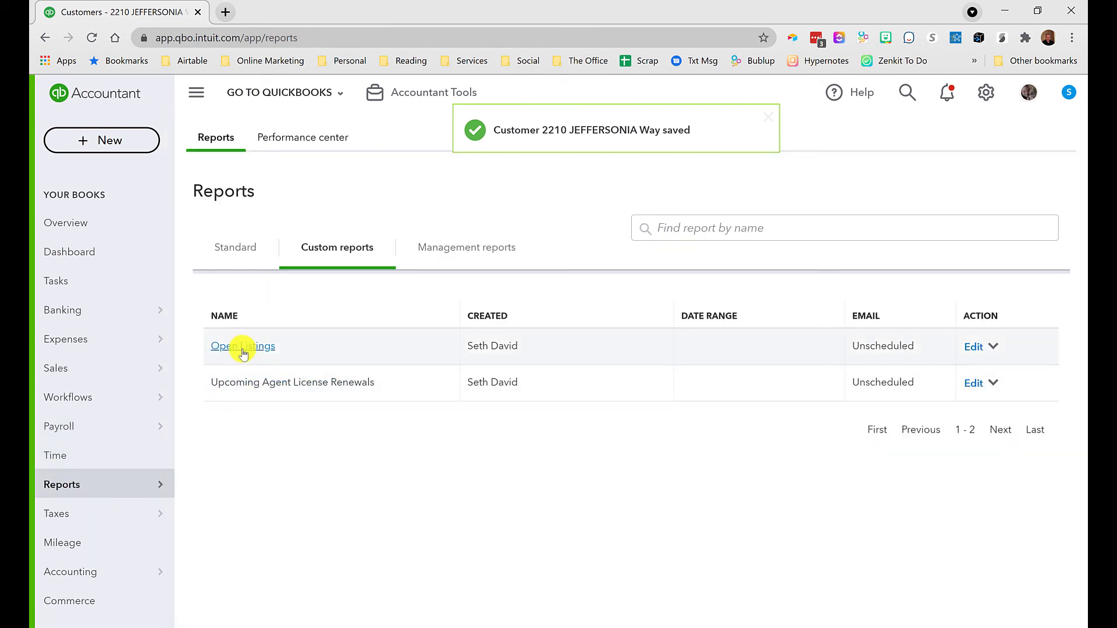
click(242, 345)
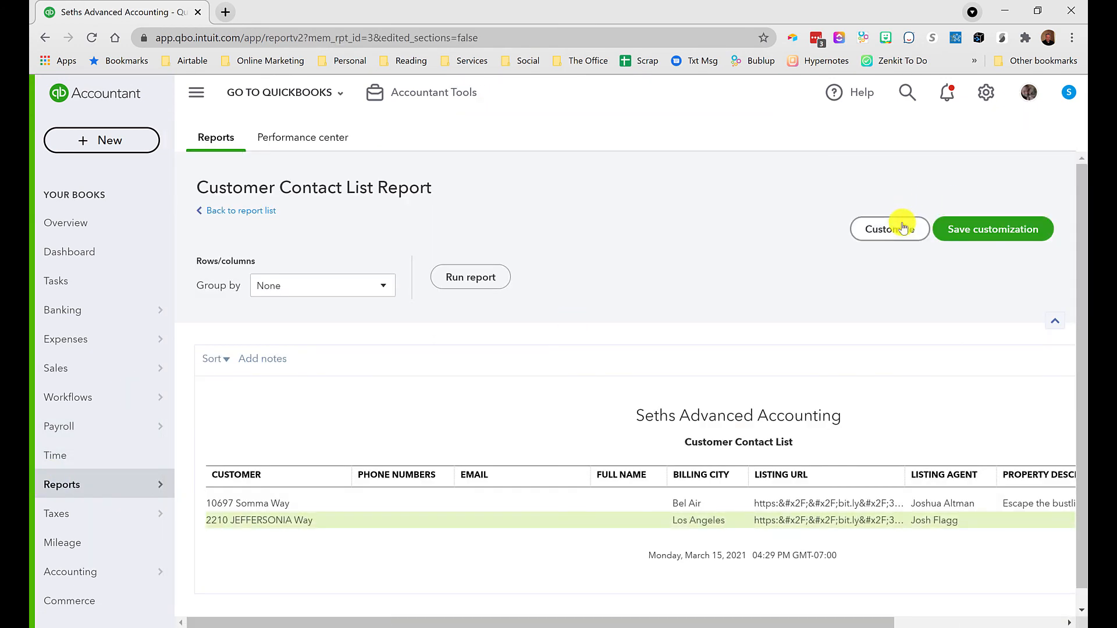
click(888, 229)
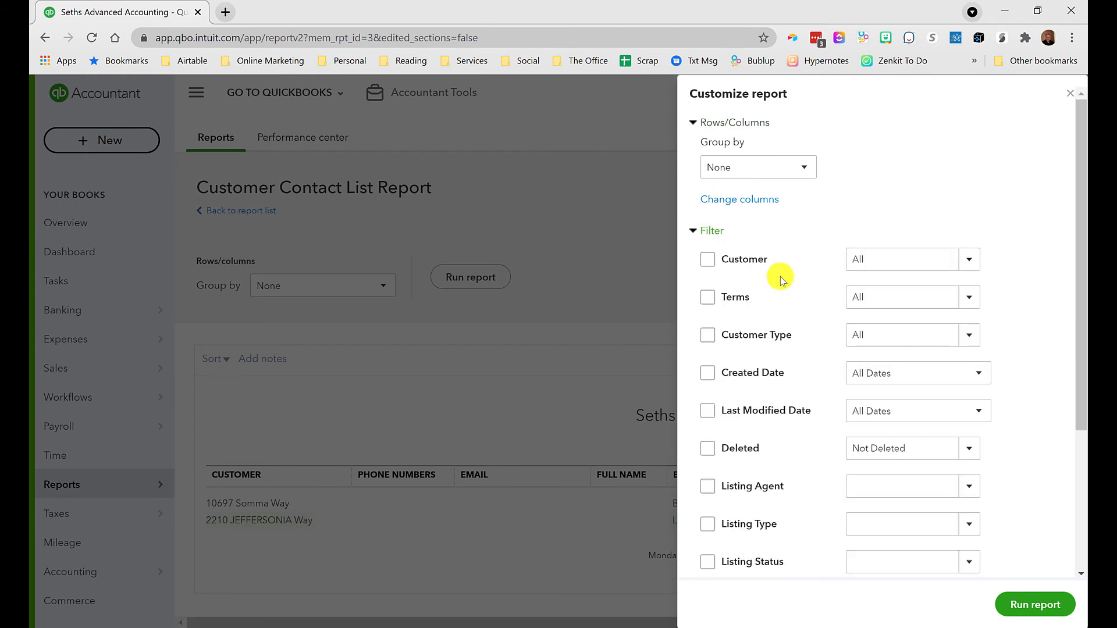
scroll(down, 3)
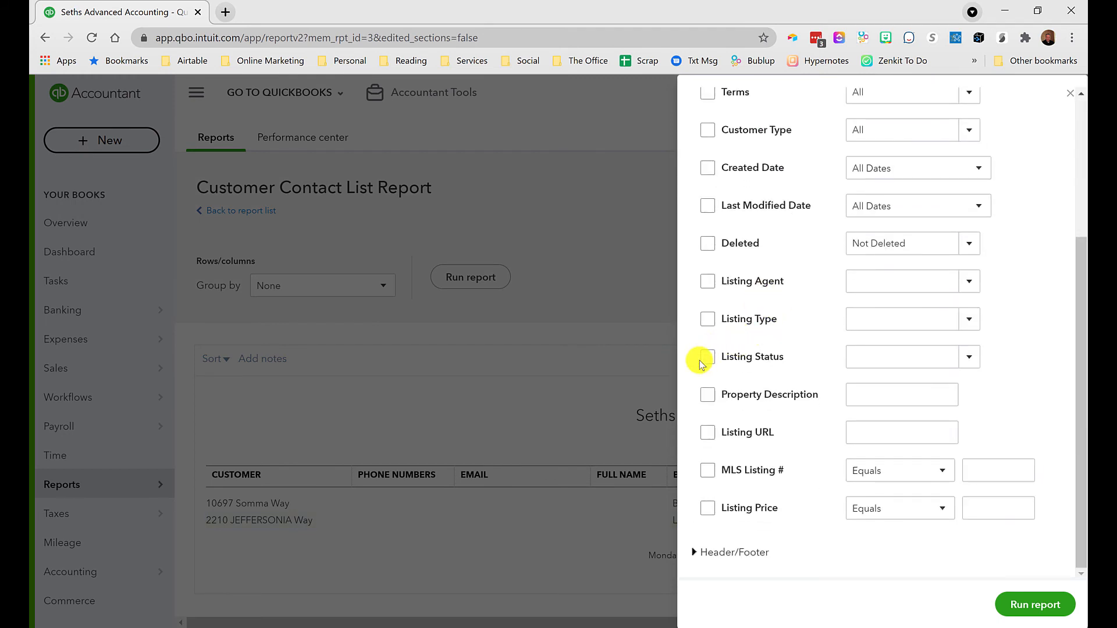
click(707, 357)
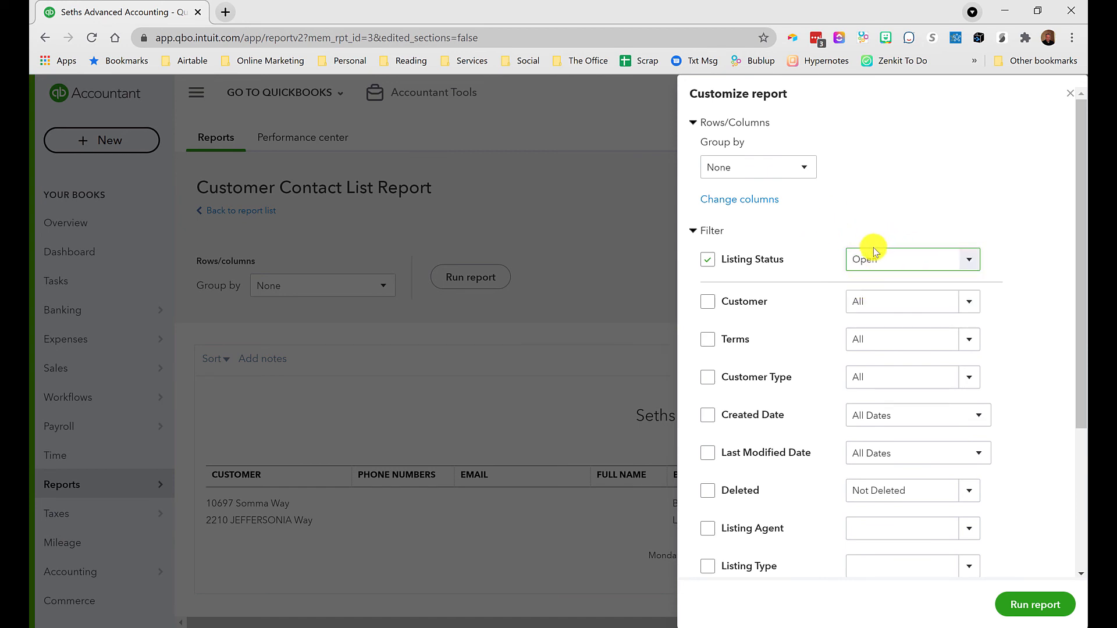
mouse_move(1034, 604)
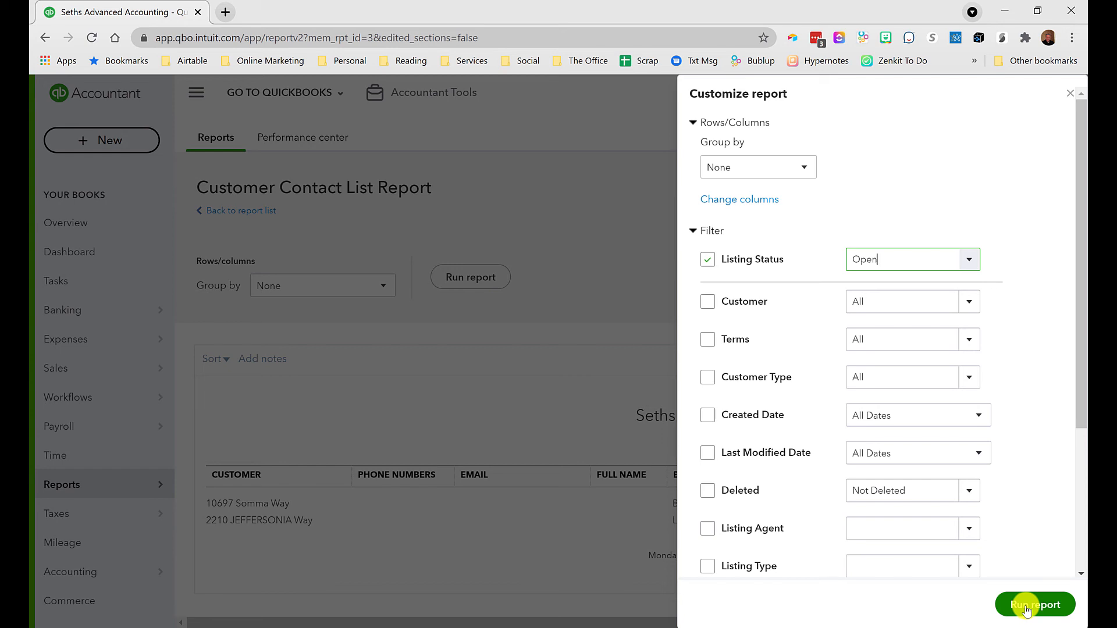
click(1034, 605)
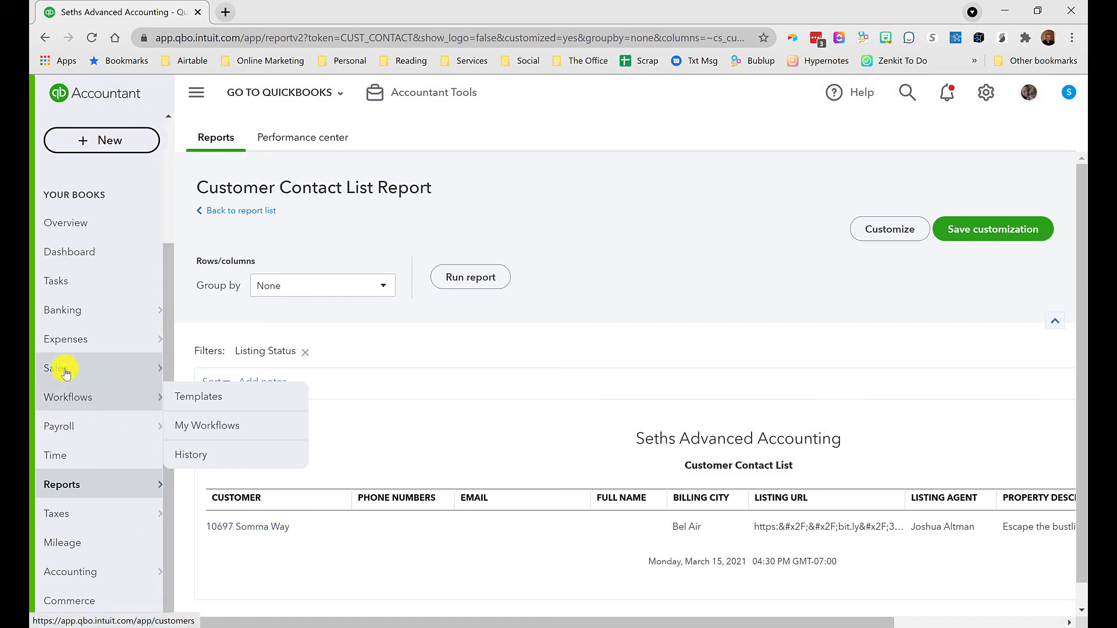
mouse_move(56, 367)
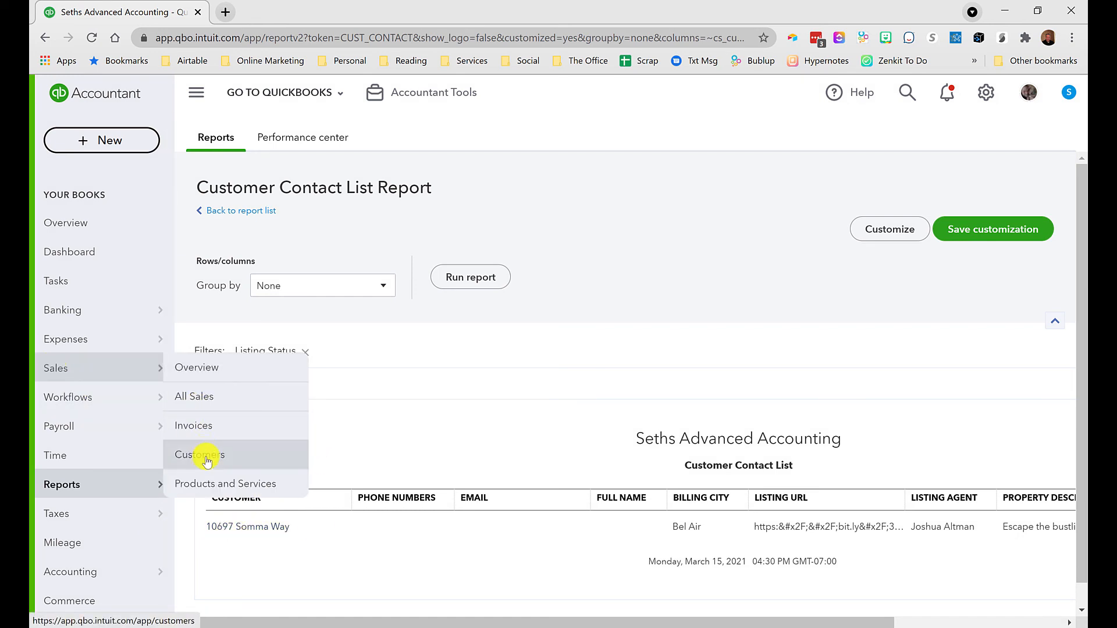
click(199, 455)
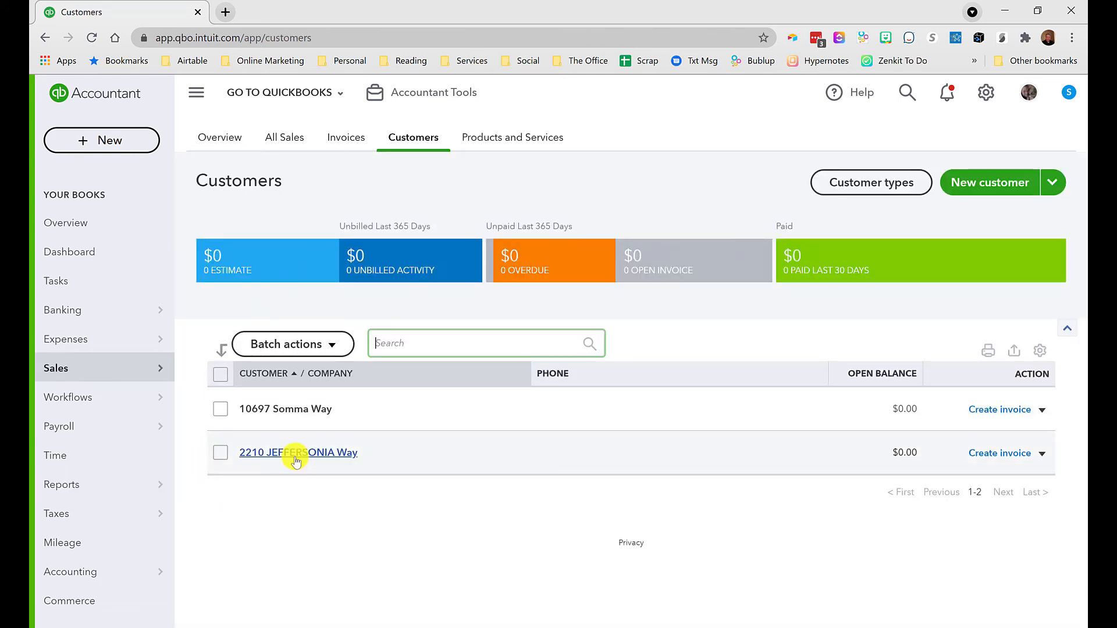
click(297, 452)
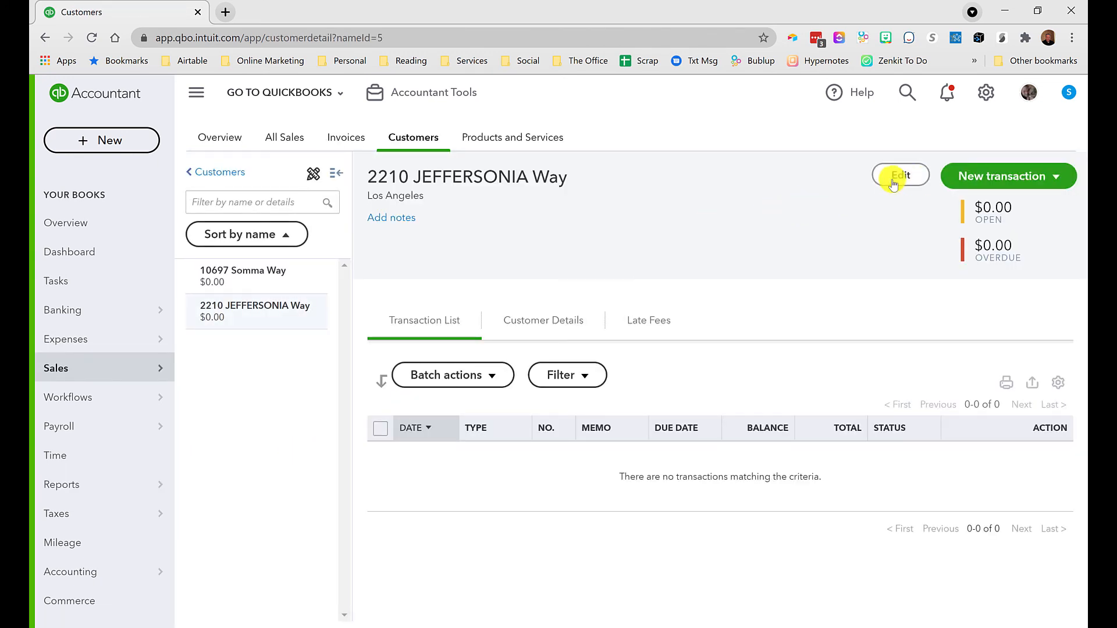
click(900, 176)
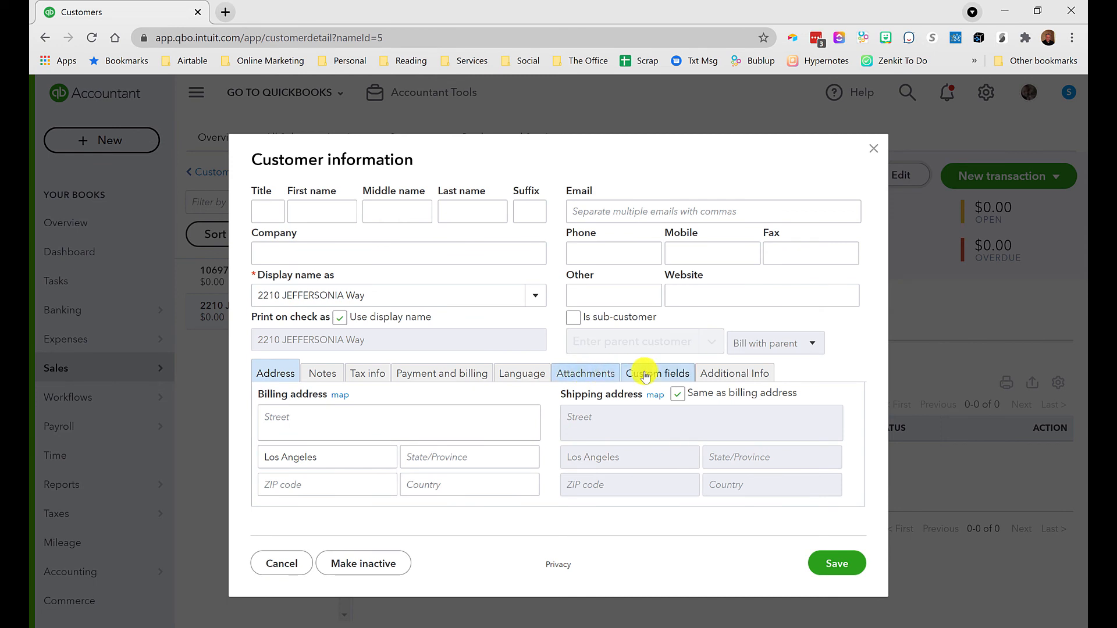
click(656, 372)
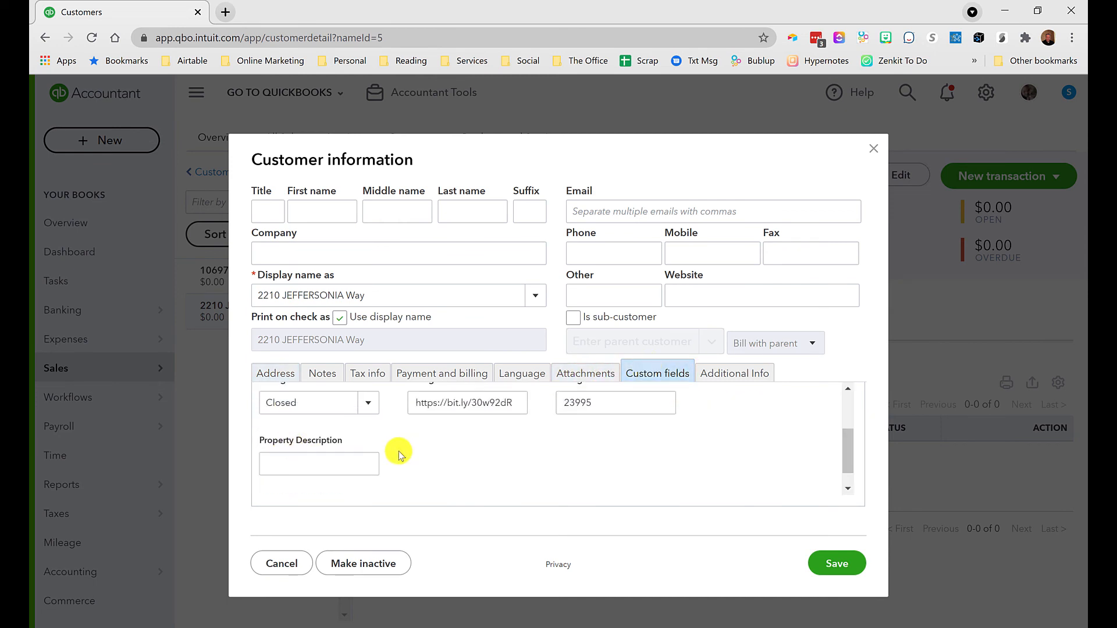
click(368, 403)
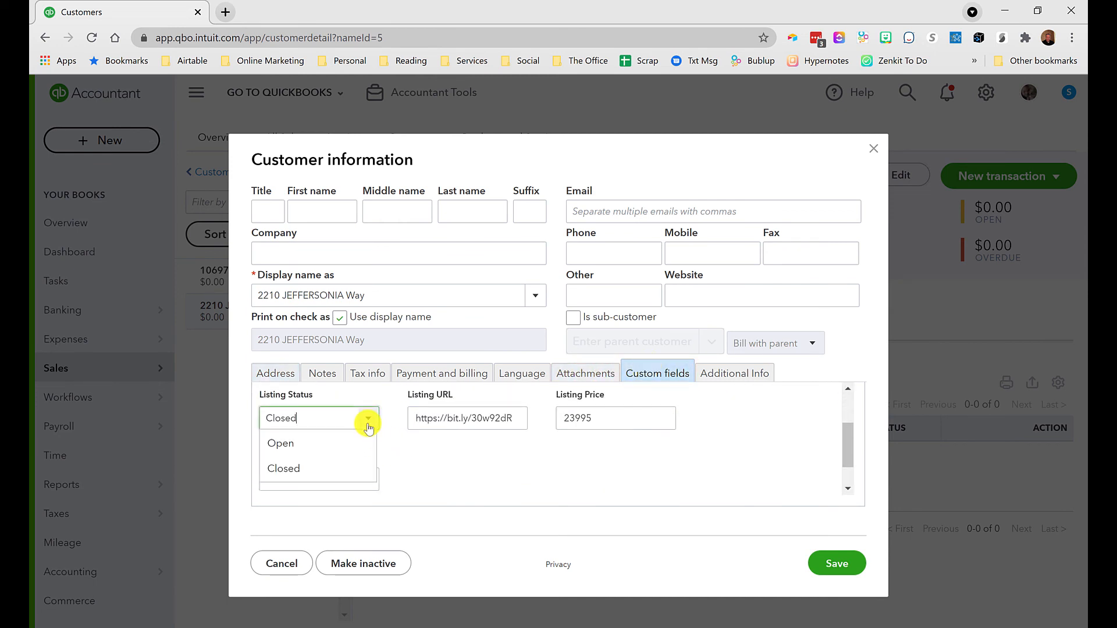
click(280, 444)
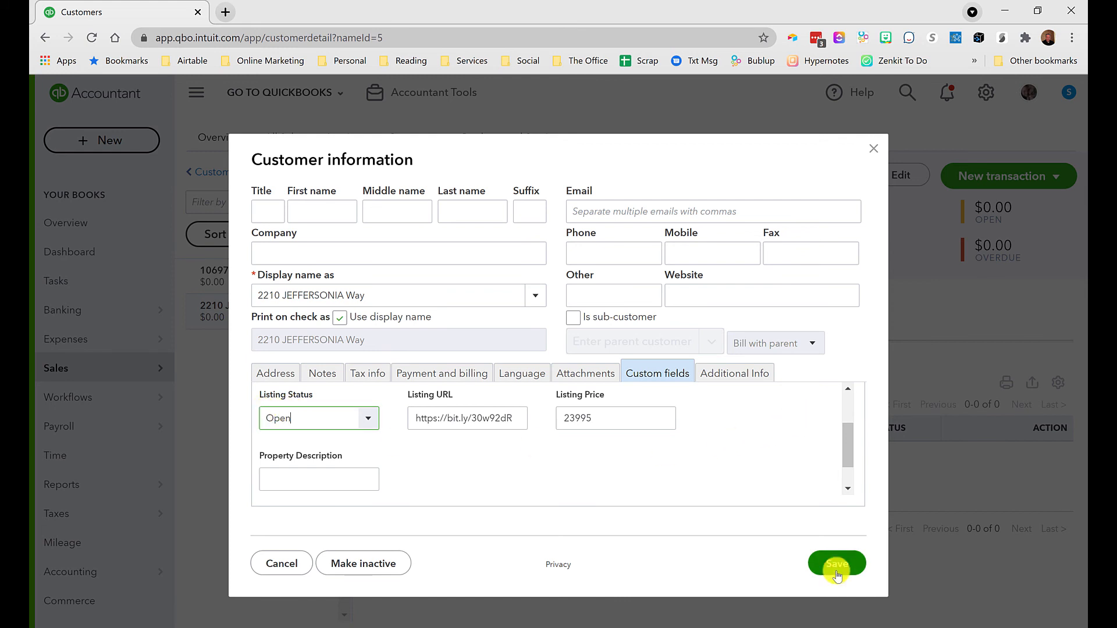
click(836, 563)
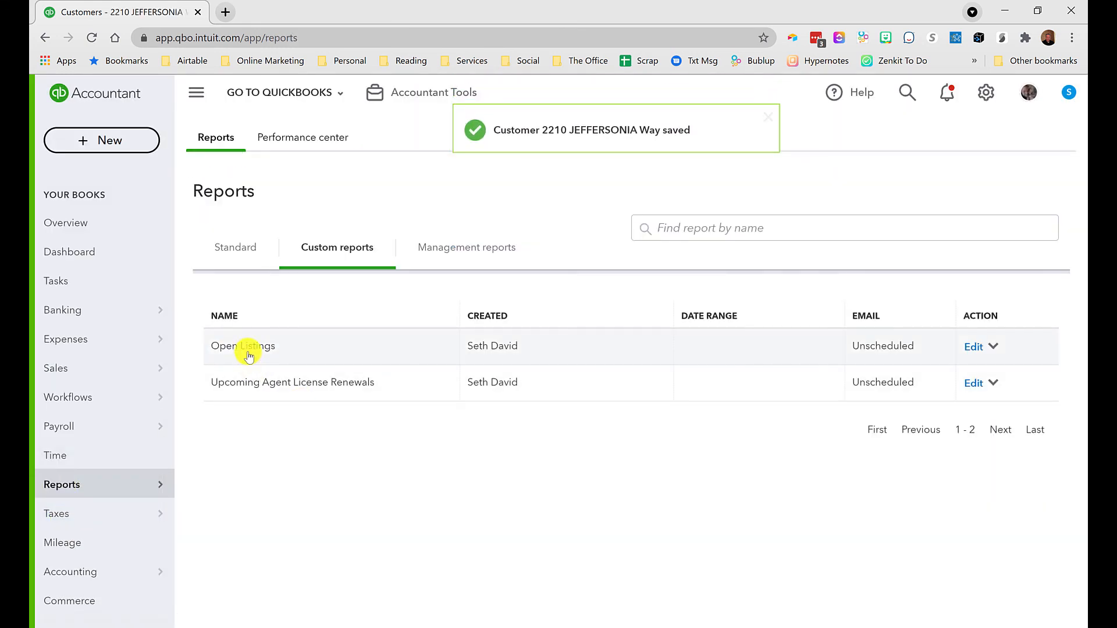
Group Open Listings by Listing Agent and save the customization as Open Listings with both properties listed
click(242, 346)
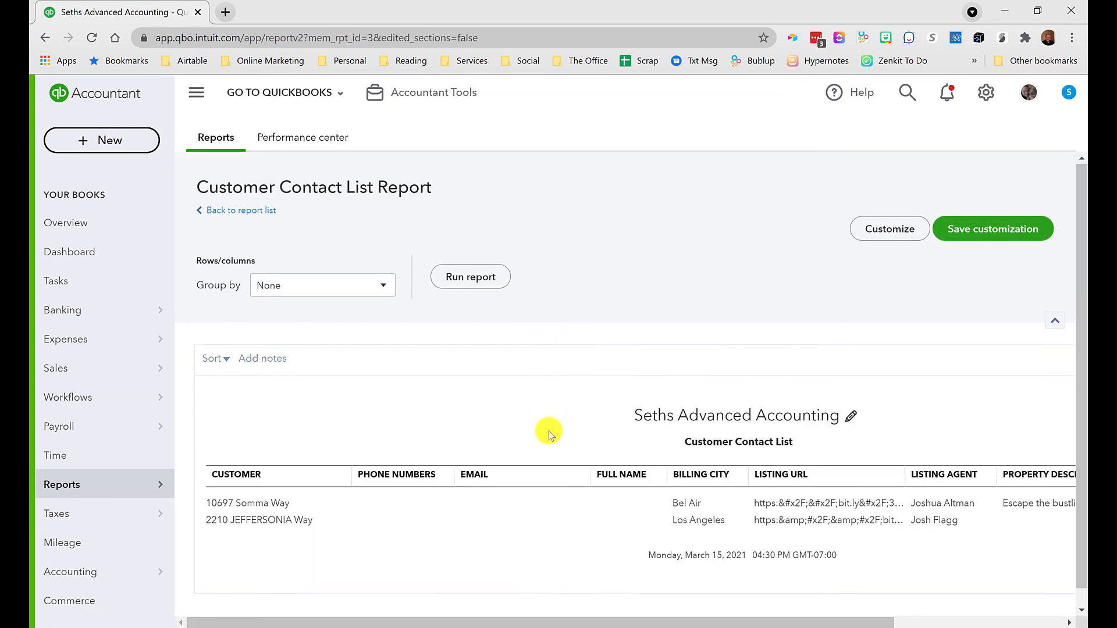
click(321, 285)
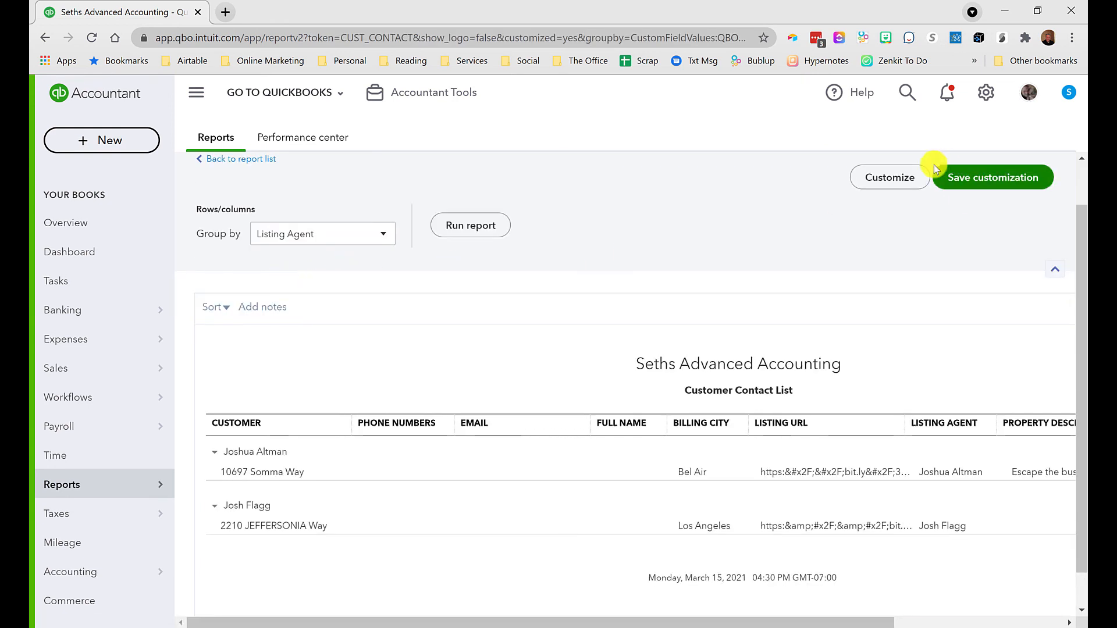
click(889, 176)
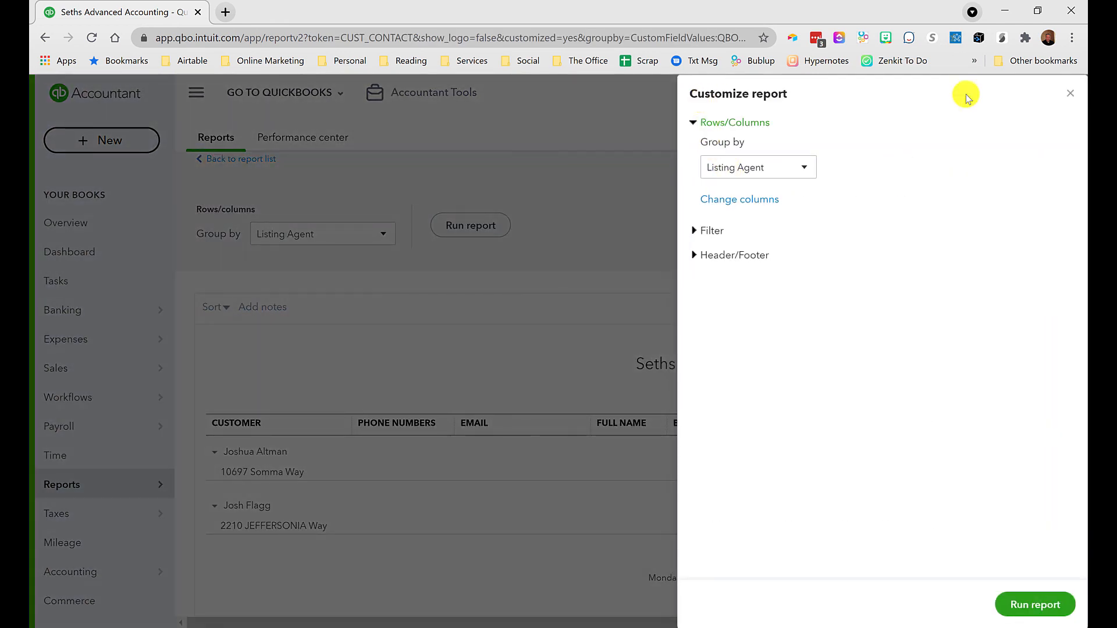
click(992, 177)
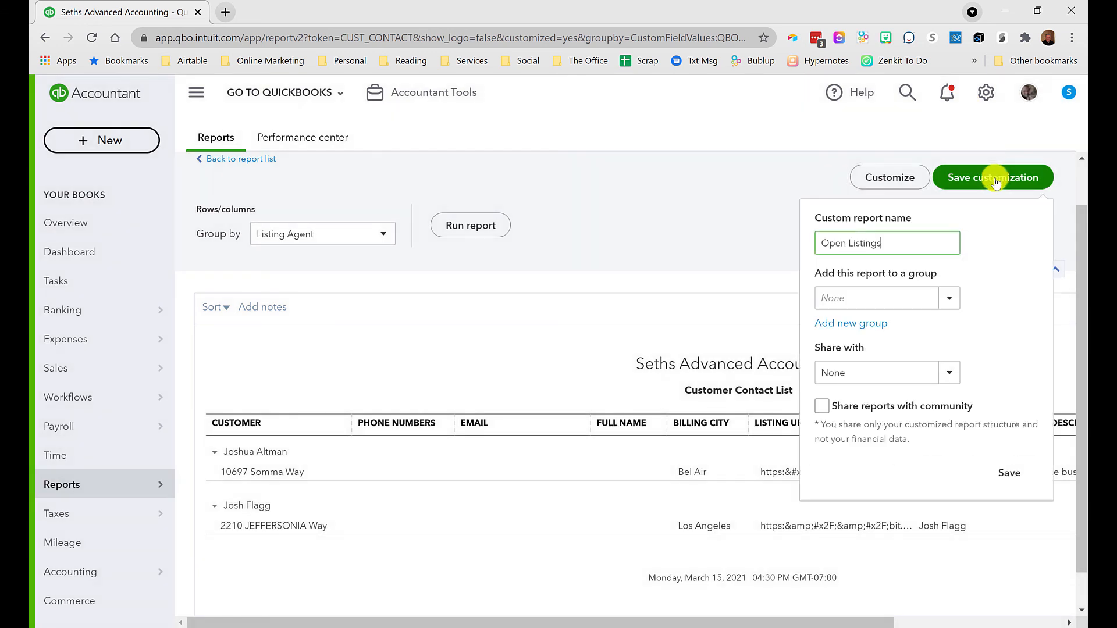
click(1008, 472)
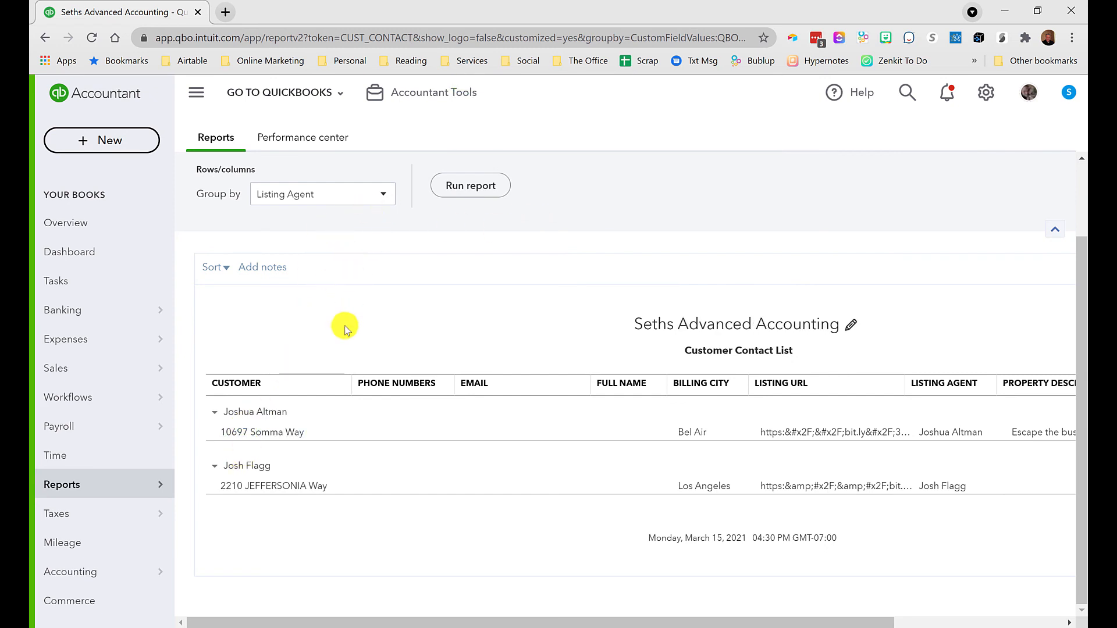
mouse_move(363, 418)
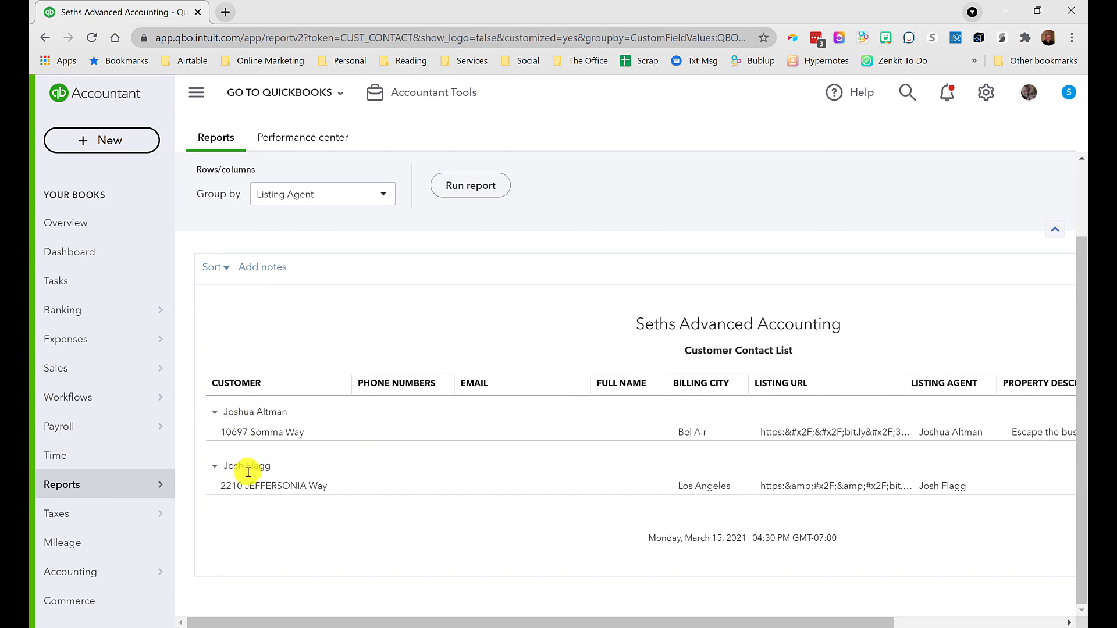
mouse_move(295, 306)
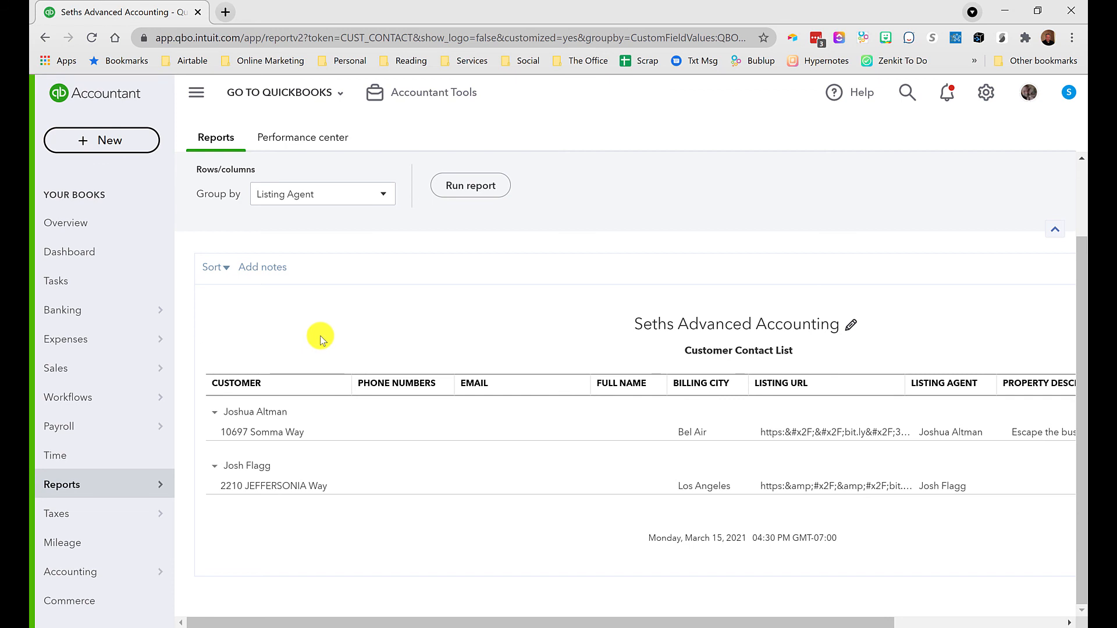
mouse_move(341, 328)
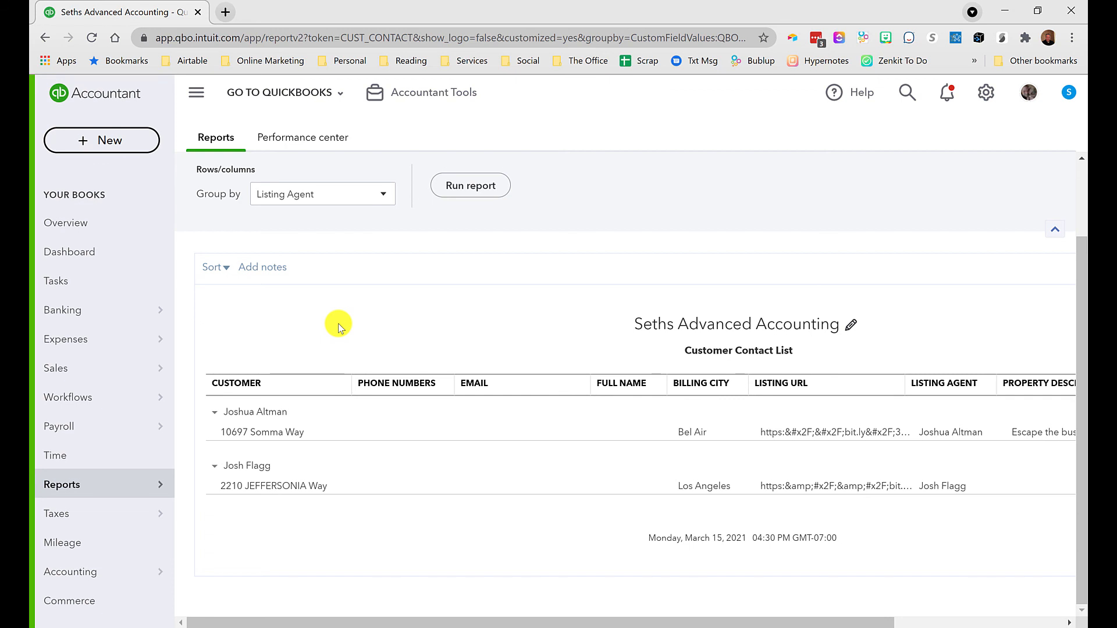